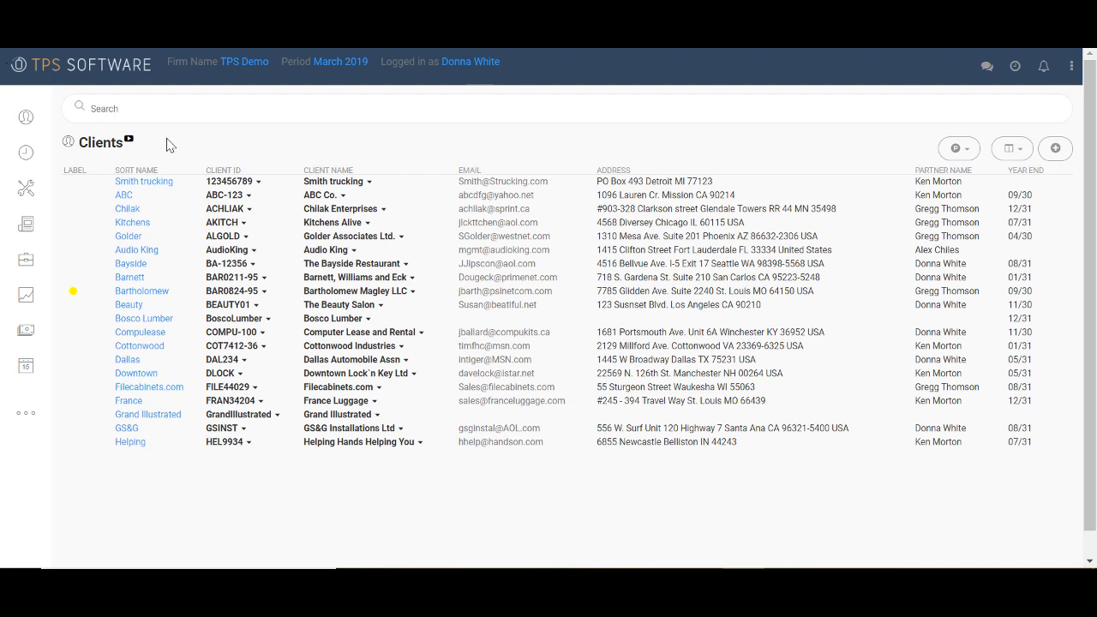
pyautogui.moveTo(26, 117)
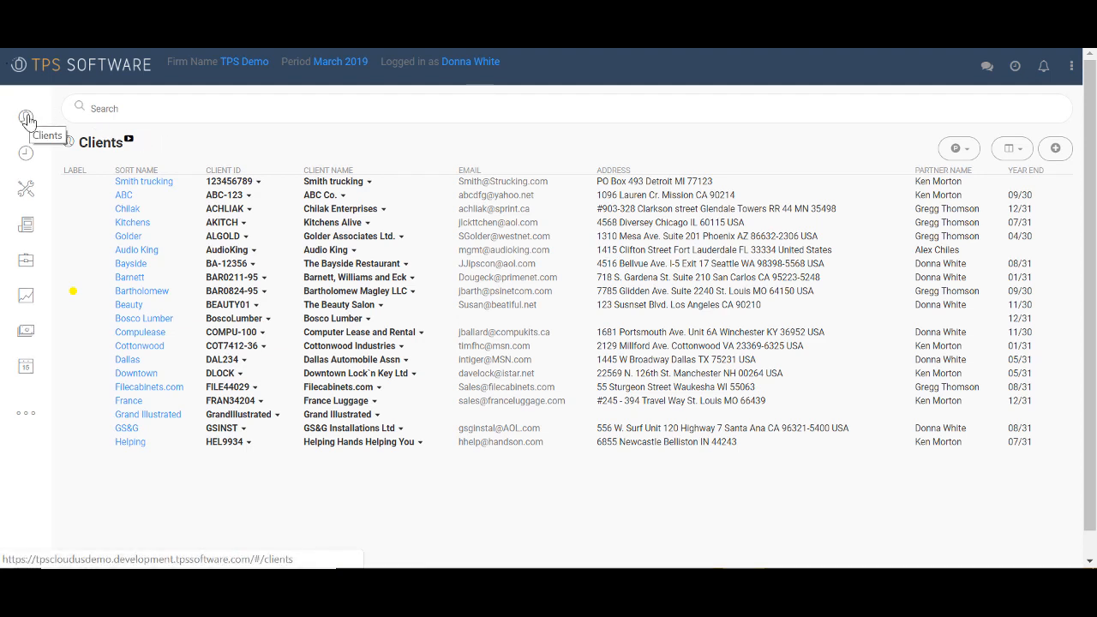
# Browse Time Entry and Payments, land on the March 2019 Workflow calendar and show the extra tools menu.
pyautogui.click(26, 189)
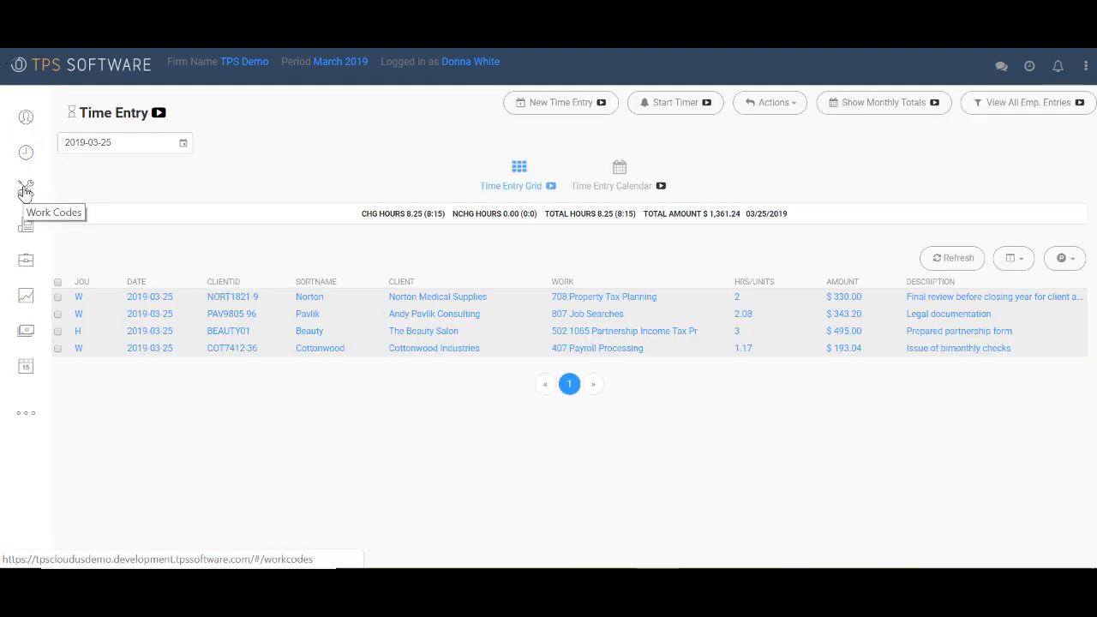
pyautogui.click(26, 226)
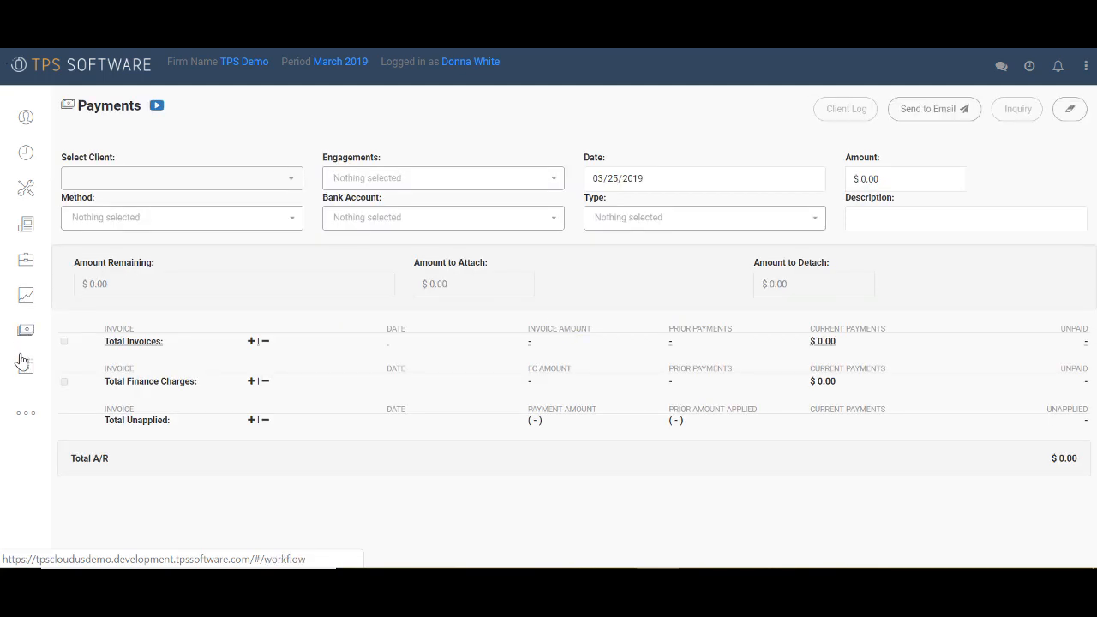
pyautogui.click(25, 365)
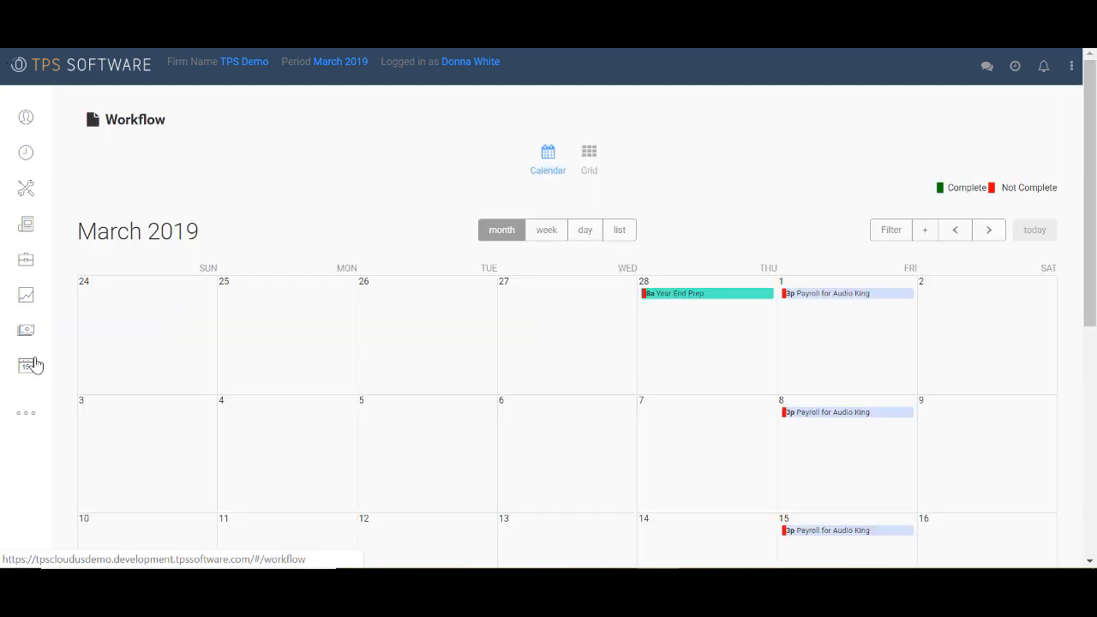
pyautogui.click(26, 365)
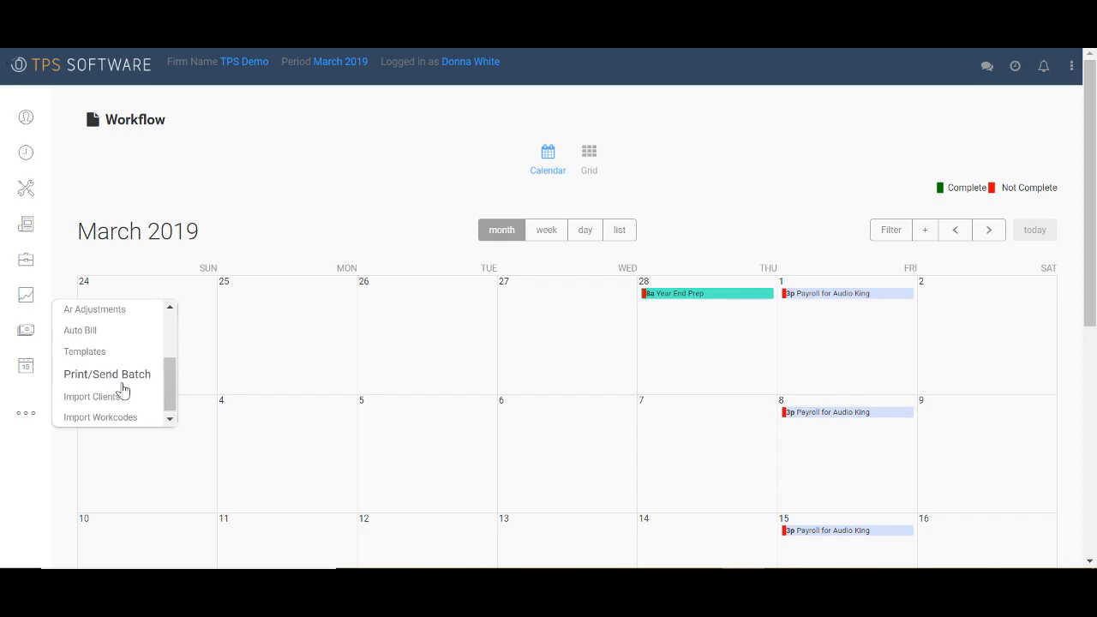
# Go to the Client Import page from the extra tools menu.
pyautogui.click(93, 396)
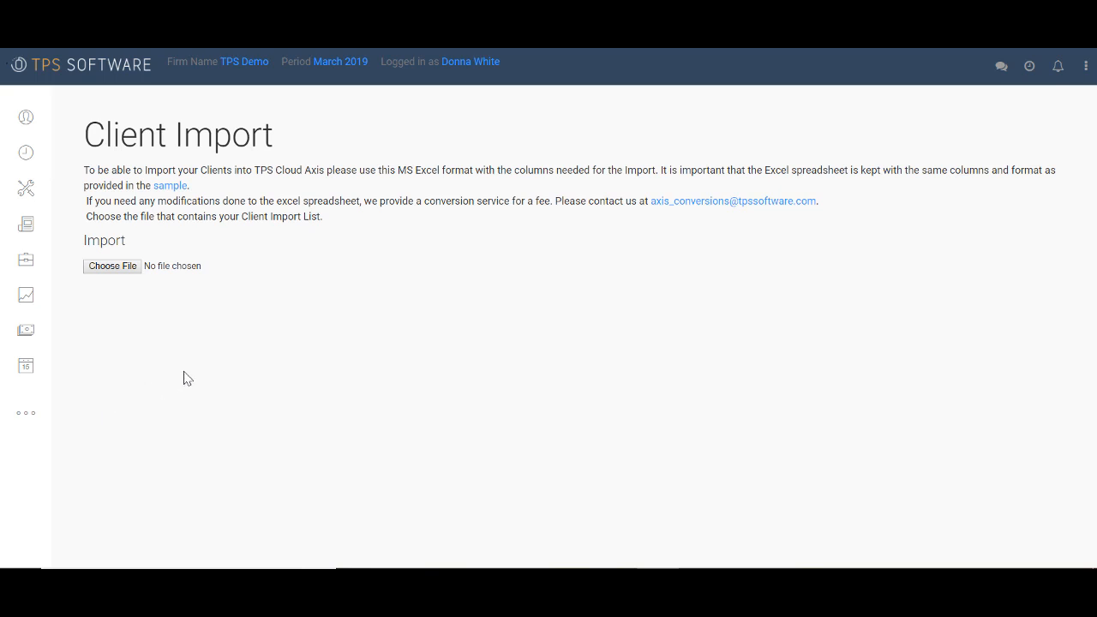
pyautogui.moveTo(182, 171)
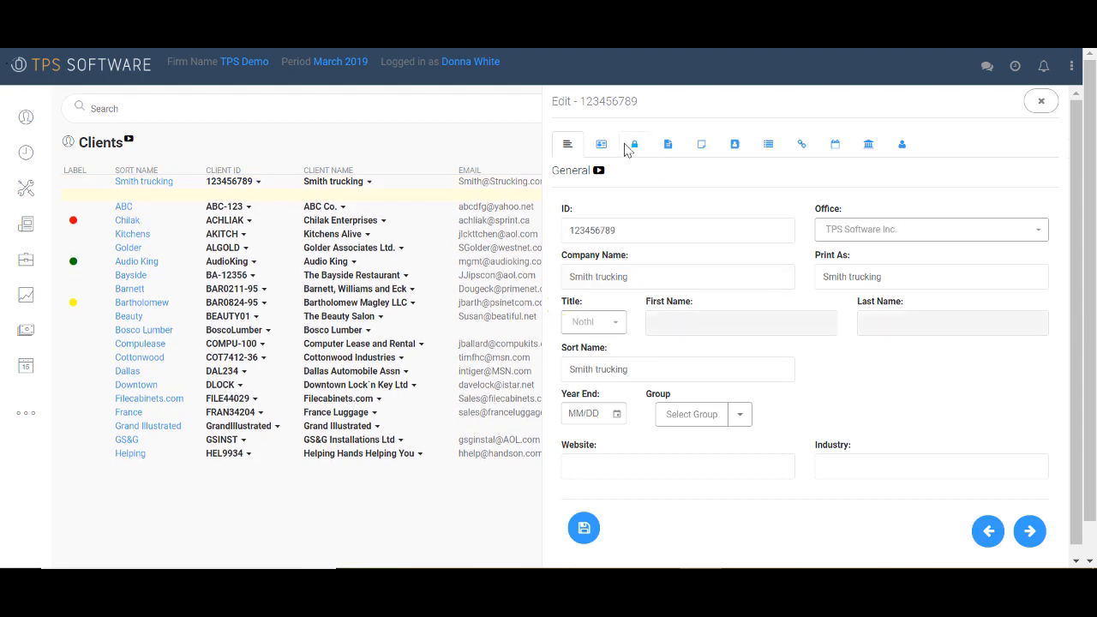
# View Administration details for Chilak, Audio King and finally the OFFICE (ZZZZ) client.
pyautogui.click(634, 144)
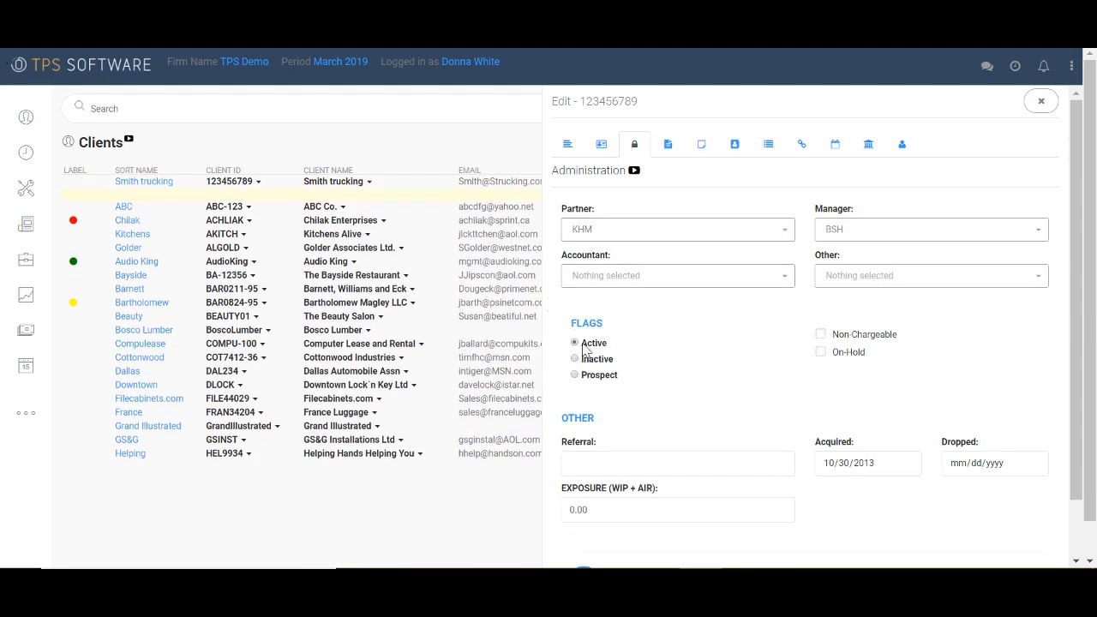
pyautogui.moveTo(75, 225)
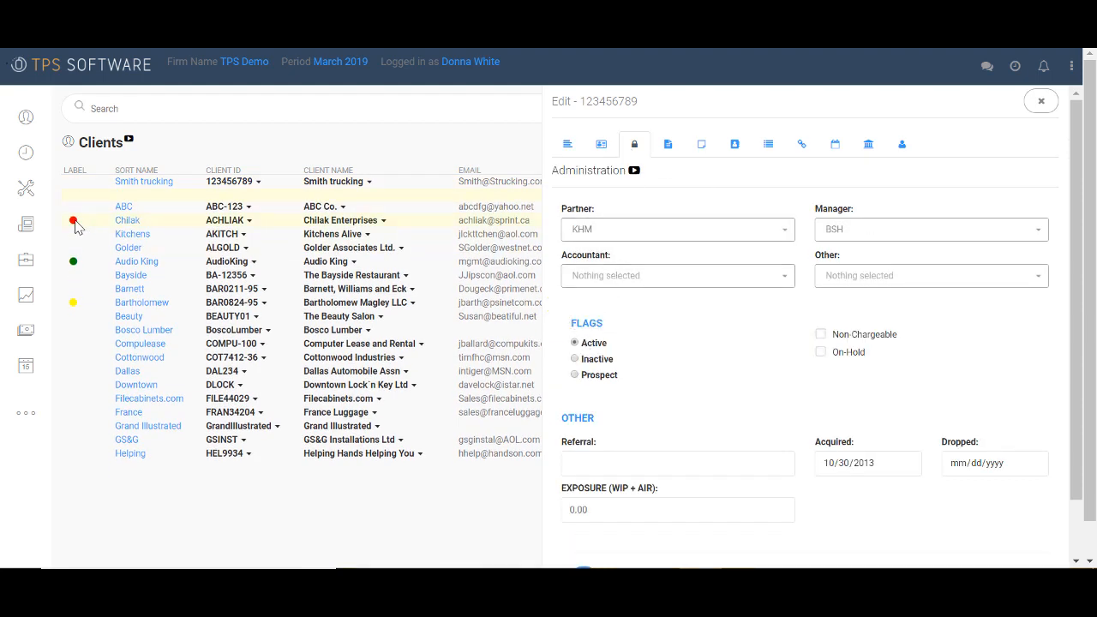
pyautogui.moveTo(391, 226)
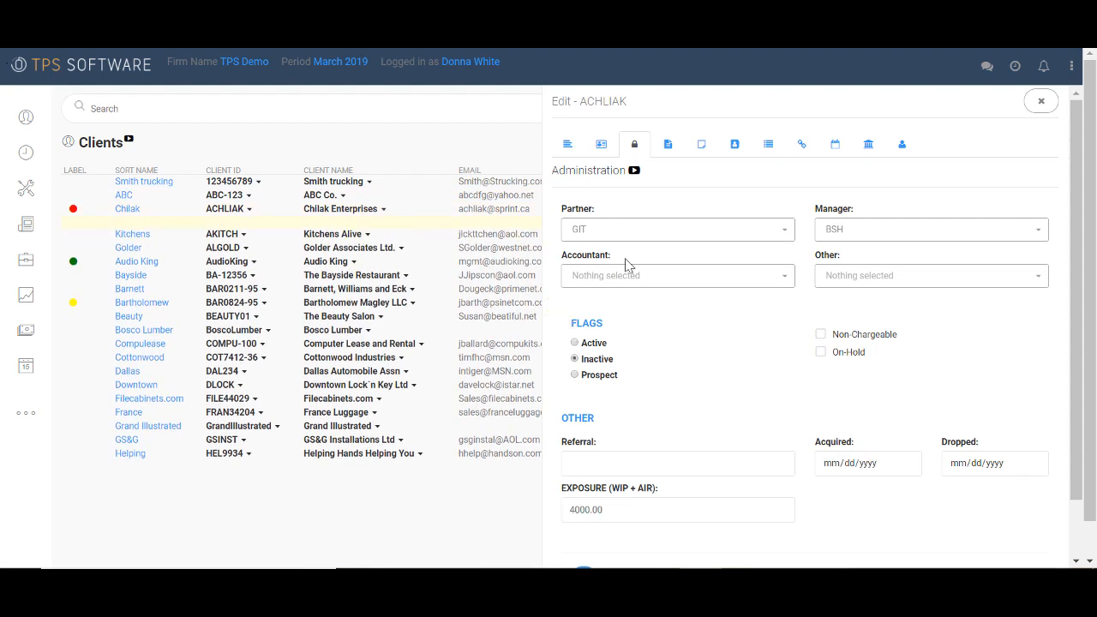
pyautogui.moveTo(403, 257)
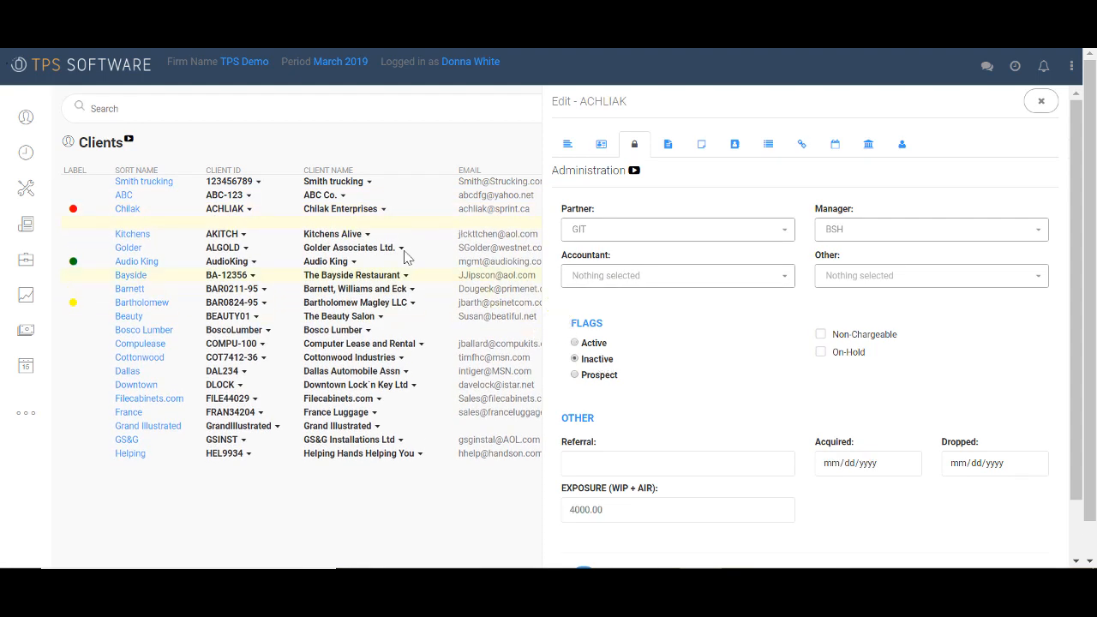
pyautogui.click(137, 250)
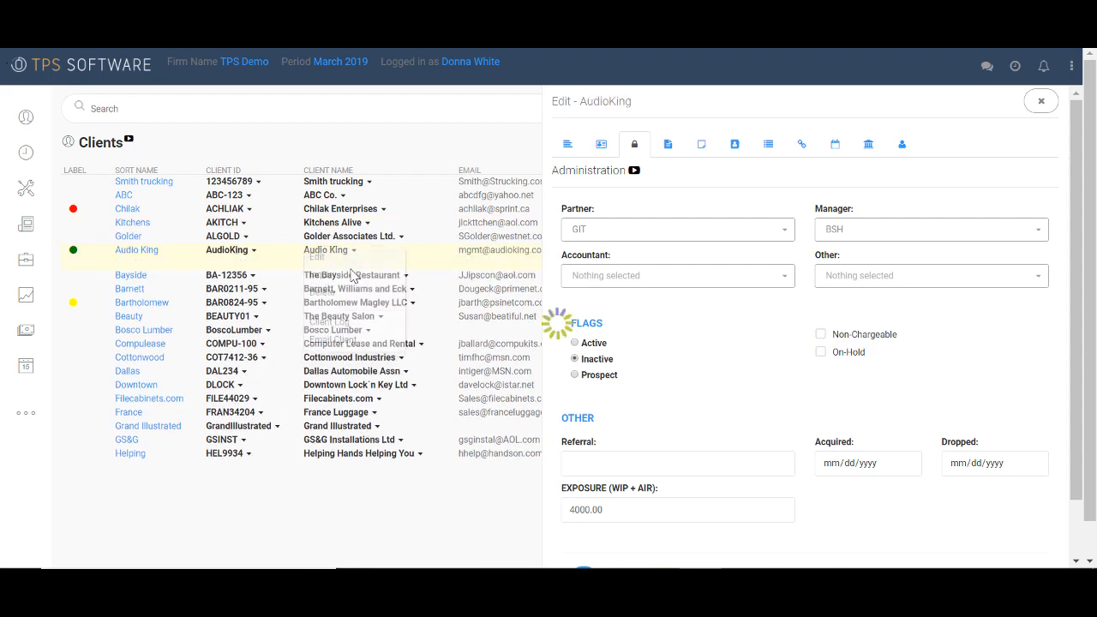
pyautogui.click(576, 373)
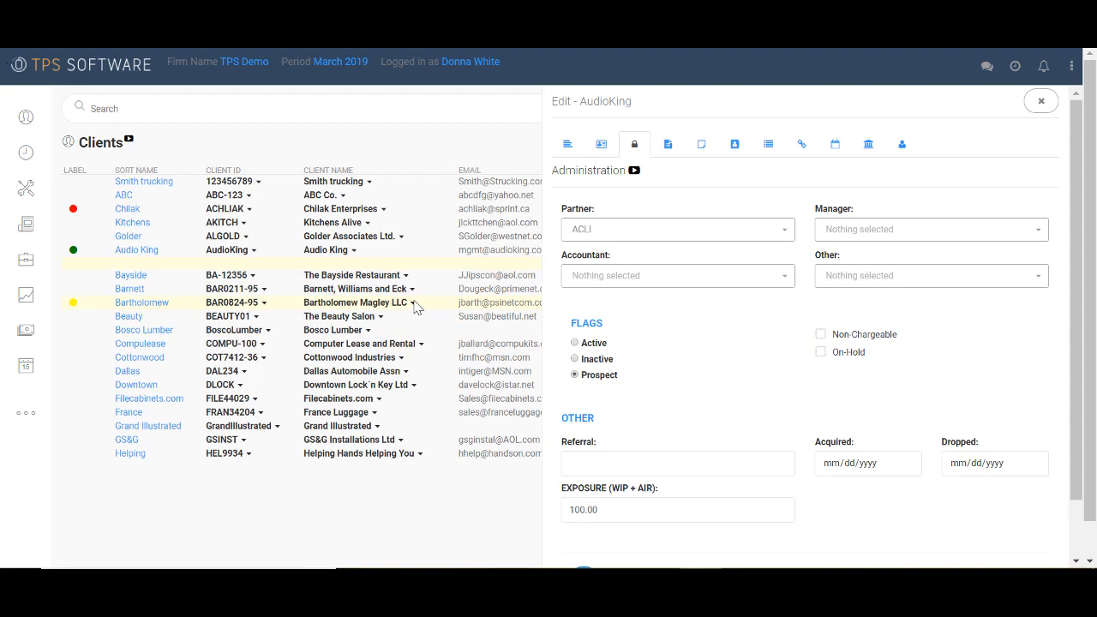
pyautogui.click(142, 301)
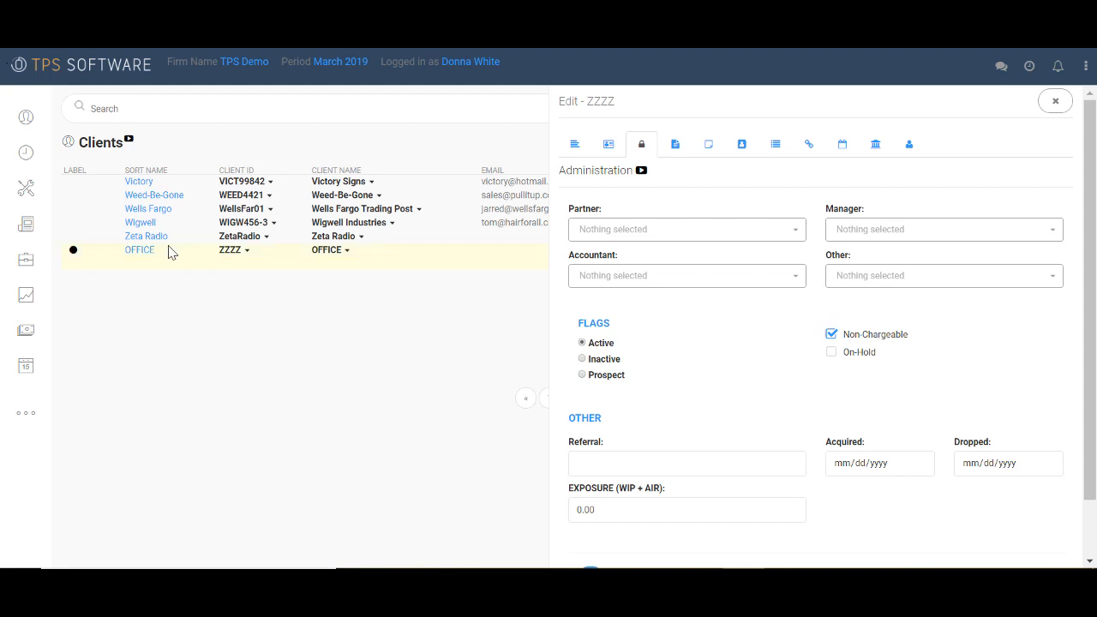
pyautogui.moveTo(79, 257)
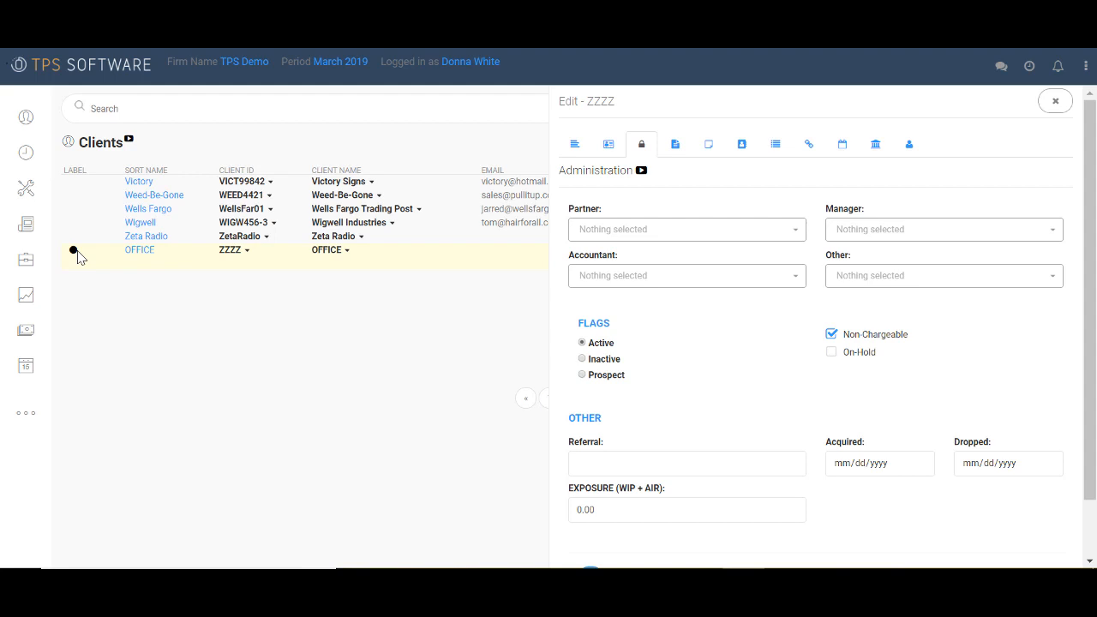
pyautogui.moveTo(77, 209)
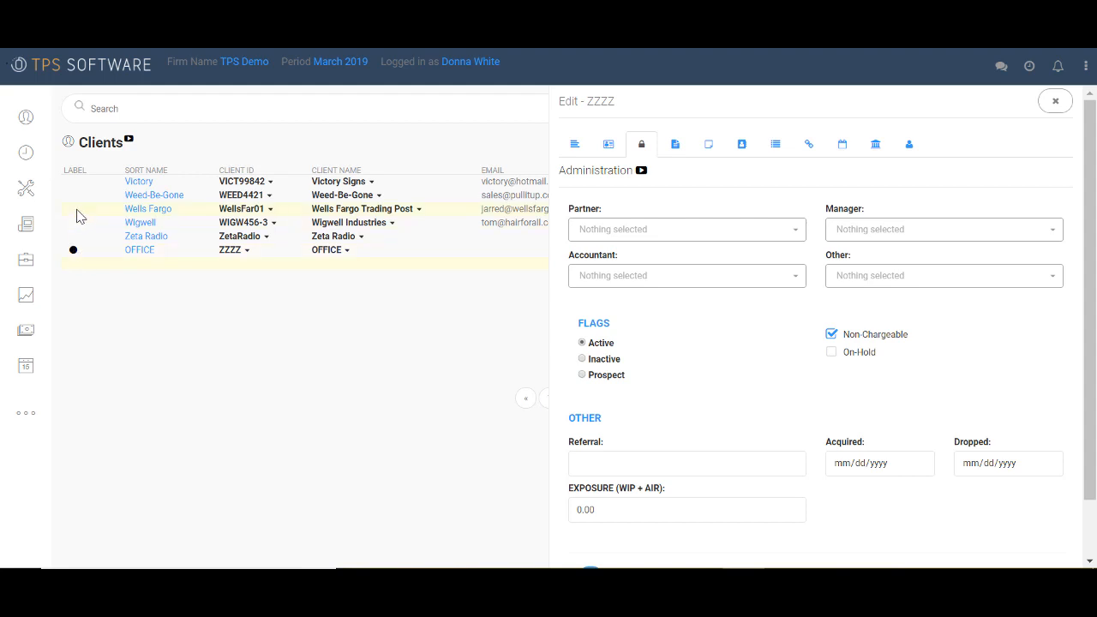
pyautogui.moveTo(92, 217)
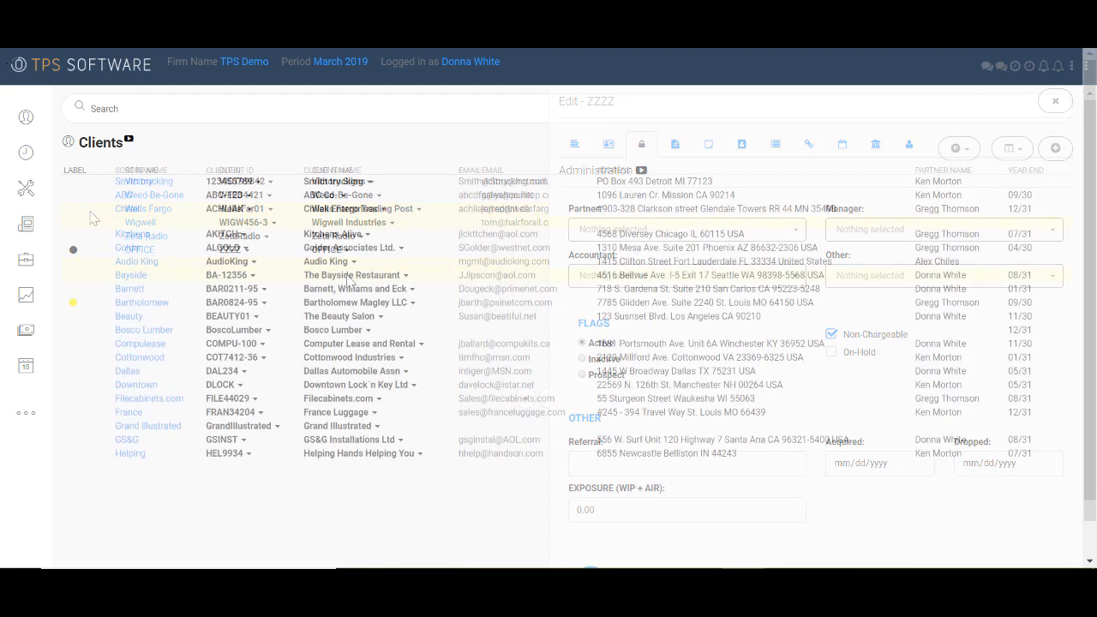
# Switch to The Bayside Restaurant's record and keep Smit Family as its client group.
pyautogui.click(1055, 101)
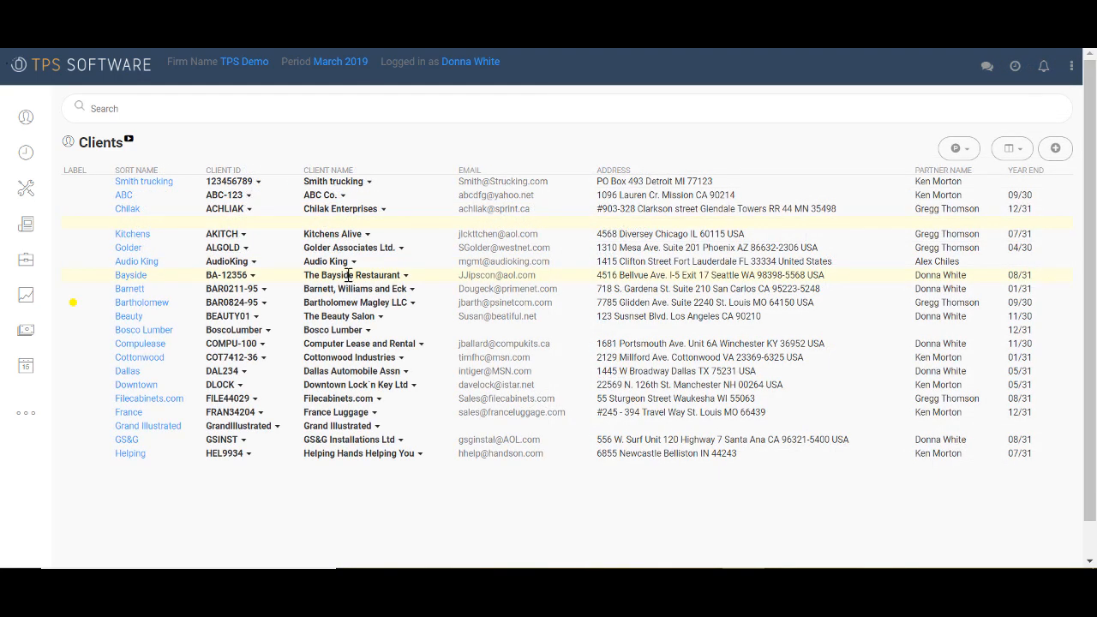
pyautogui.moveTo(394, 274)
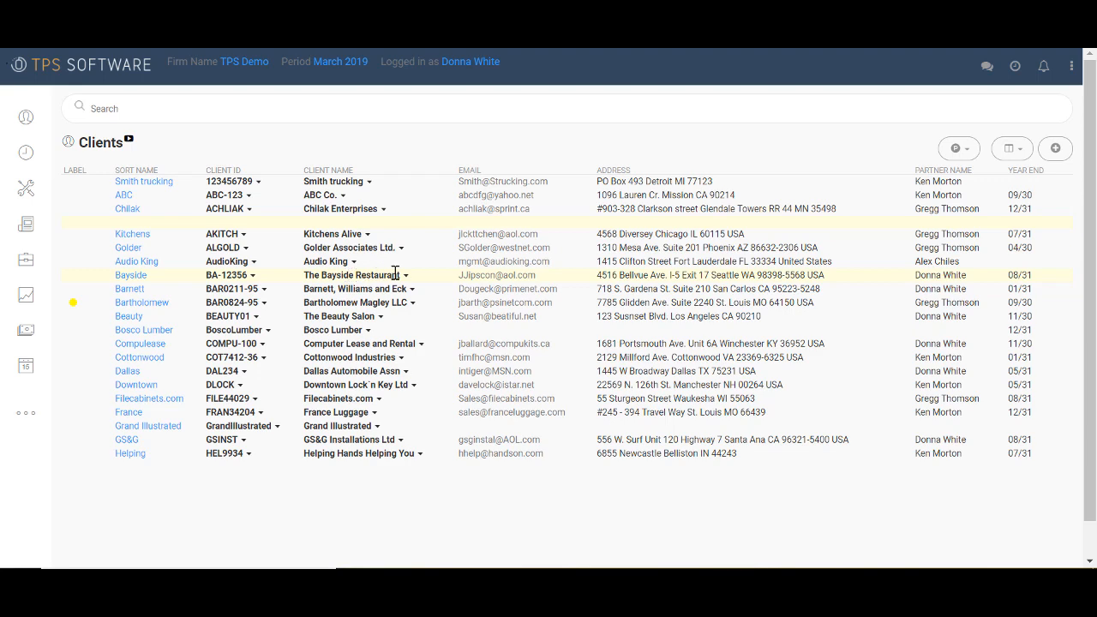
pyautogui.click(130, 274)
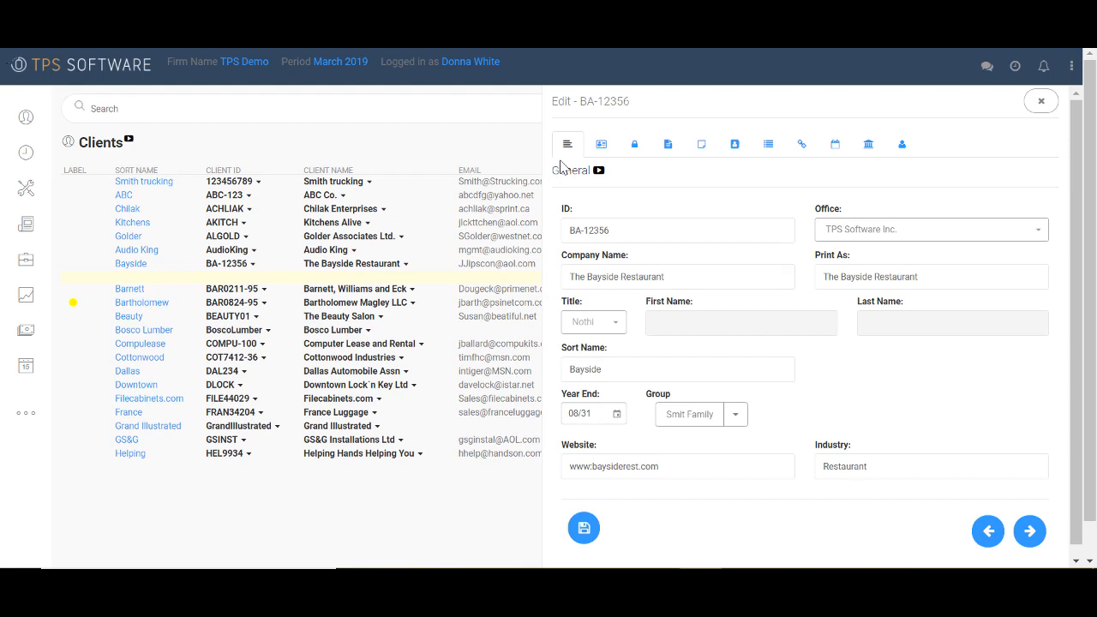
pyautogui.moveTo(610, 271)
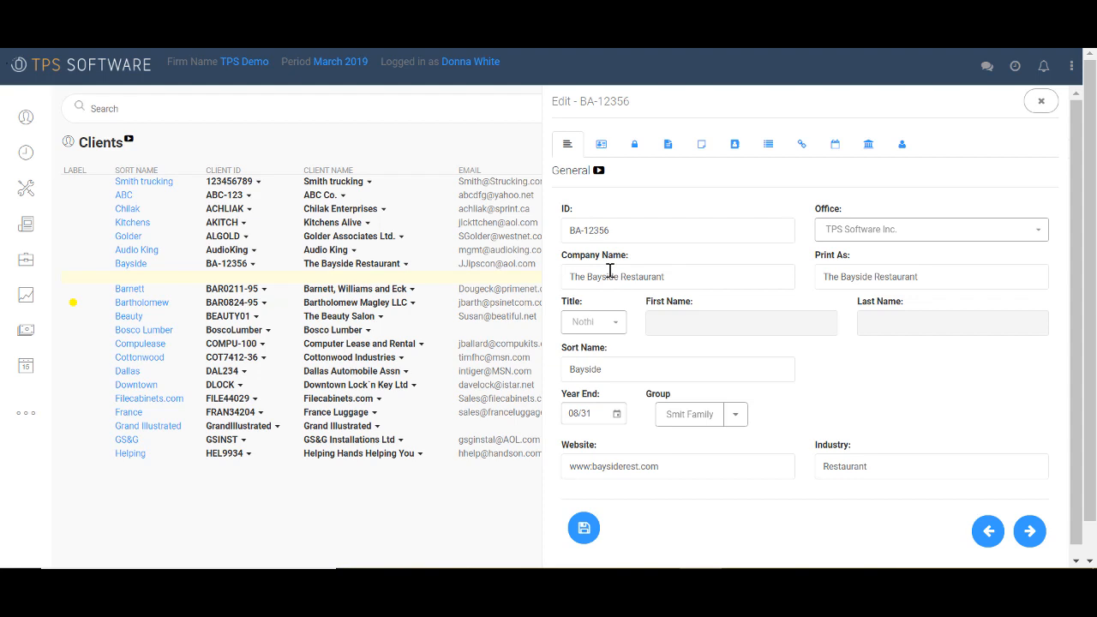
pyautogui.moveTo(650, 305)
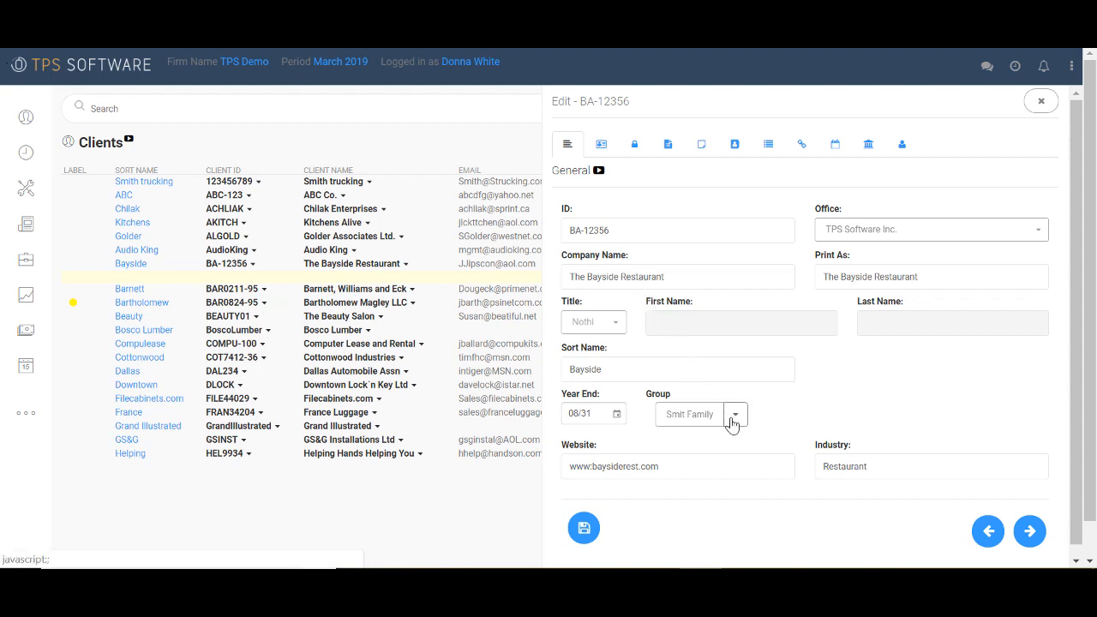
pyautogui.click(733, 413)
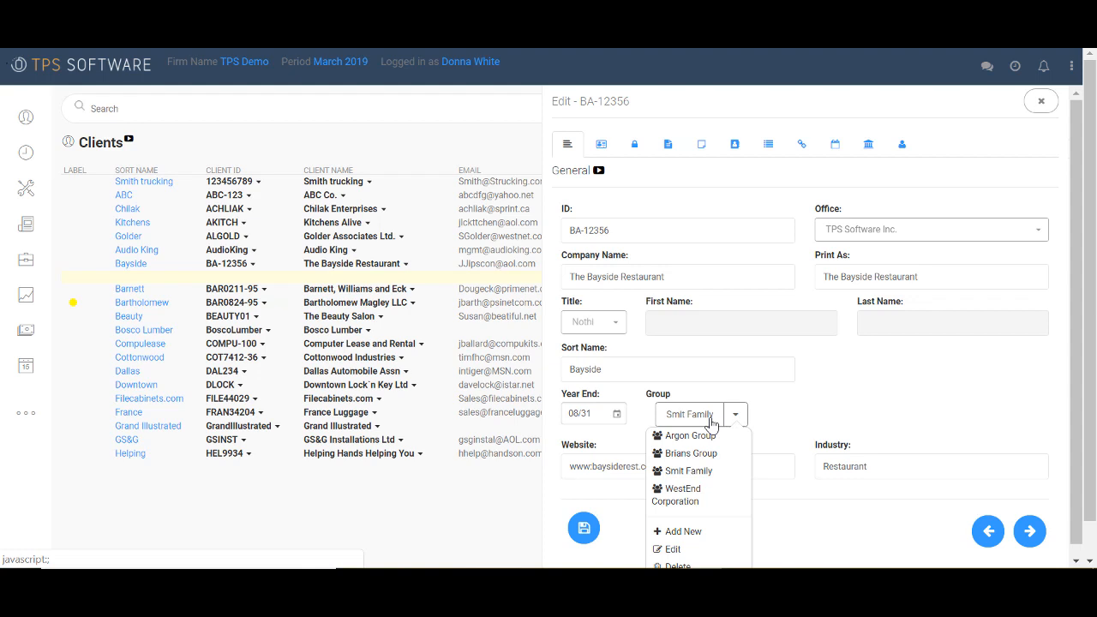
pyautogui.click(600, 144)
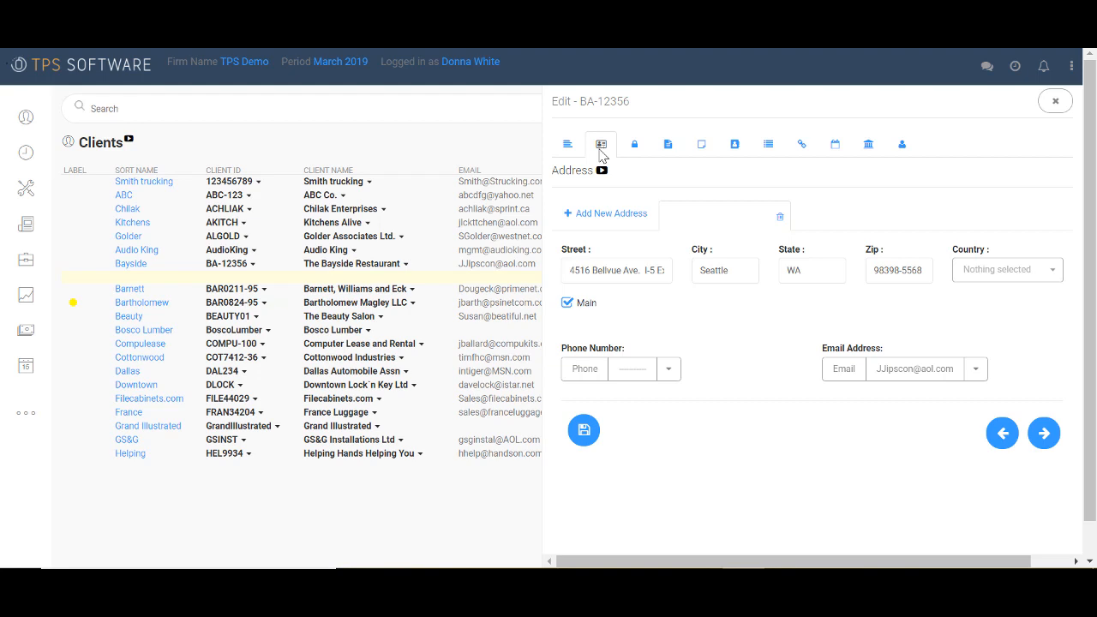
pyautogui.moveTo(644, 148)
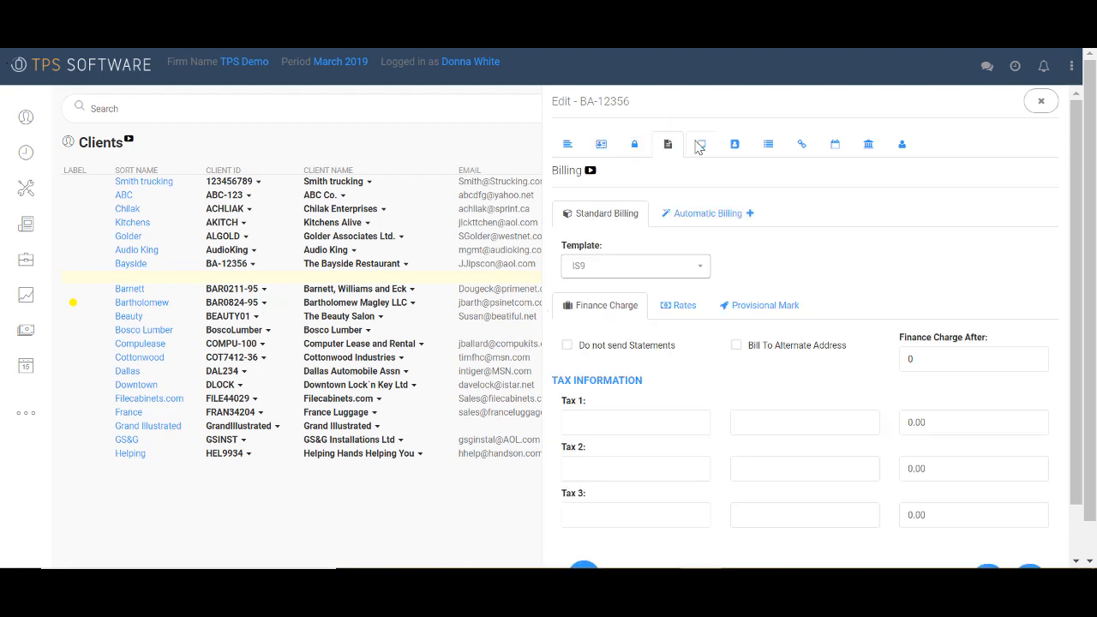
pyautogui.click(733, 144)
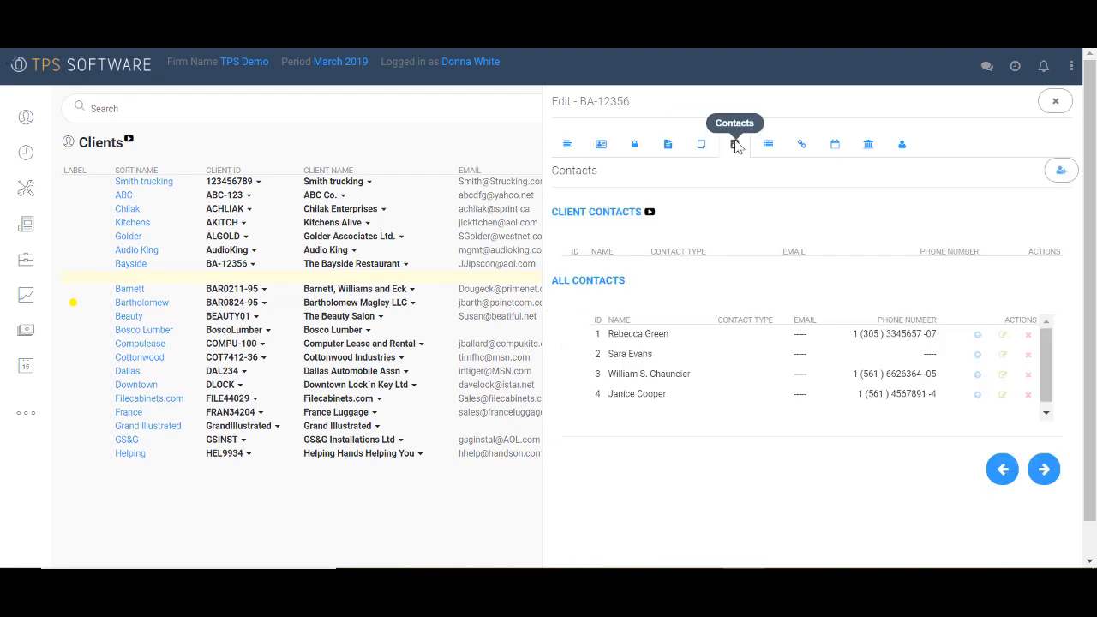
pyautogui.moveTo(716, 384)
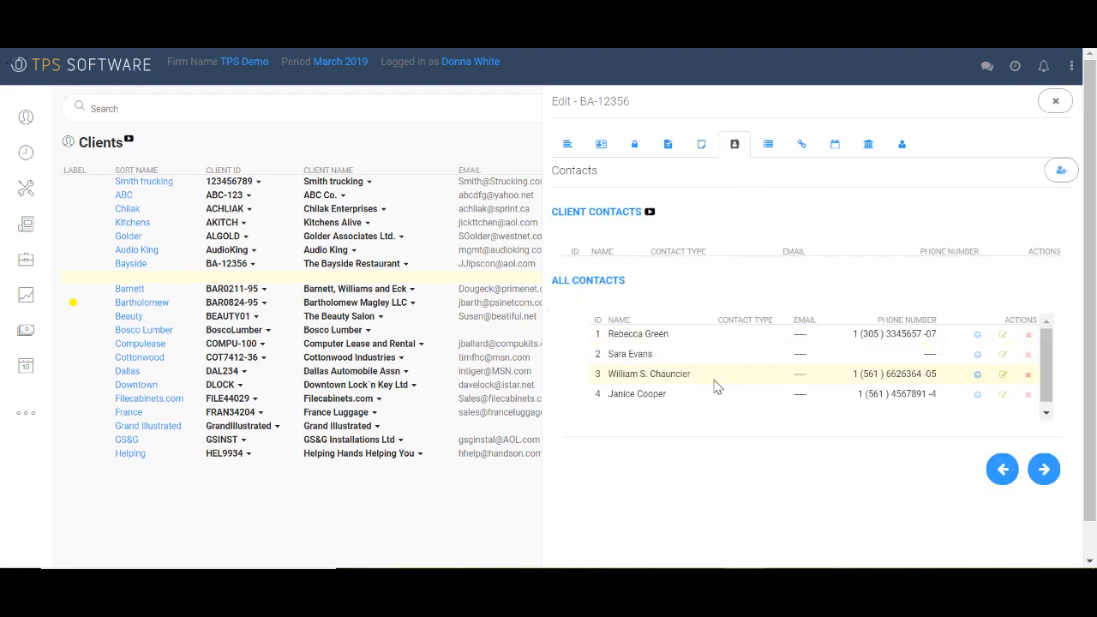
pyautogui.moveTo(695, 397)
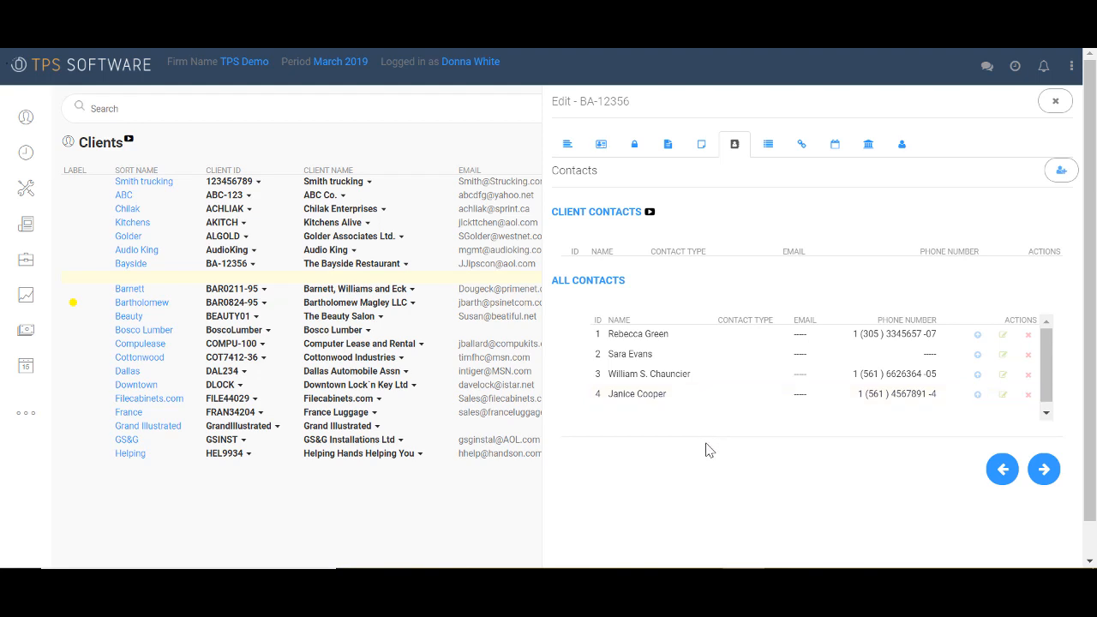
pyautogui.click(802, 353)
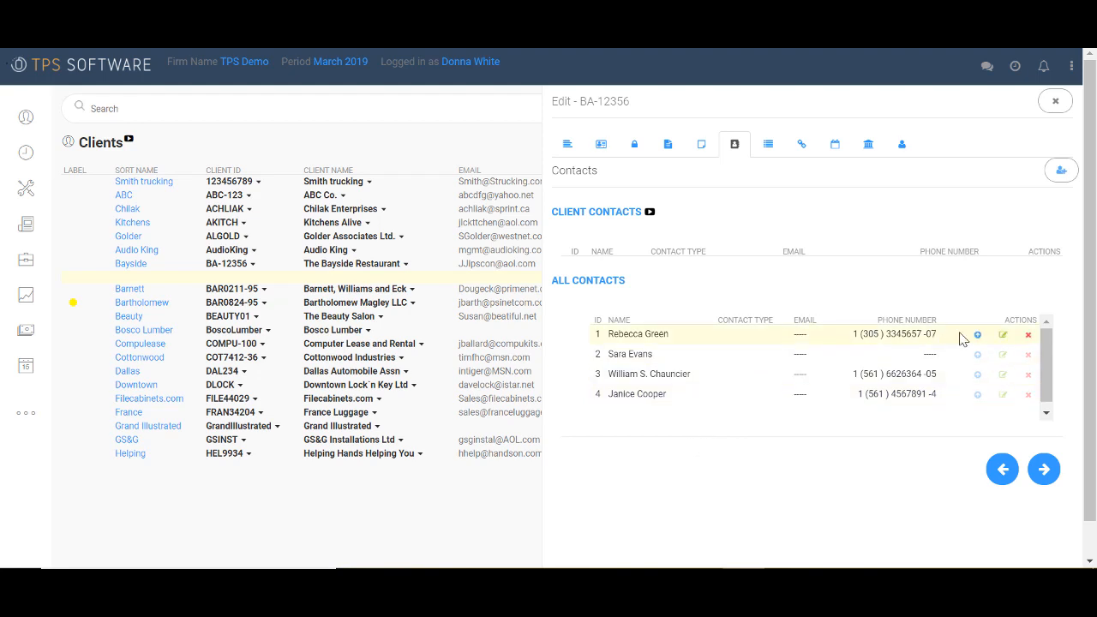
pyautogui.moveTo(977, 334)
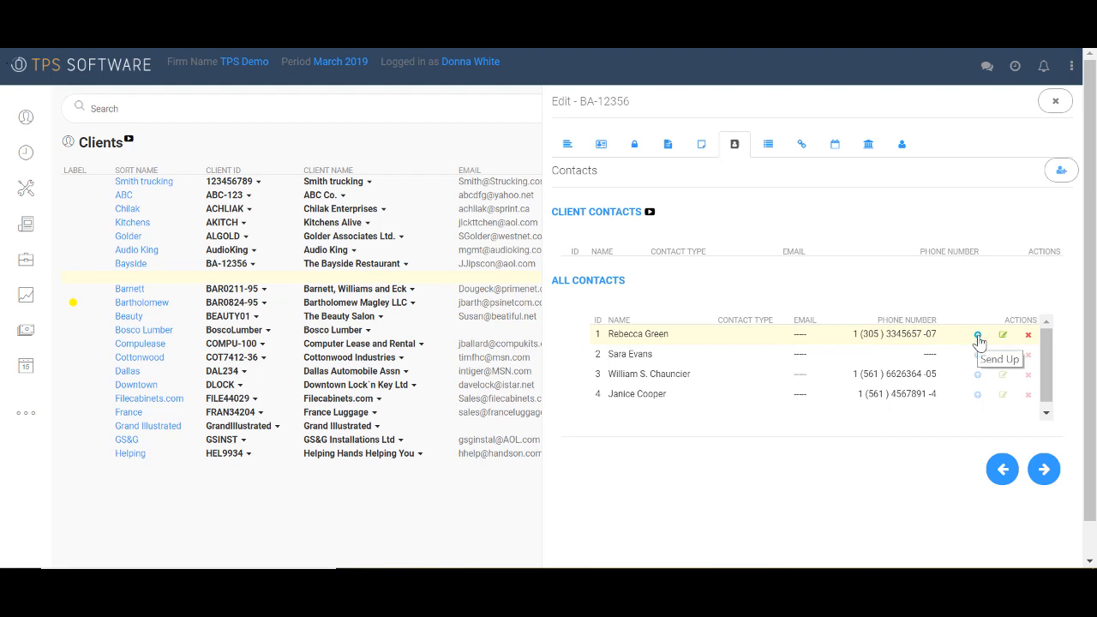
pyautogui.click(976, 334)
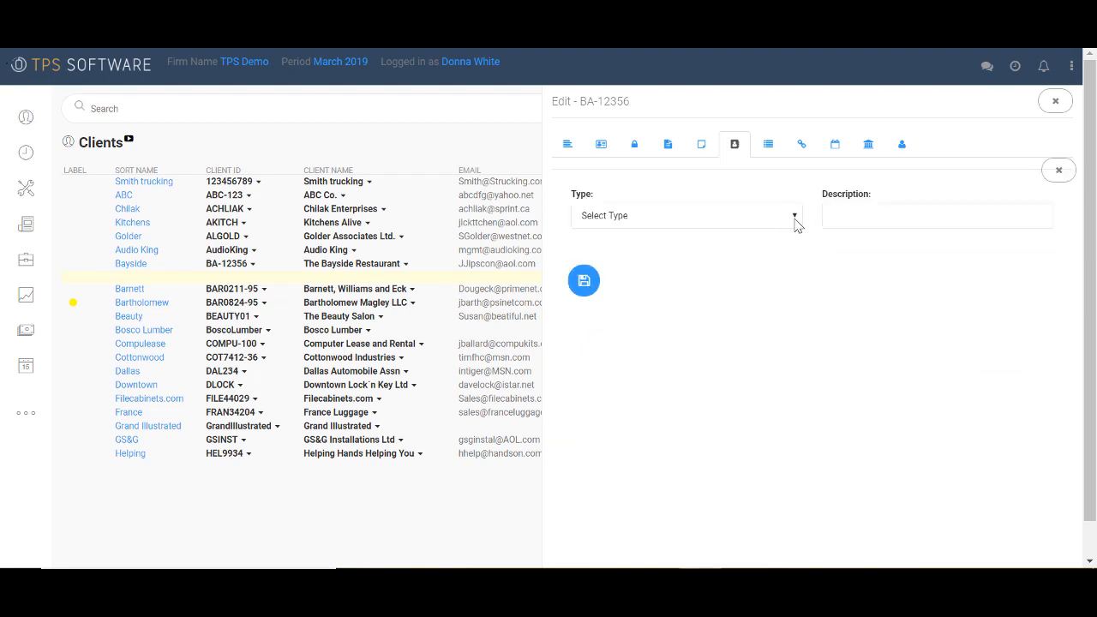
pyautogui.click(685, 216)
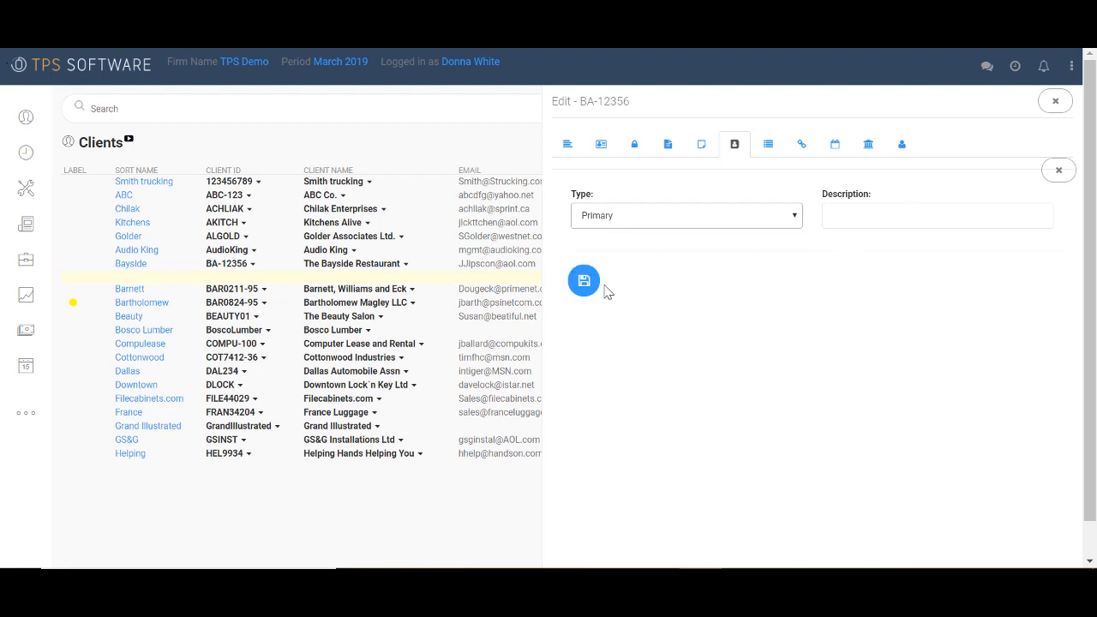
pyautogui.click(582, 281)
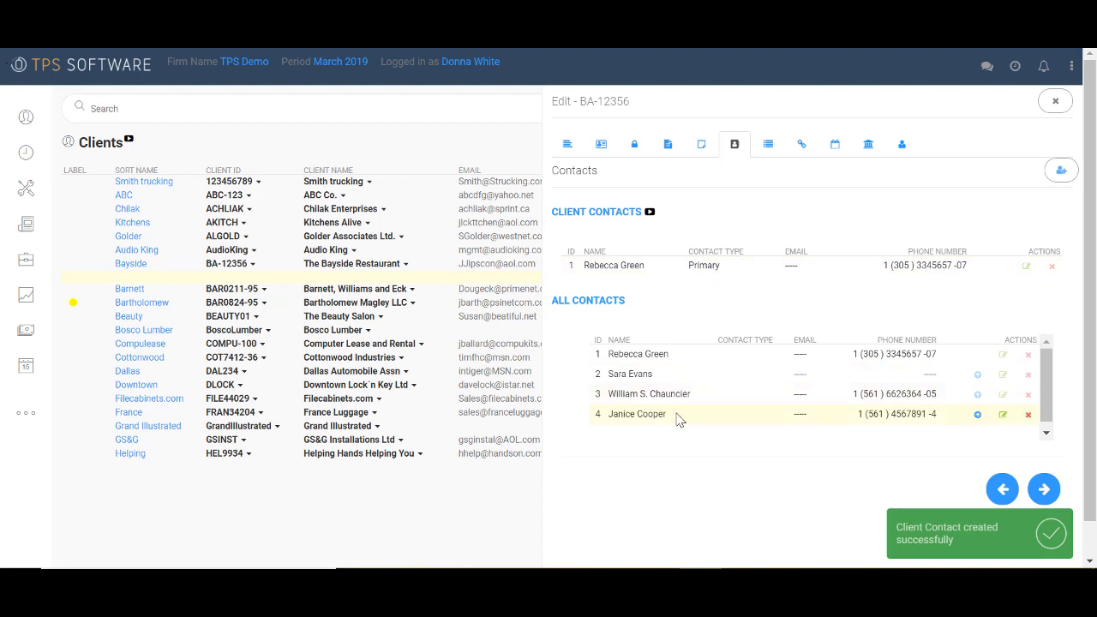
pyautogui.click(1060, 170)
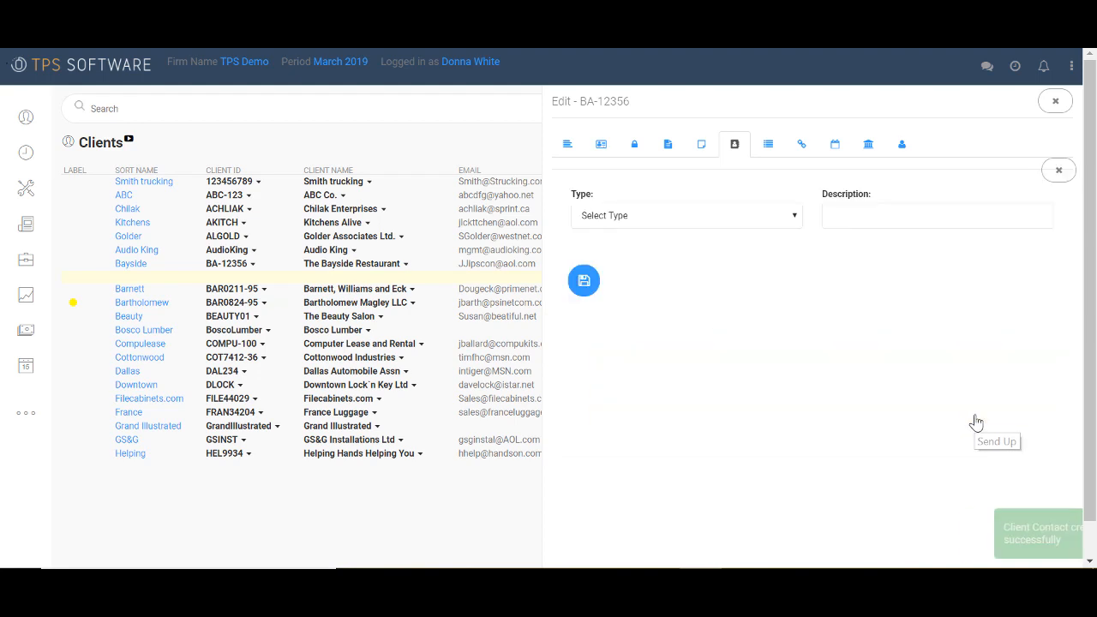
pyautogui.click(685, 216)
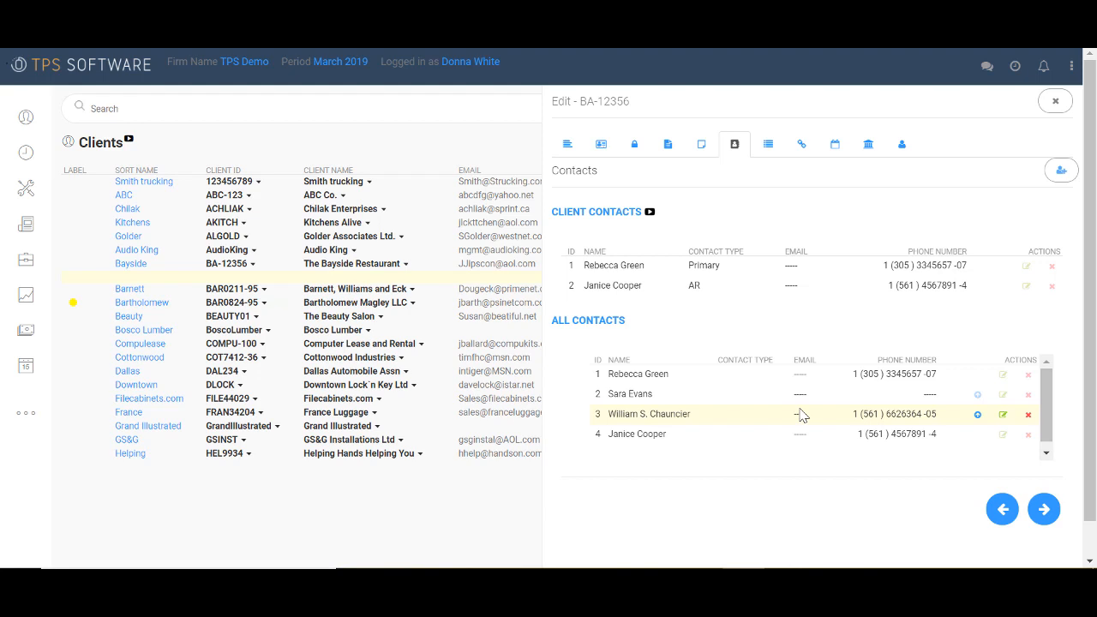
# Assign the Payroll, 1120s, W2 and newsletter categories to The Bayside Restaurant.
pyautogui.click(768, 144)
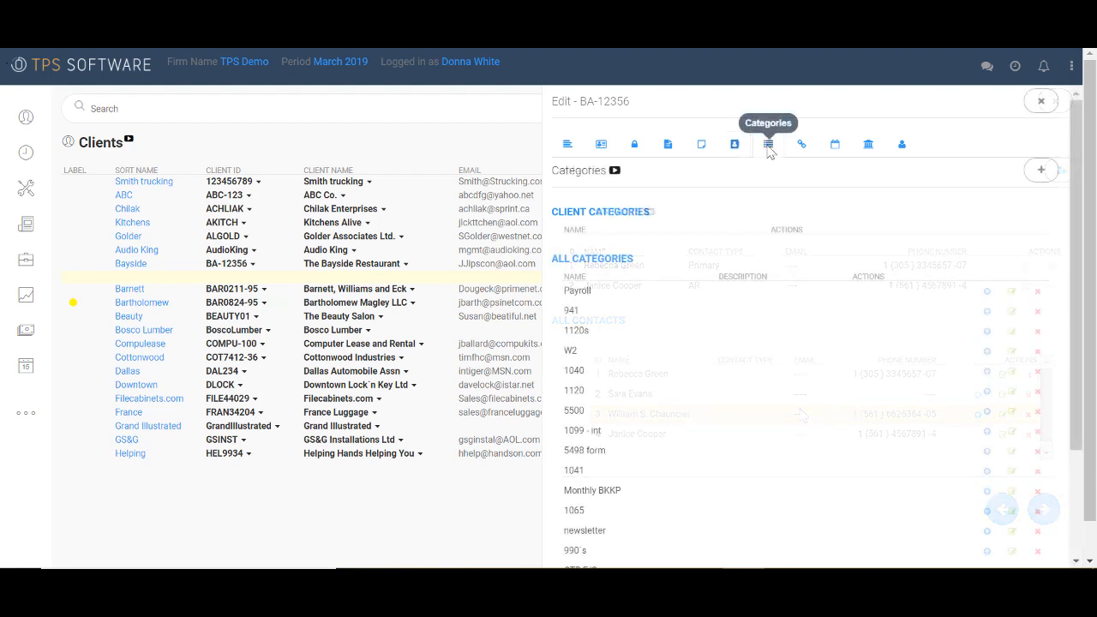
pyautogui.click(767, 144)
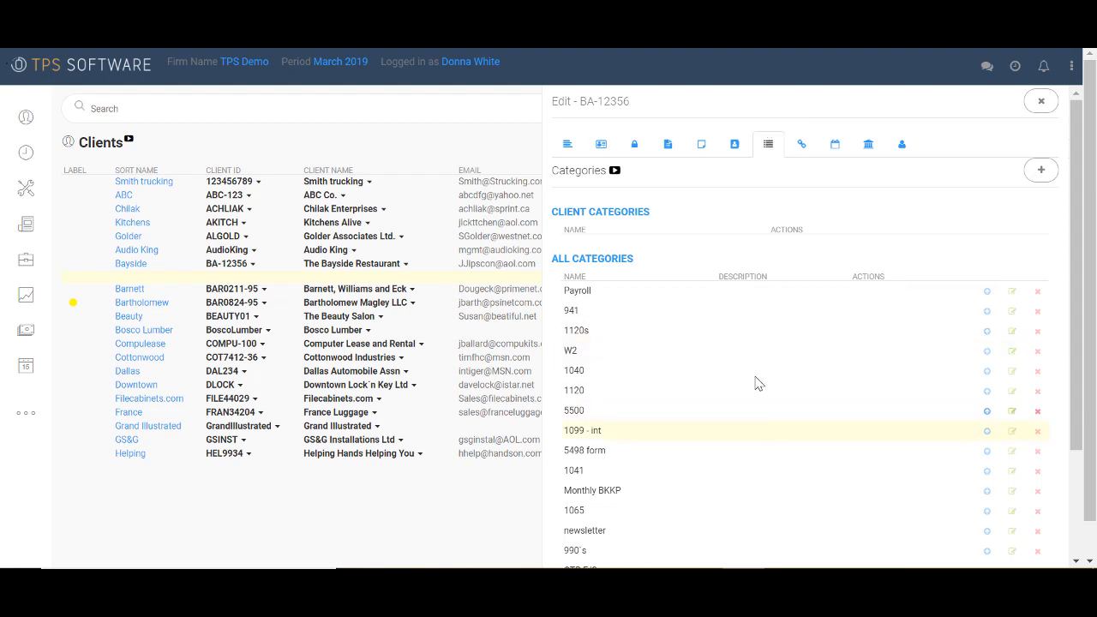
pyautogui.moveTo(706, 511)
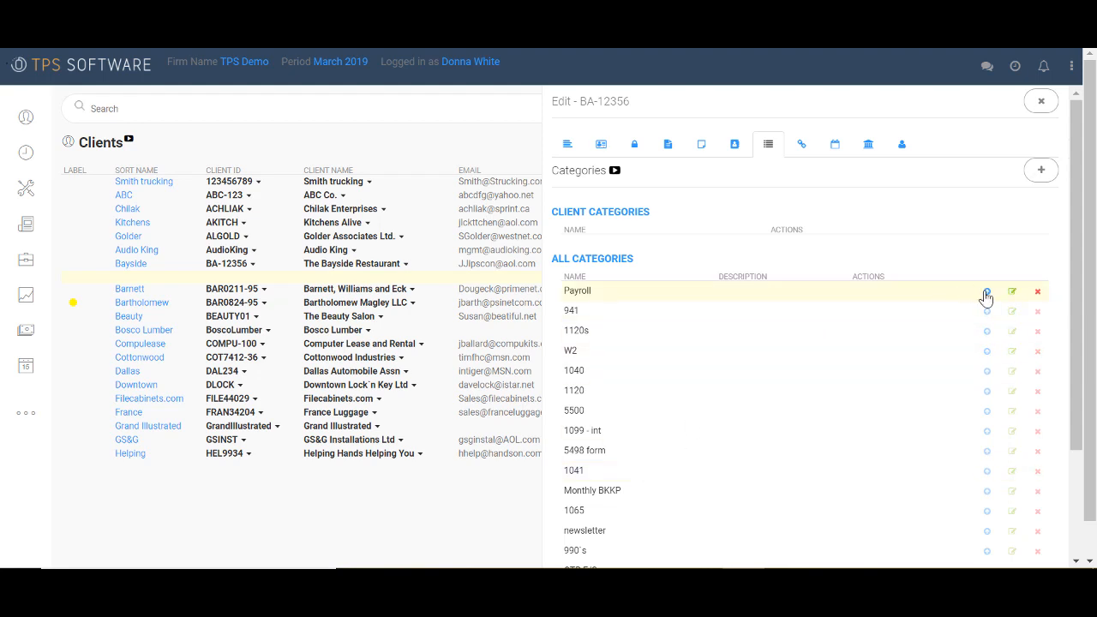
pyautogui.click(987, 291)
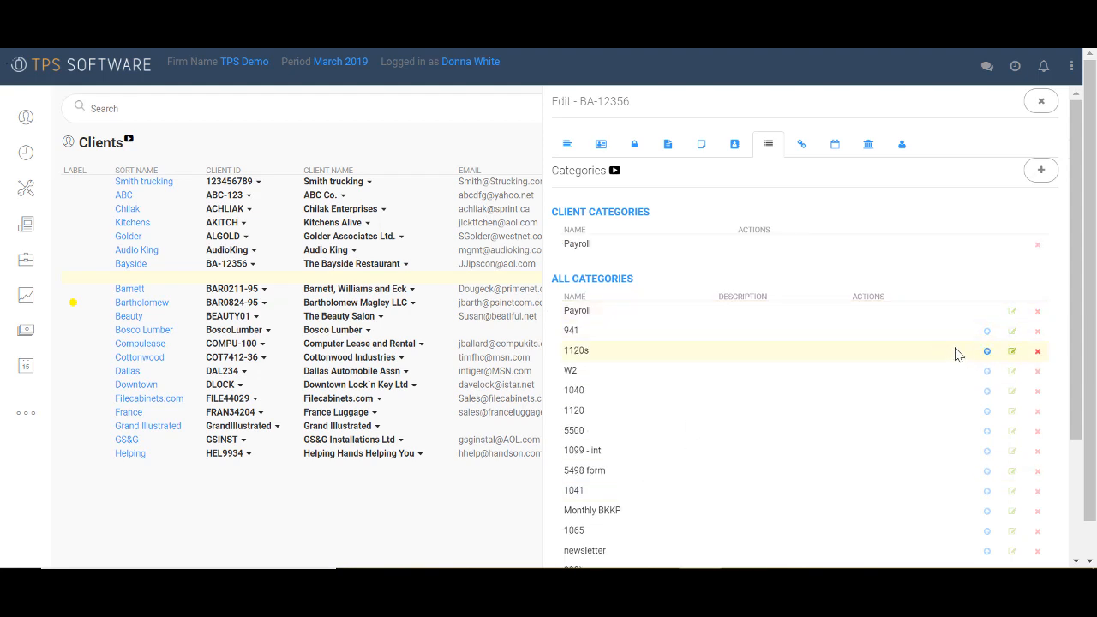
pyautogui.click(987, 350)
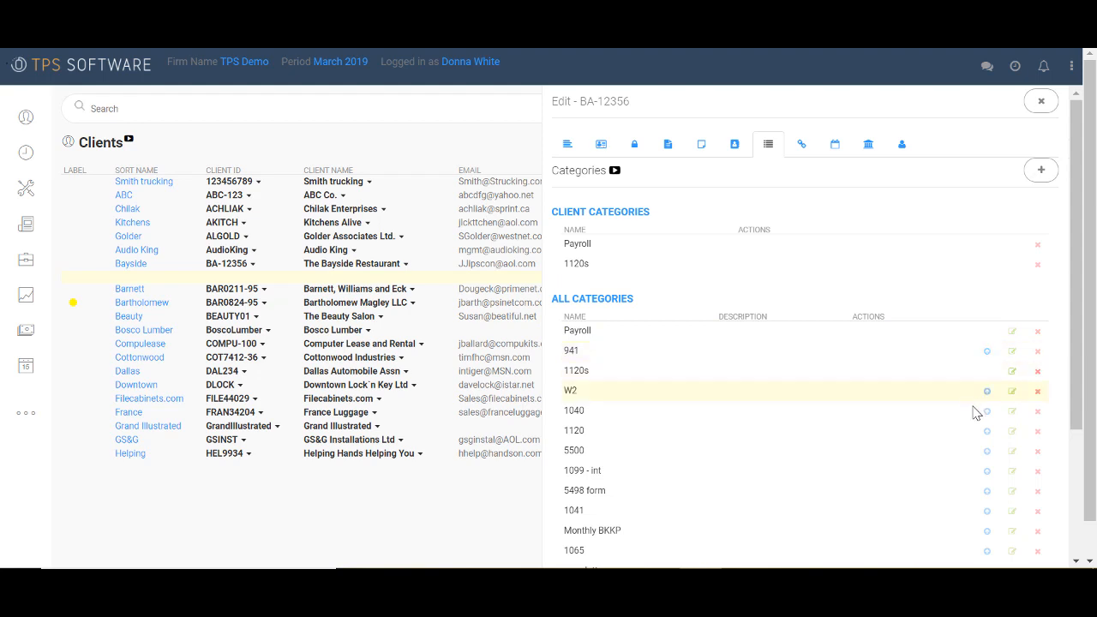
pyautogui.click(987, 391)
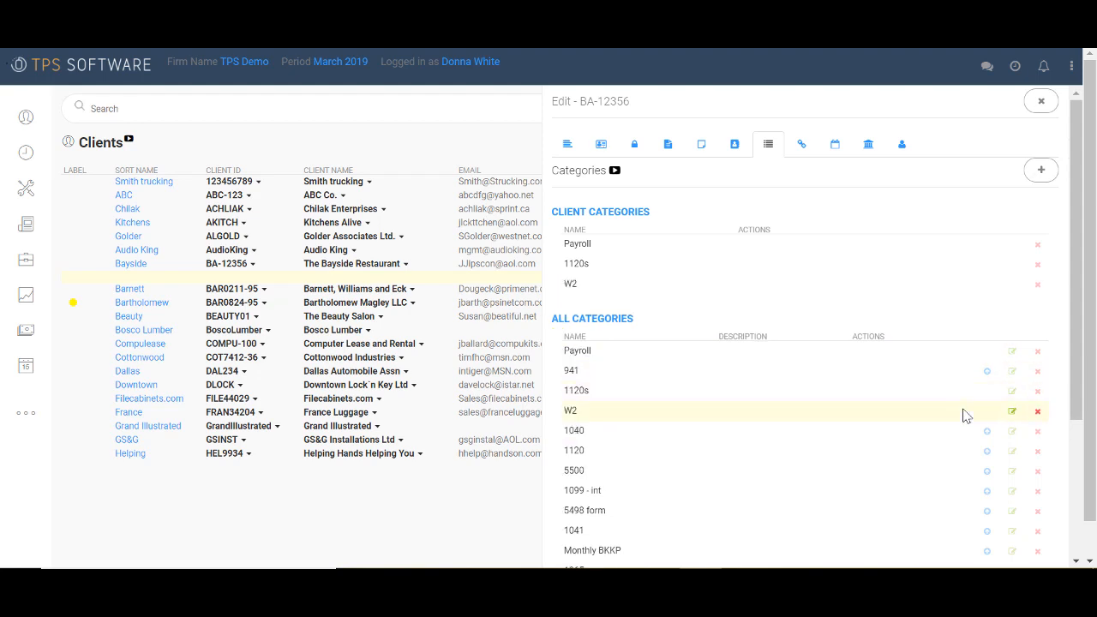
pyautogui.scroll(-3)
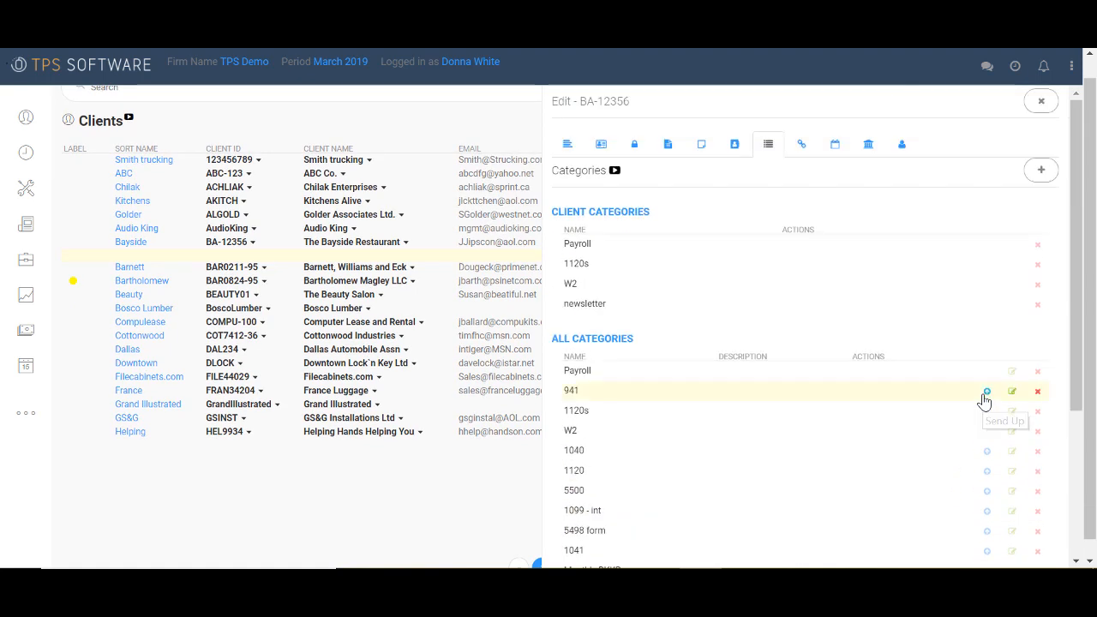
pyautogui.moveTo(915, 267)
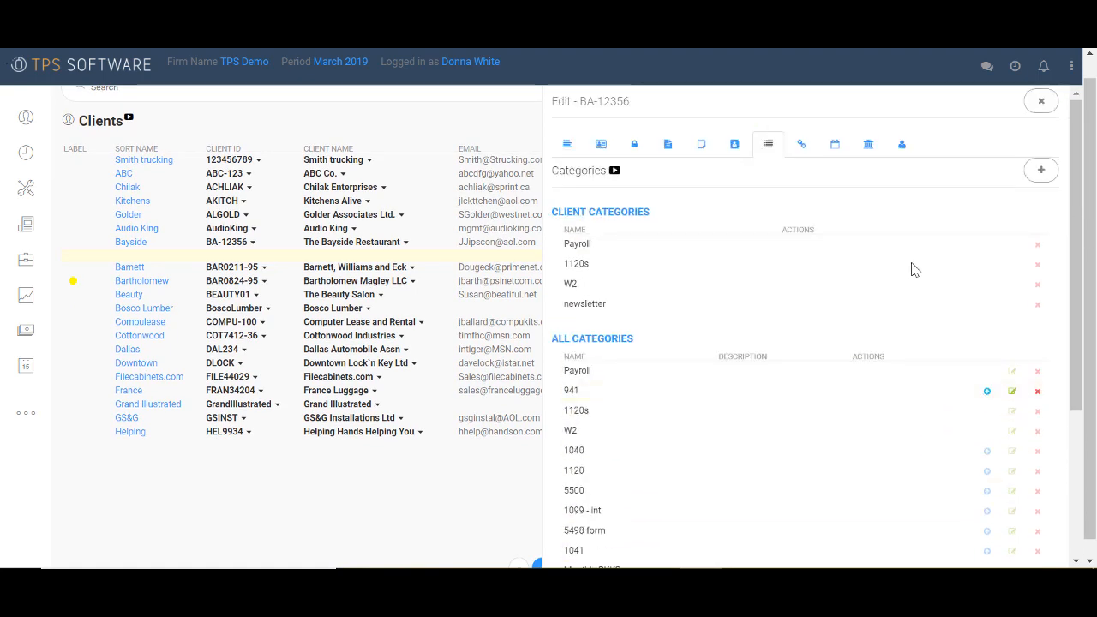
pyautogui.moveTo(723, 284)
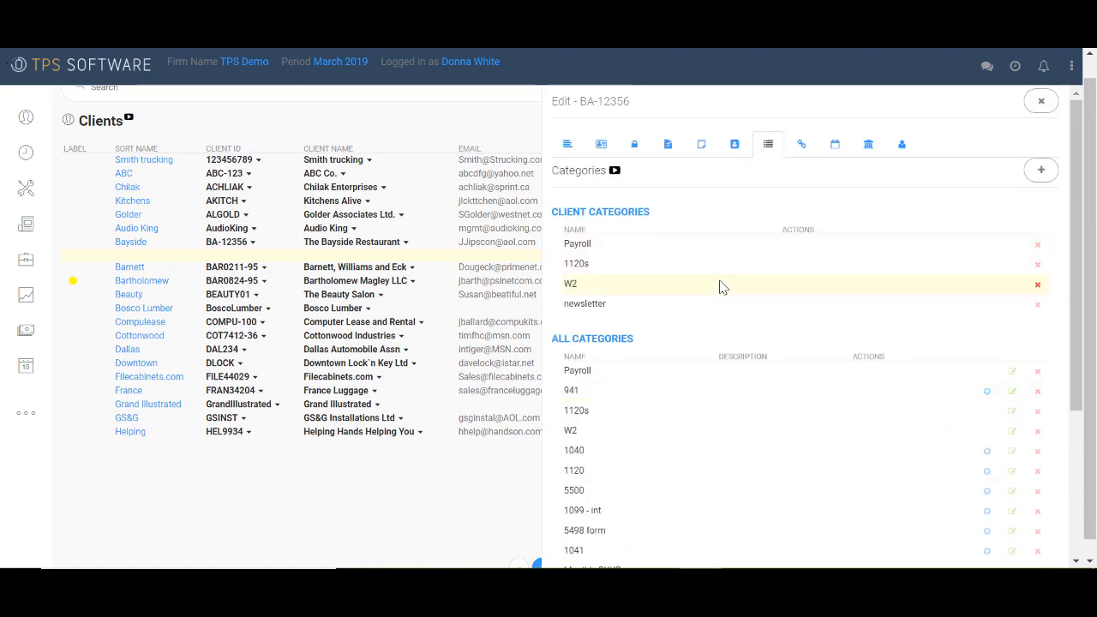
pyautogui.moveTo(726, 300)
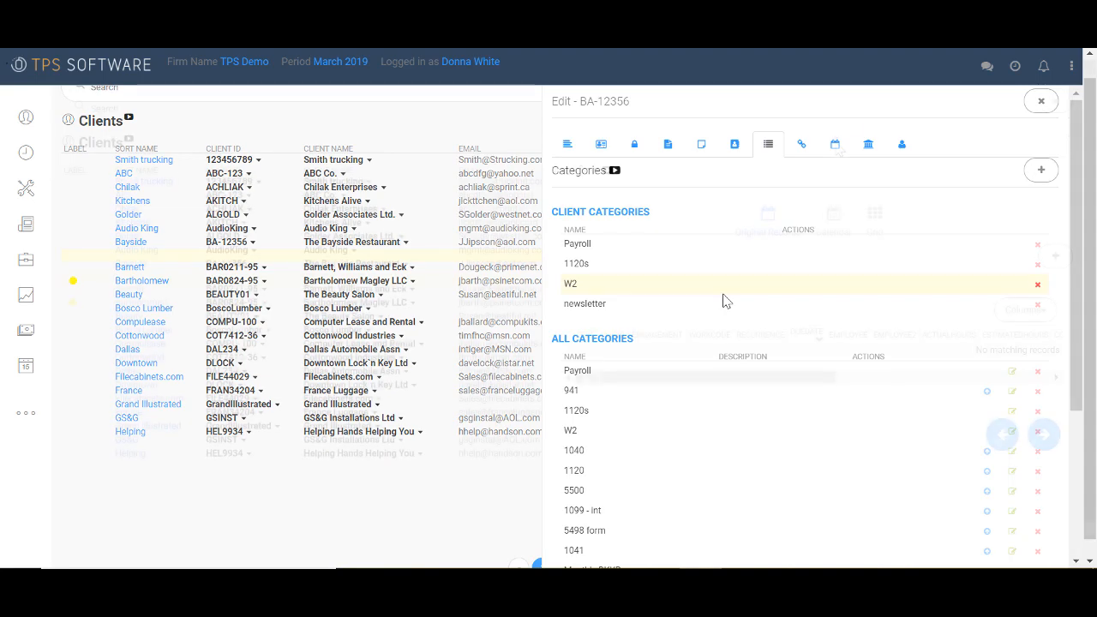
# Describe the new event as 'Bookkeeping for Bayside Restaurant' and make it repeat weekly.
pyautogui.click(833, 144)
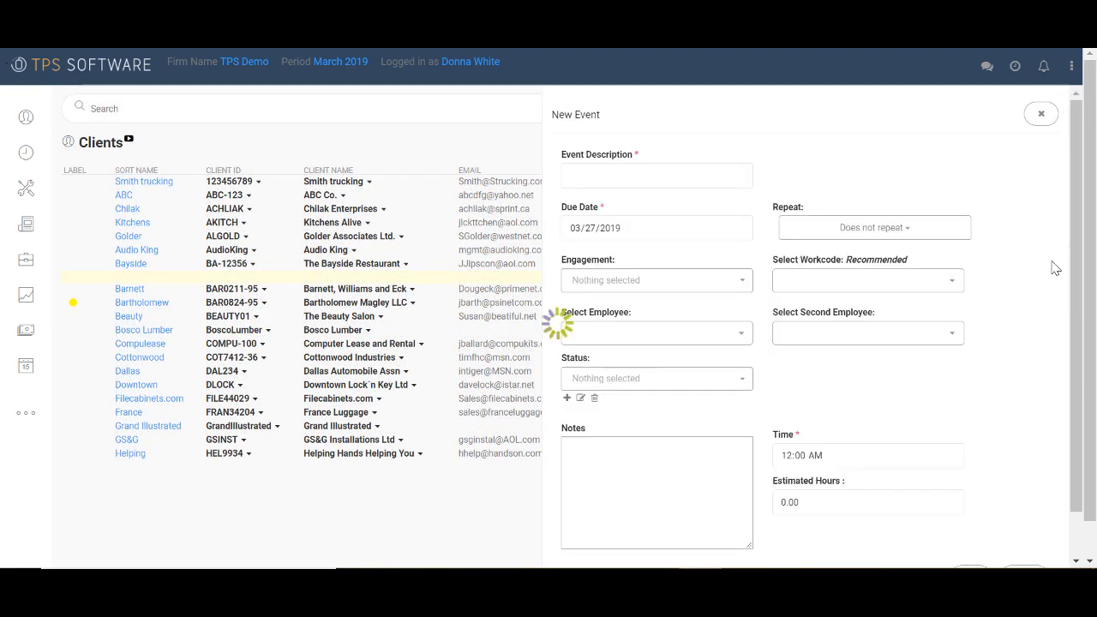
pyautogui.write('Bookkeeping for Bayside Restaurant')
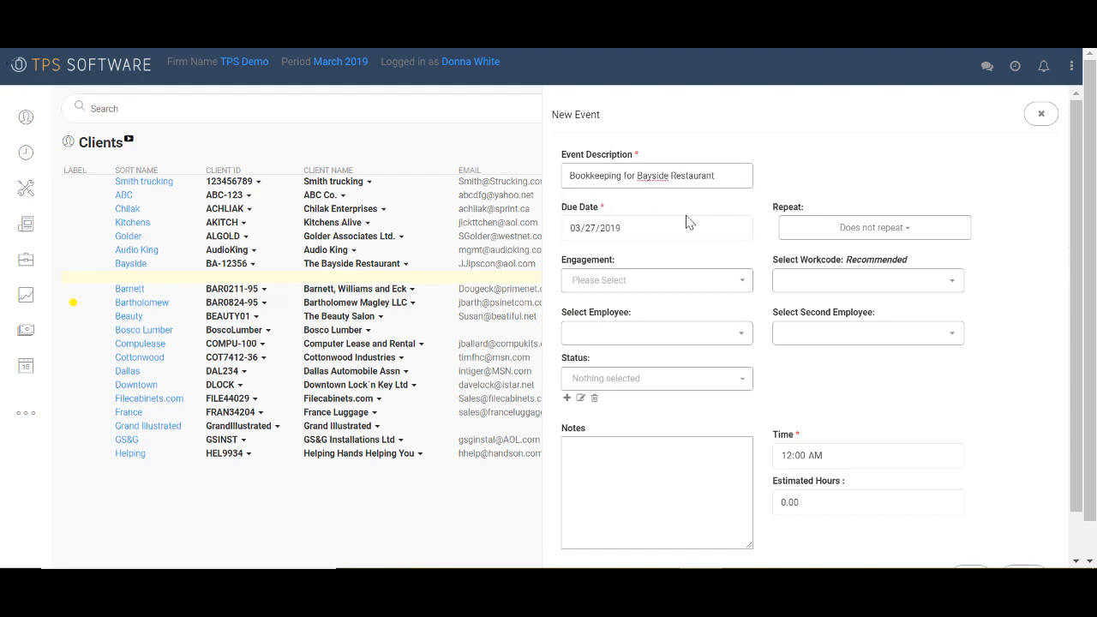
pyautogui.click(874, 226)
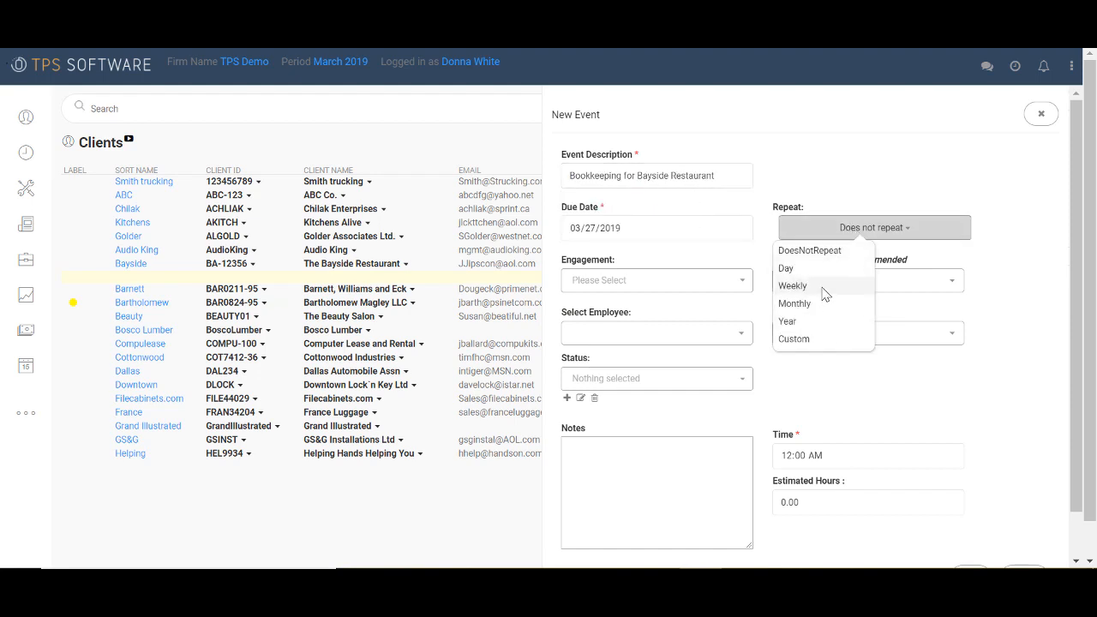
pyautogui.click(792, 285)
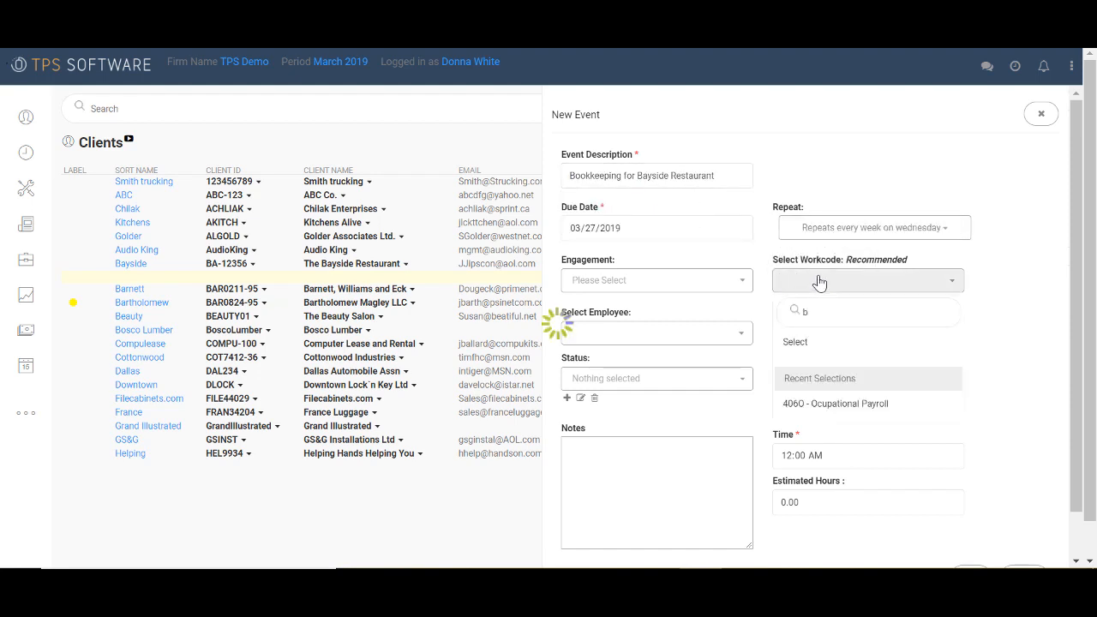
pyautogui.write('o')
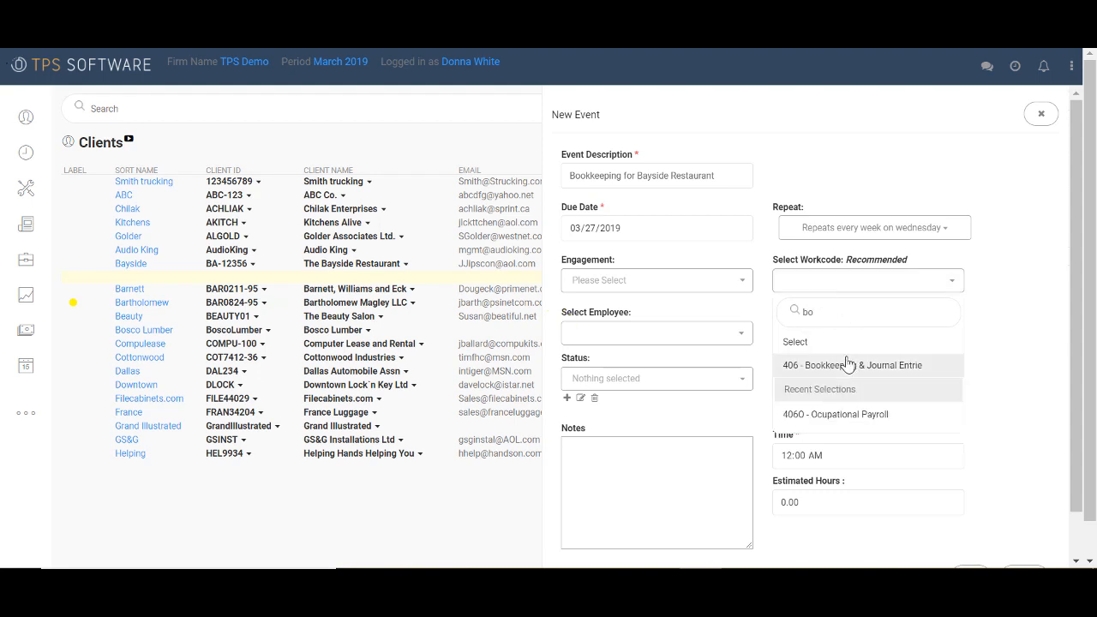
pyautogui.click(849, 363)
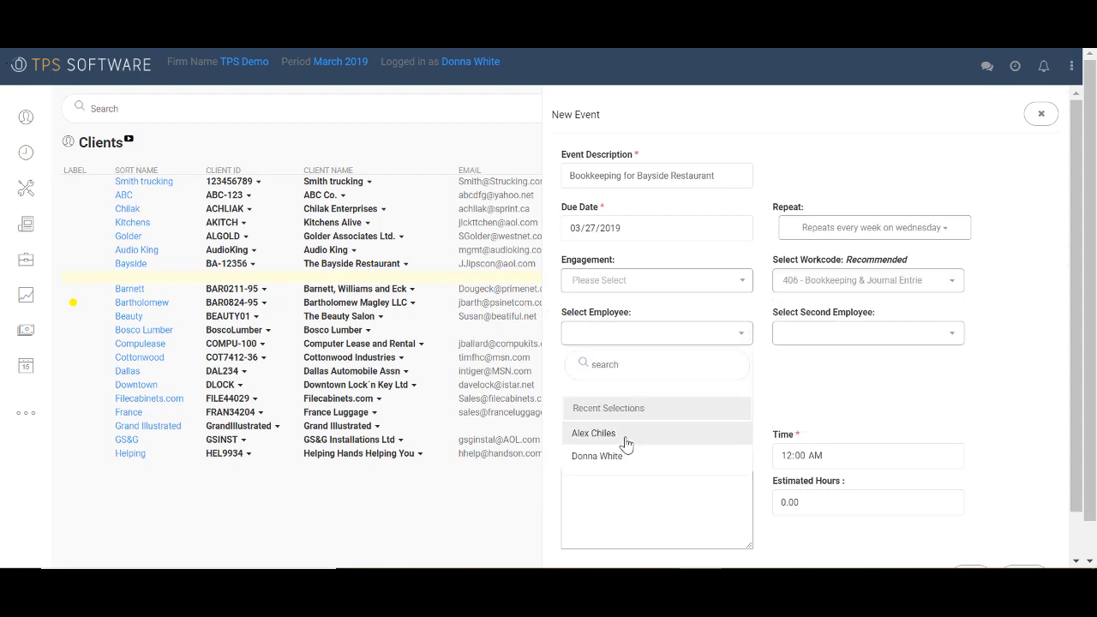
pyautogui.click(593, 431)
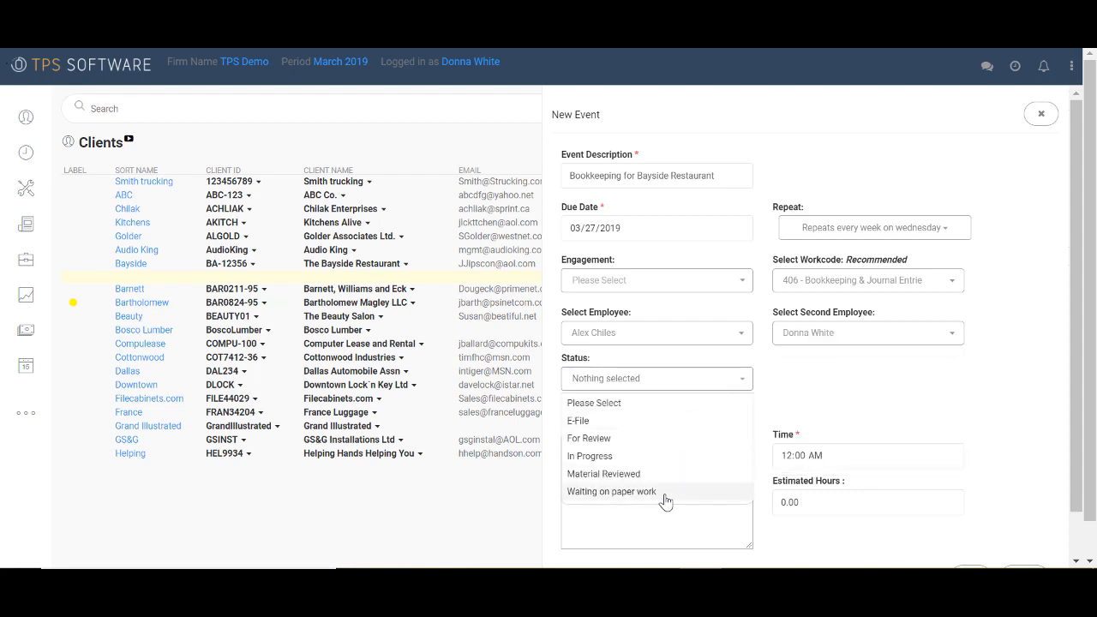
pyautogui.click(610, 490)
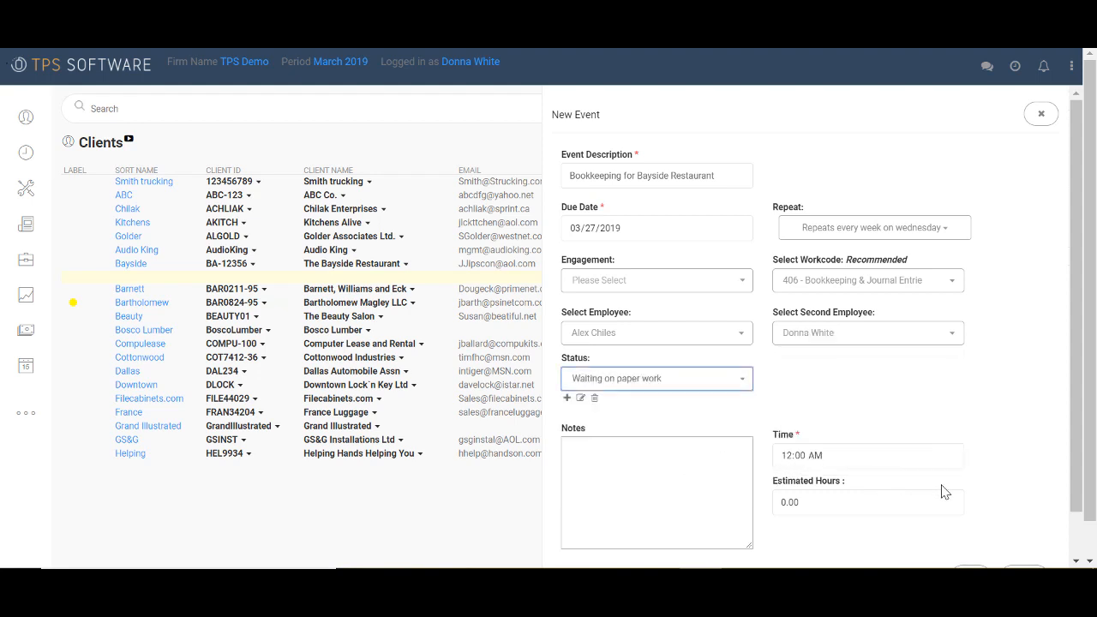
pyautogui.click(1042, 113)
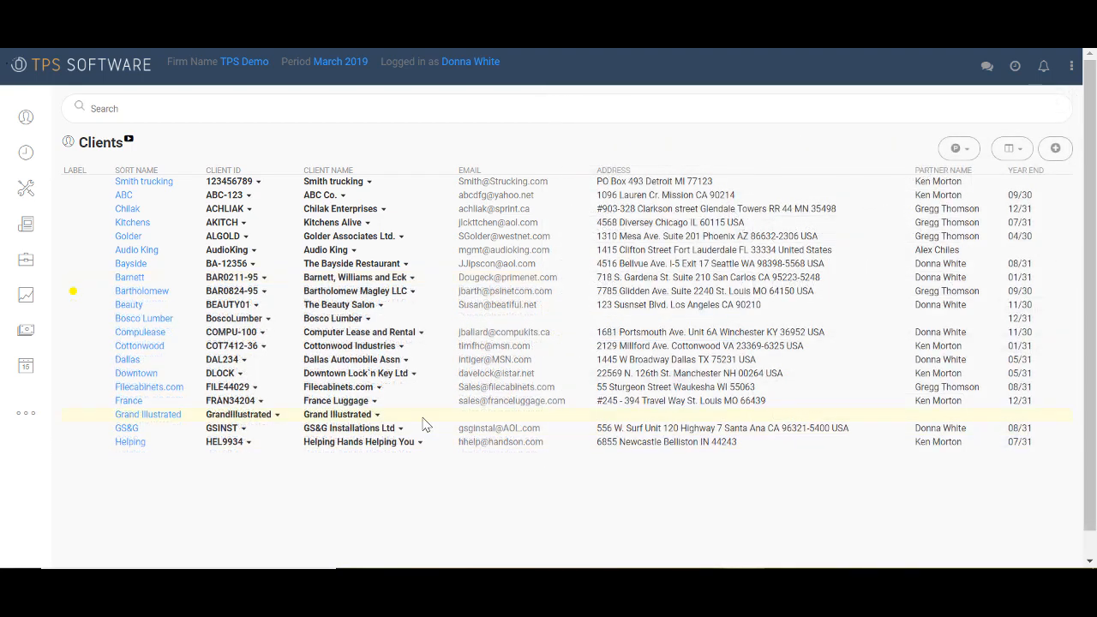
# Show the Workflow calendar scrolled to the bookkeeping event on March 27, 2019.
pyautogui.click(26, 366)
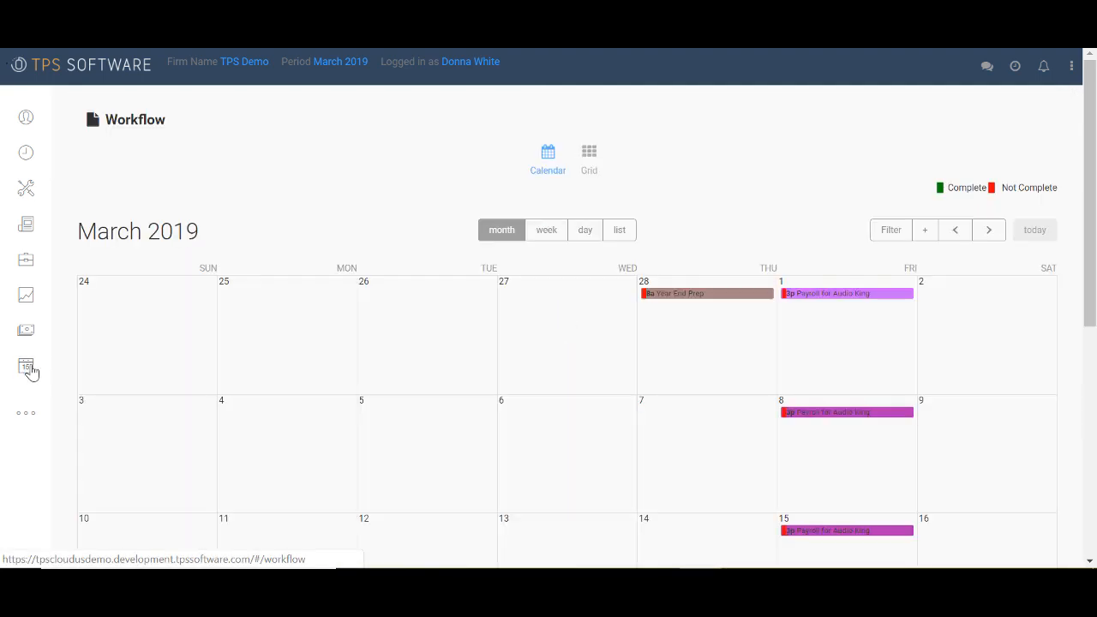
pyautogui.scroll(-3)
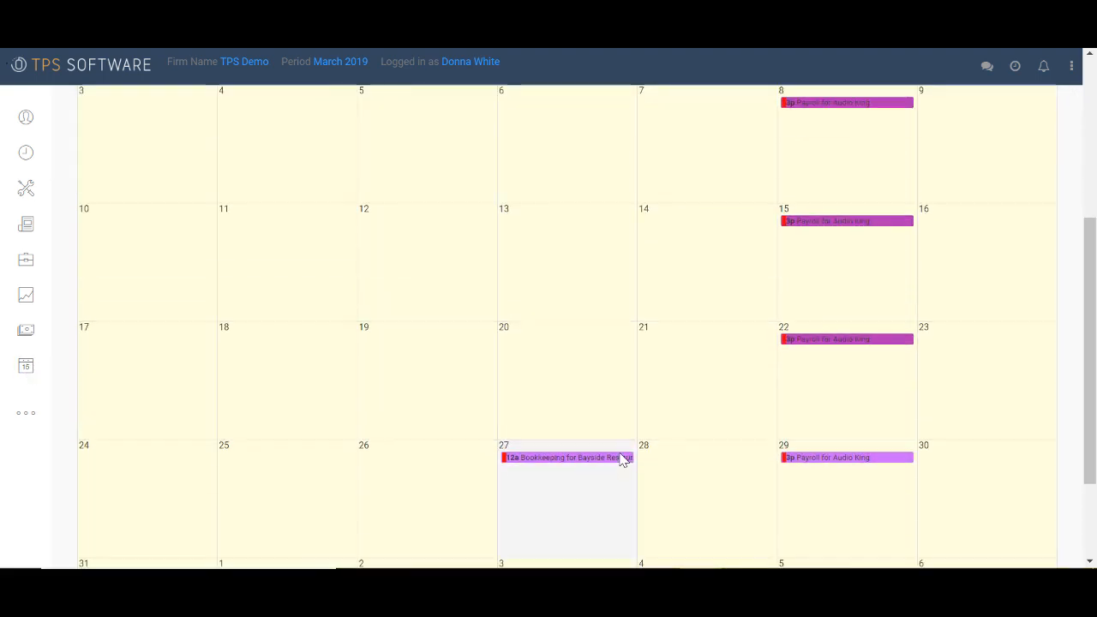
pyautogui.scroll(-3)
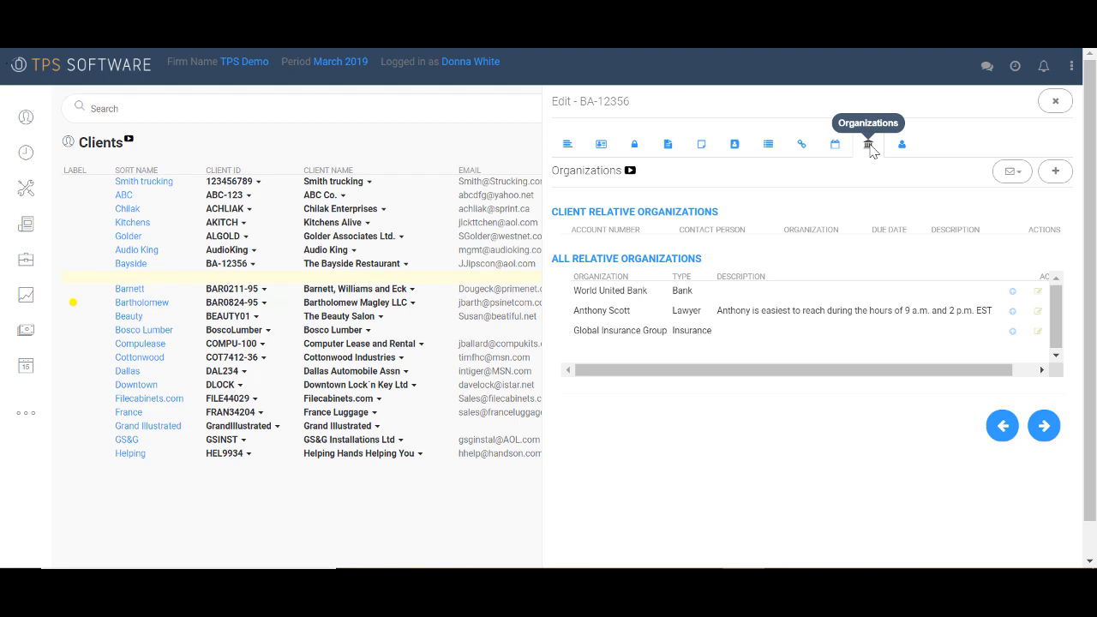
pyautogui.moveTo(1008, 171)
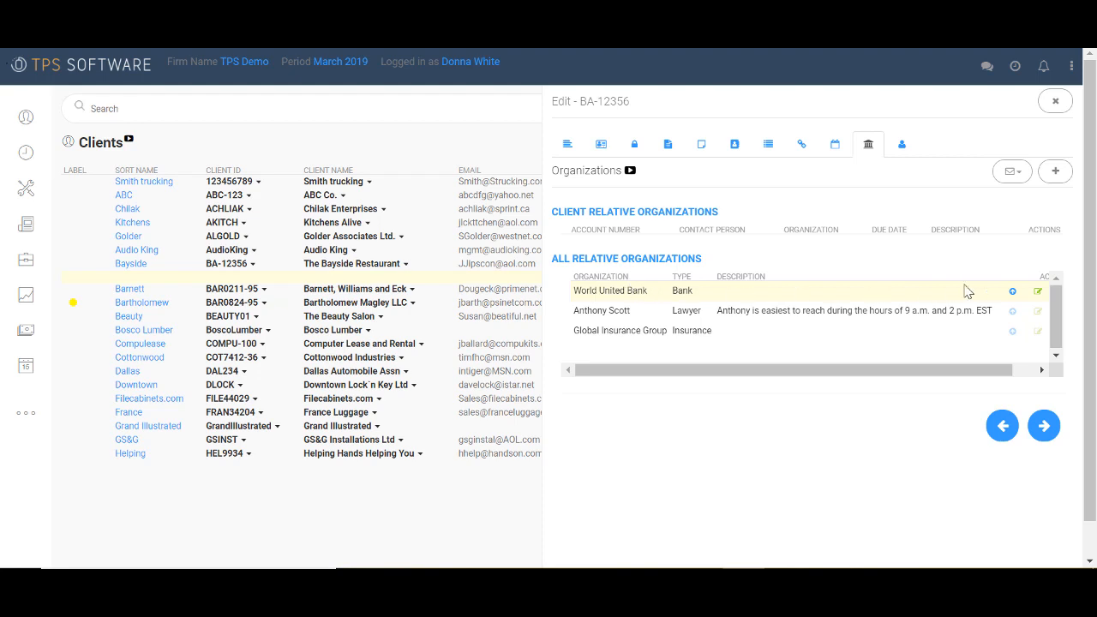
pyautogui.click(1038, 291)
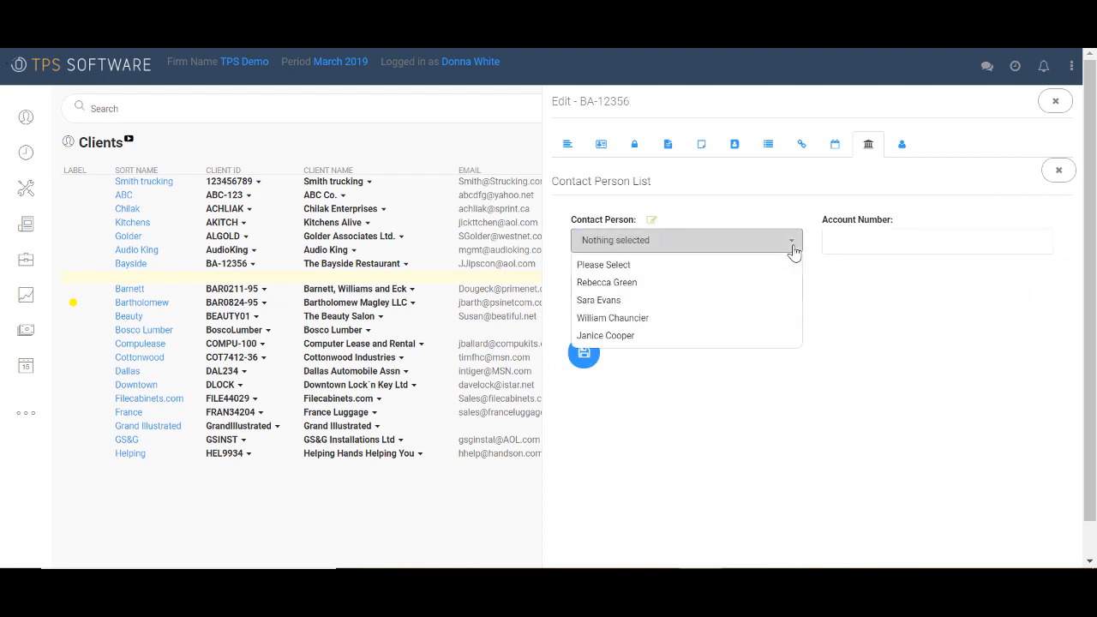
pyautogui.click(606, 281)
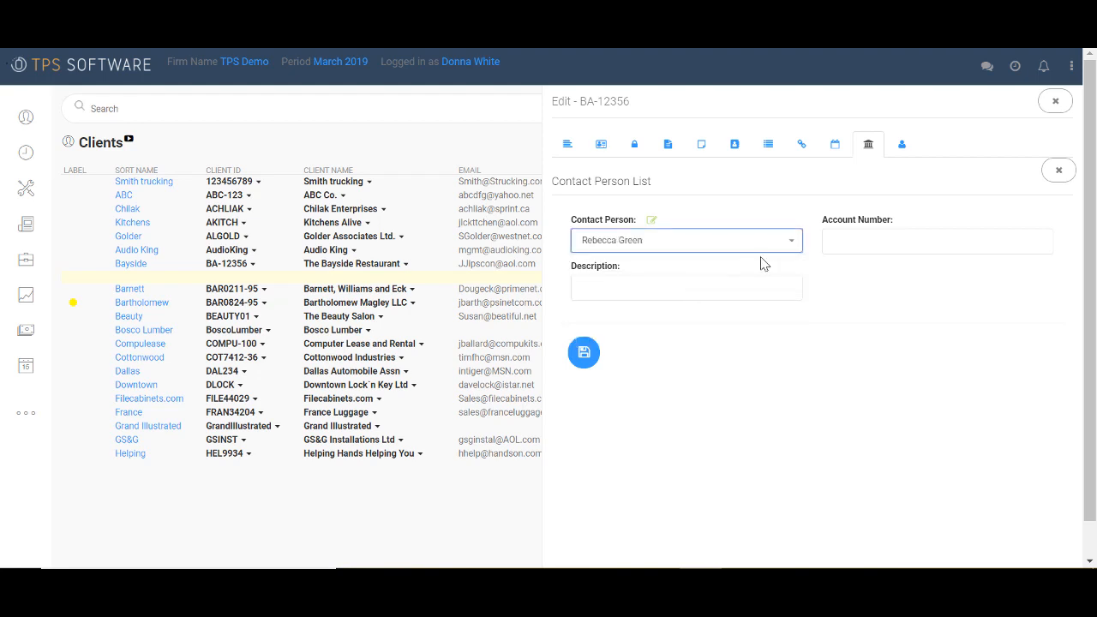
pyautogui.moveTo(812, 269)
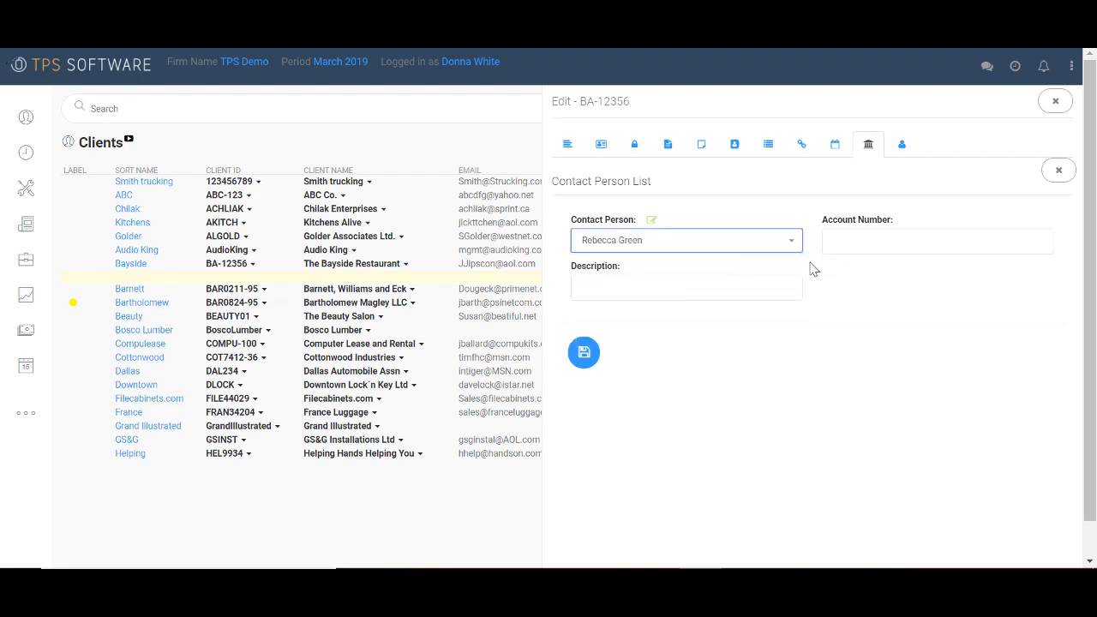
pyautogui.click(901, 144)
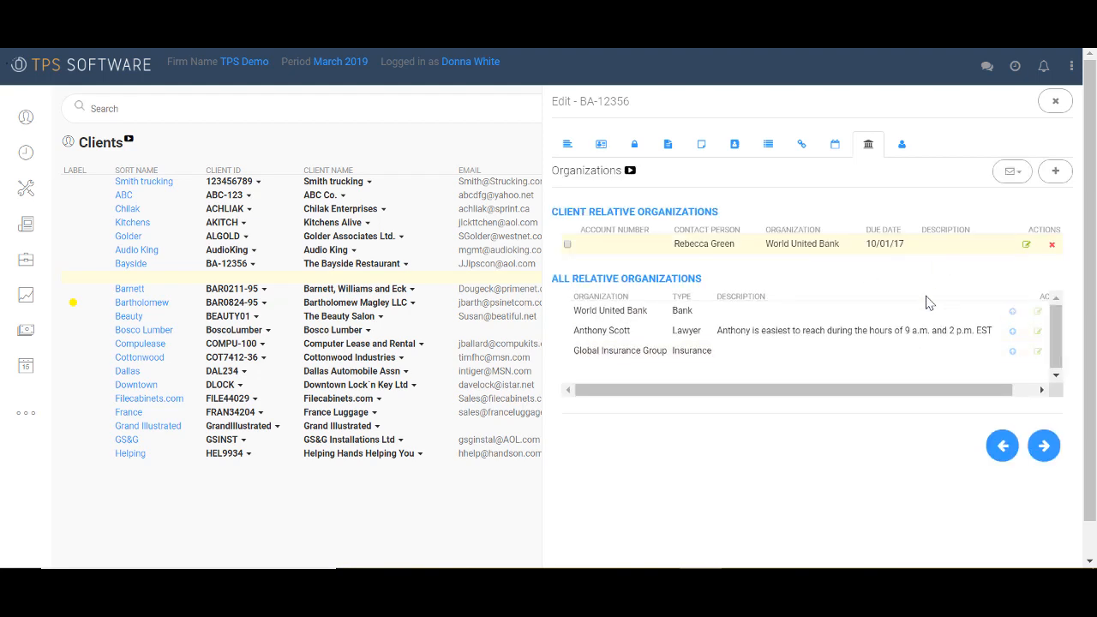
pyautogui.moveTo(815, 223)
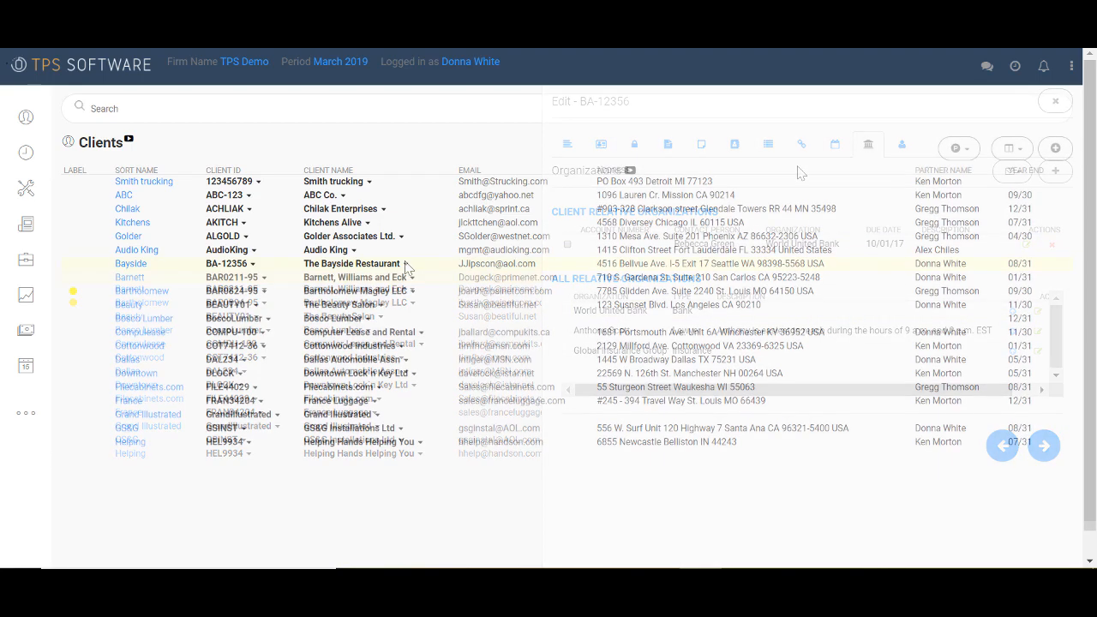
pyautogui.click(1055, 101)
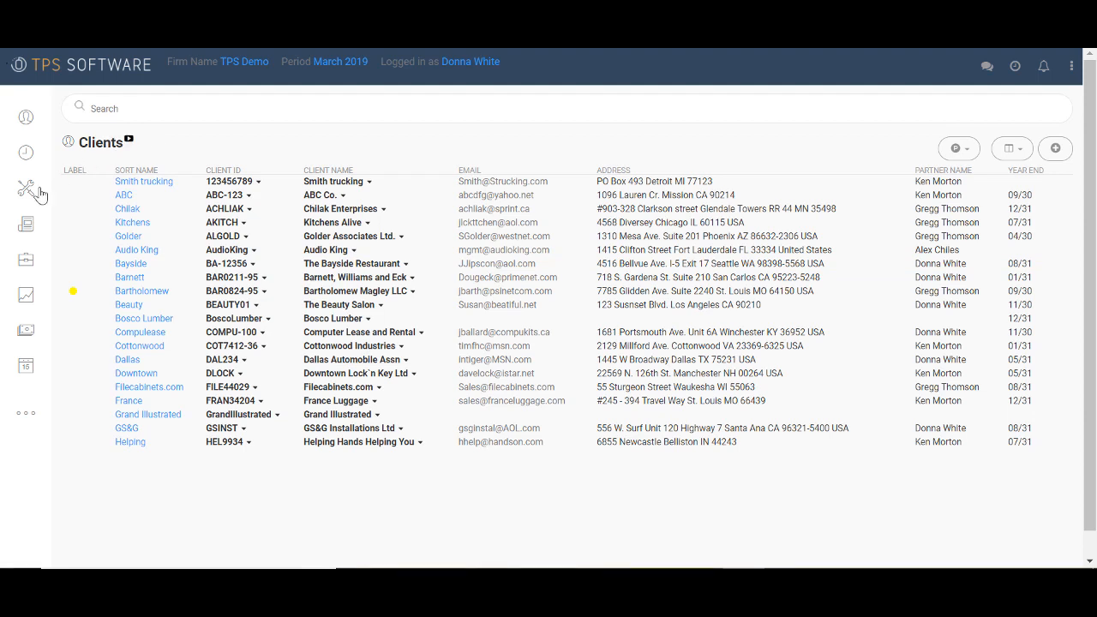
# Collapse the Tax Representation 600 and Audit 100 groups and view work code 705 Employee Benefit Plan Planning.
pyautogui.click(26, 187)
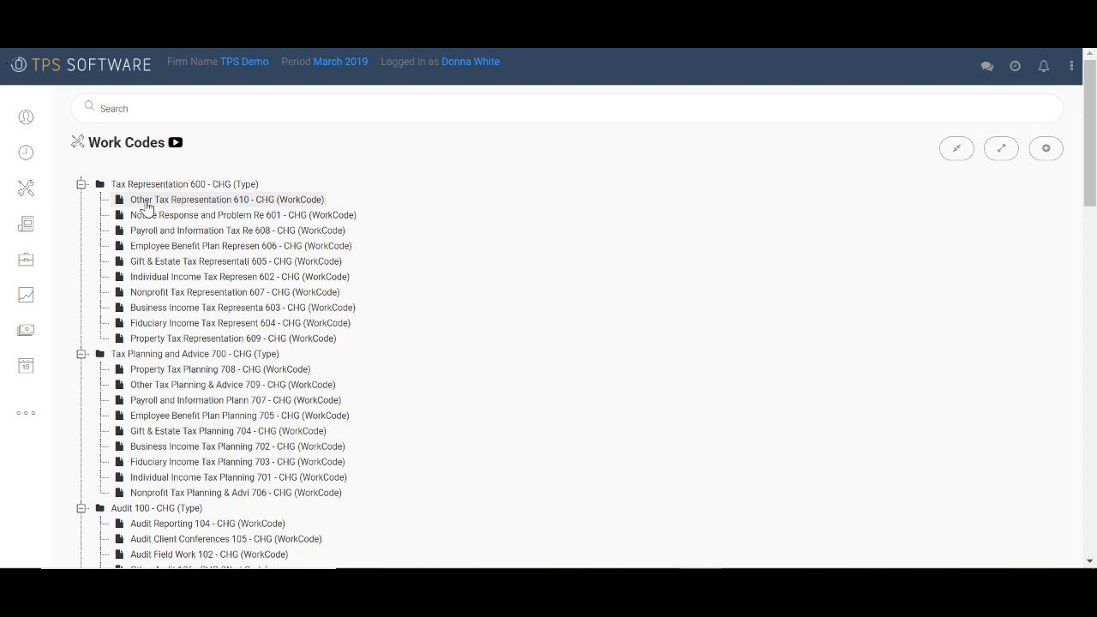
pyautogui.click(82, 185)
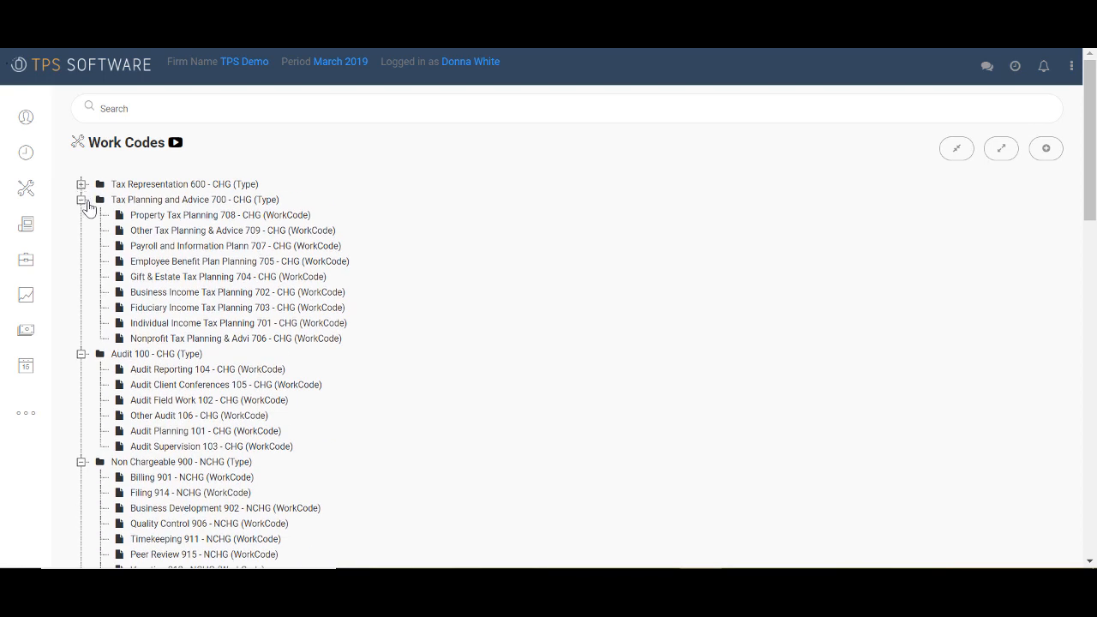
pyautogui.click(82, 353)
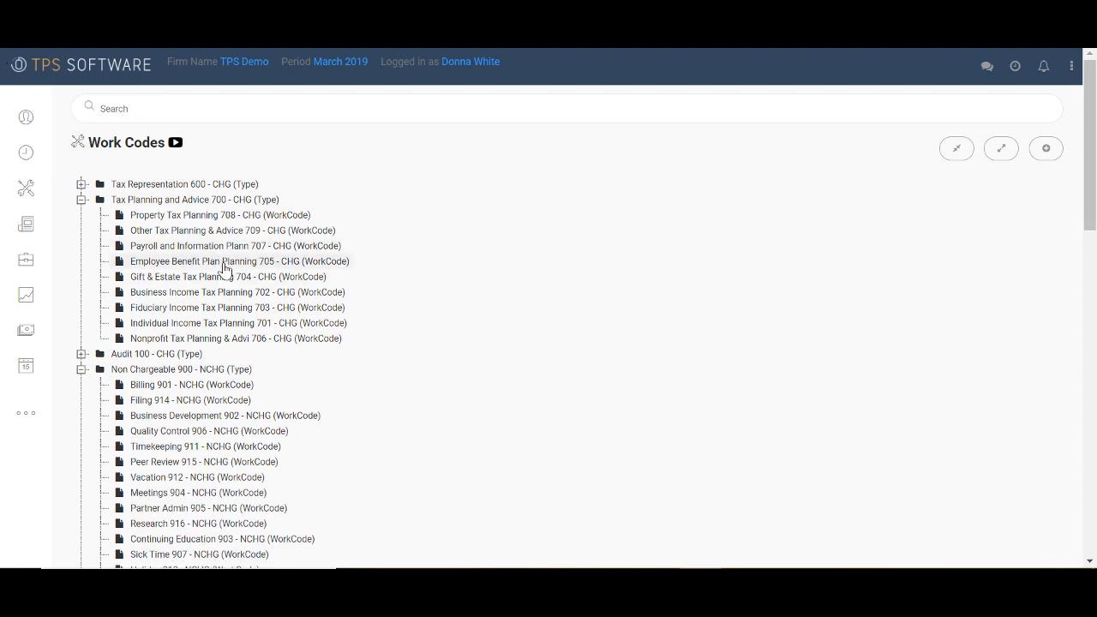
pyautogui.click(238, 261)
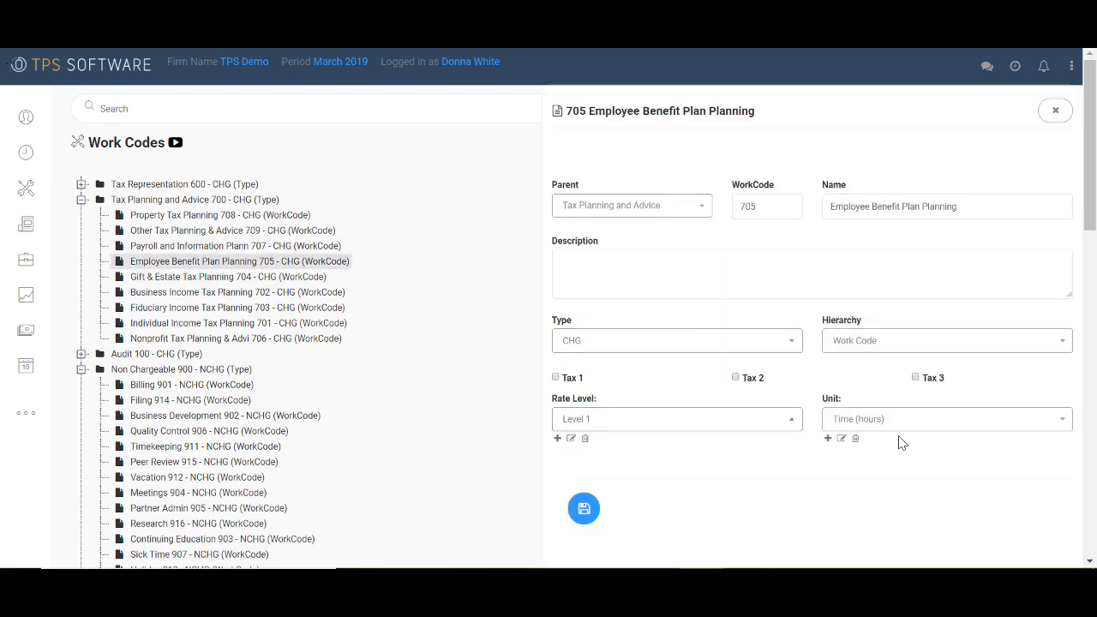
pyautogui.click(26, 261)
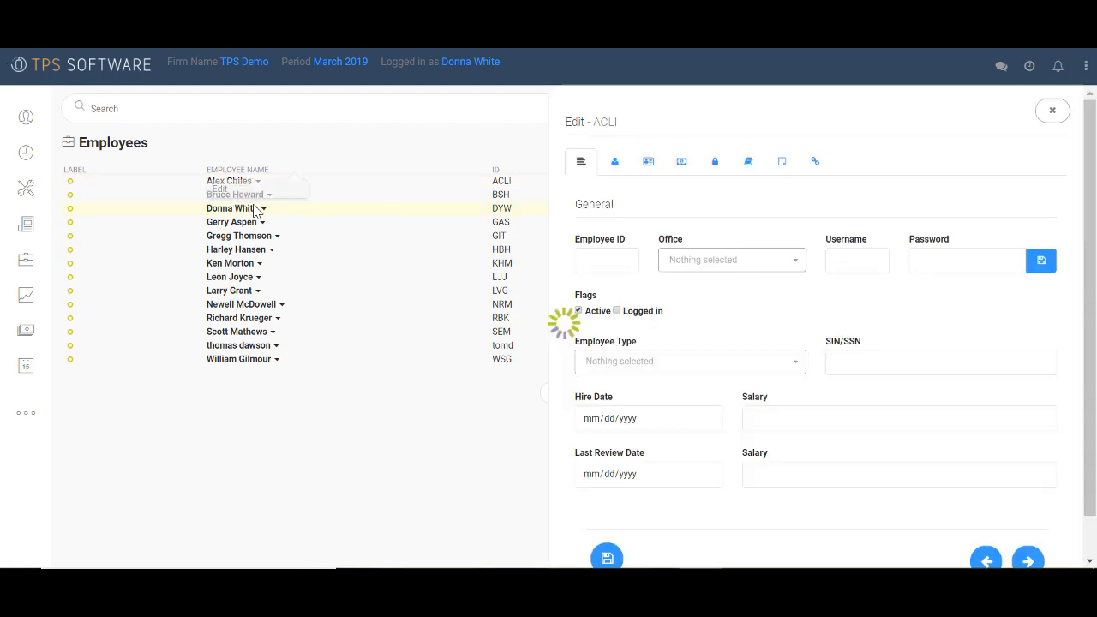
# Review the employee's Rates and Courses, close the record, and go to Time Entry.
pyautogui.click(682, 161)
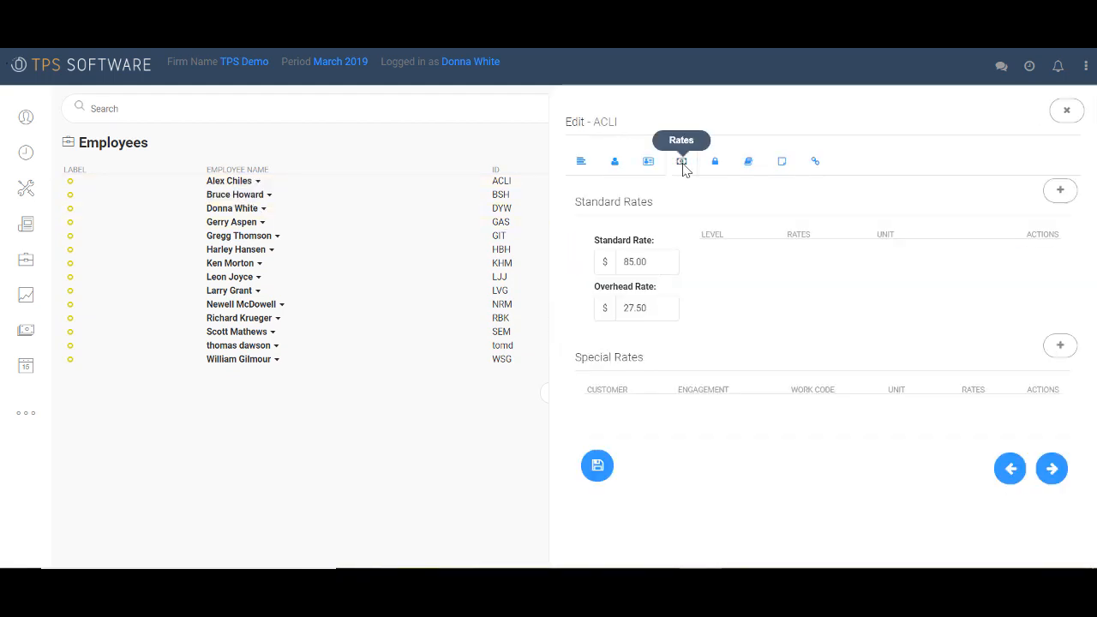
pyautogui.moveTo(706, 267)
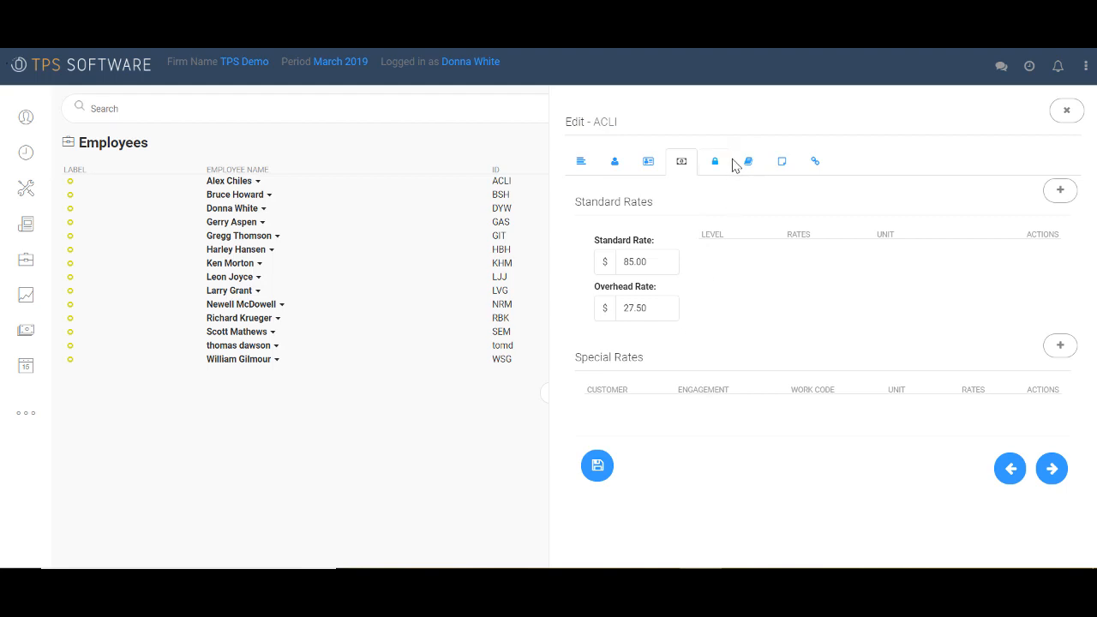
pyautogui.click(747, 161)
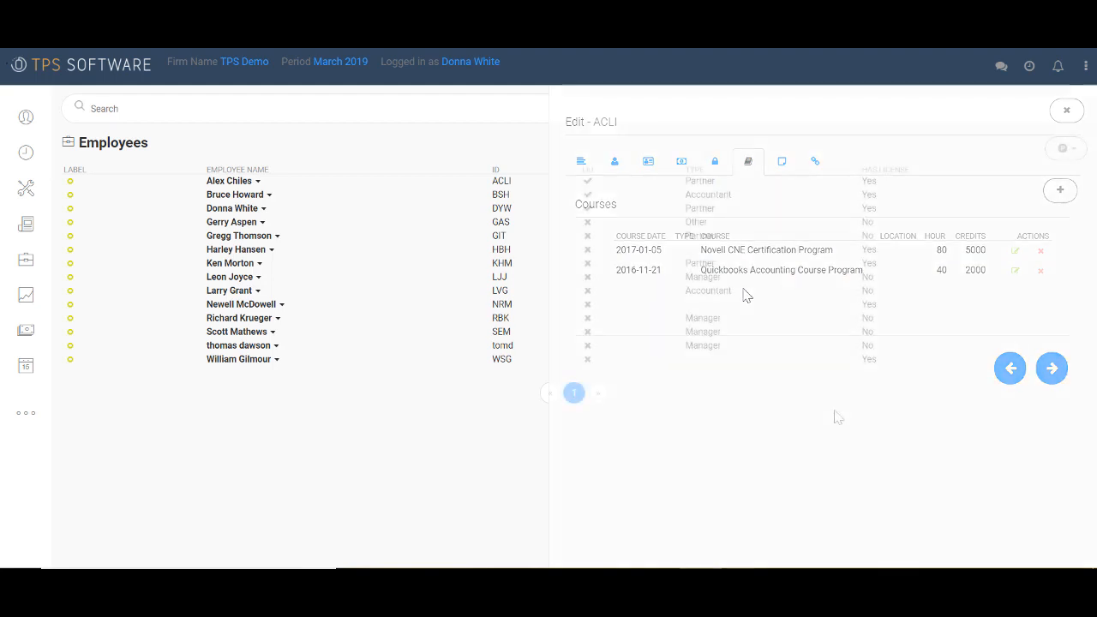
pyautogui.click(1066, 110)
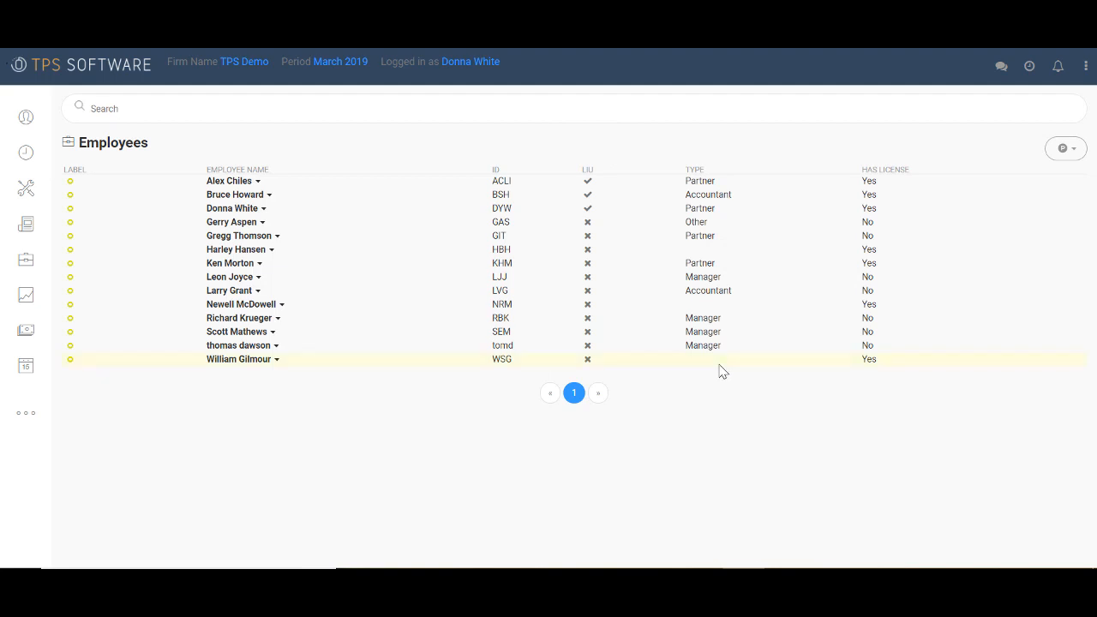
pyautogui.click(26, 153)
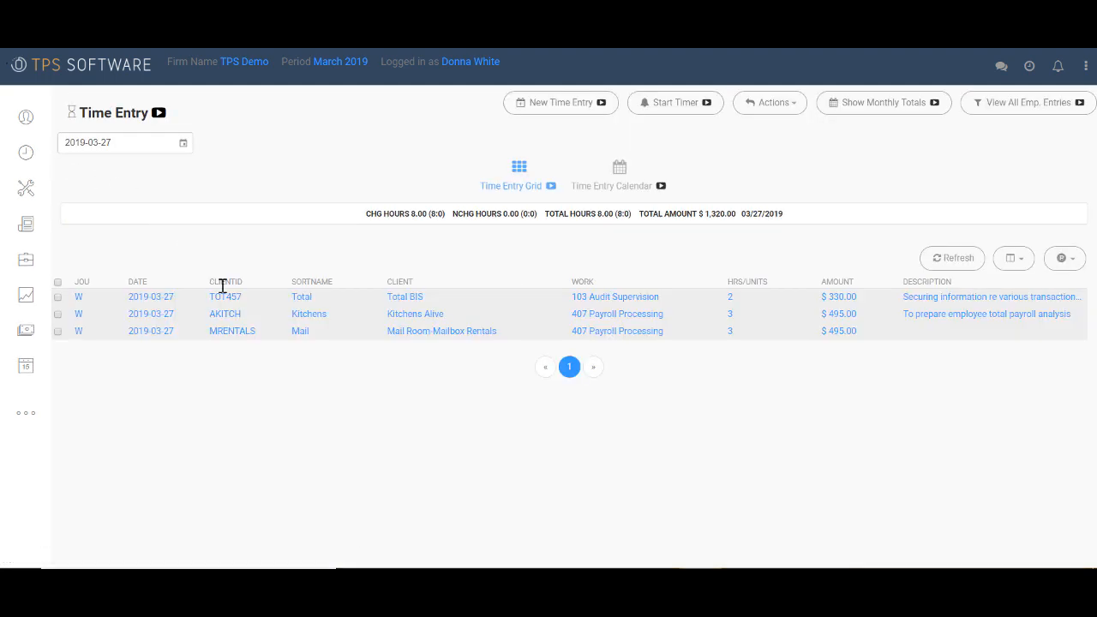
pyautogui.moveTo(295, 409)
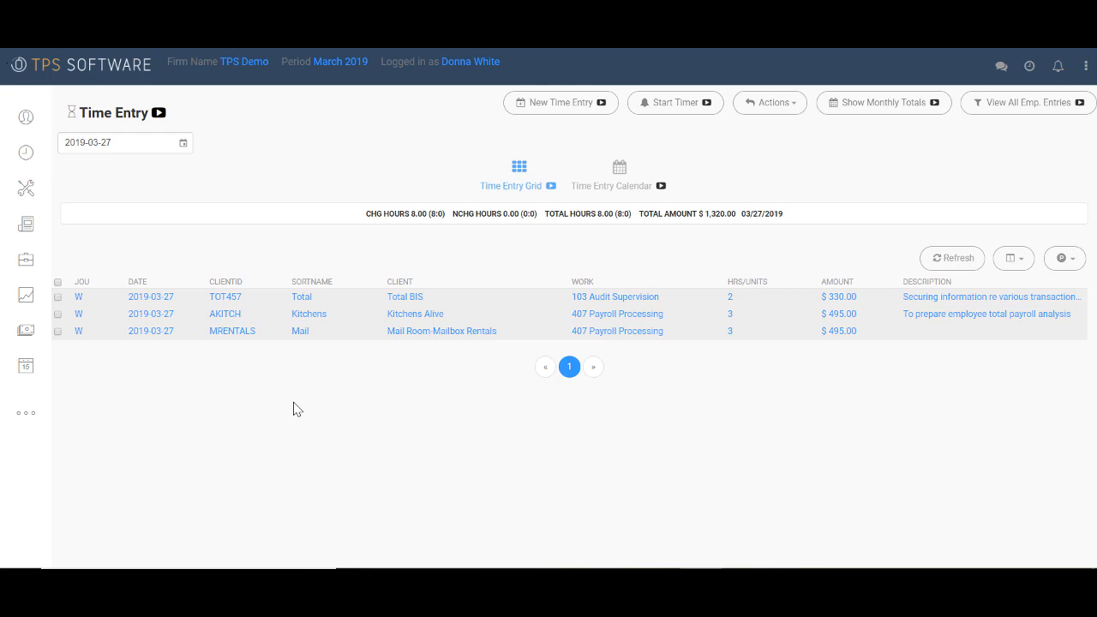
pyautogui.moveTo(305, 466)
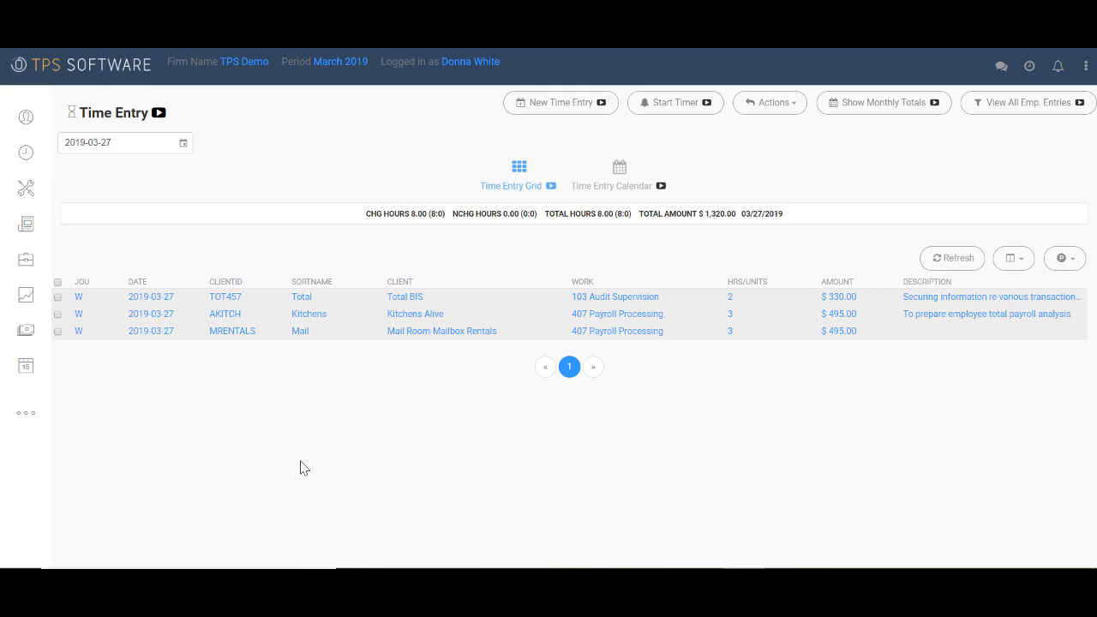
pyautogui.moveTo(675, 103)
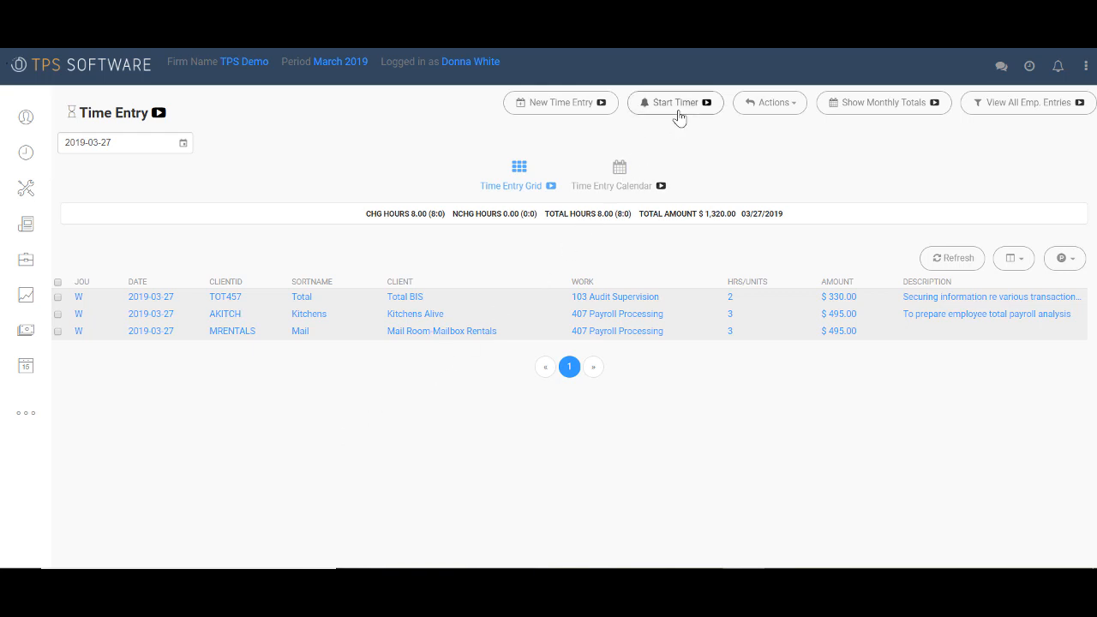
pyautogui.moveTo(1080, 101)
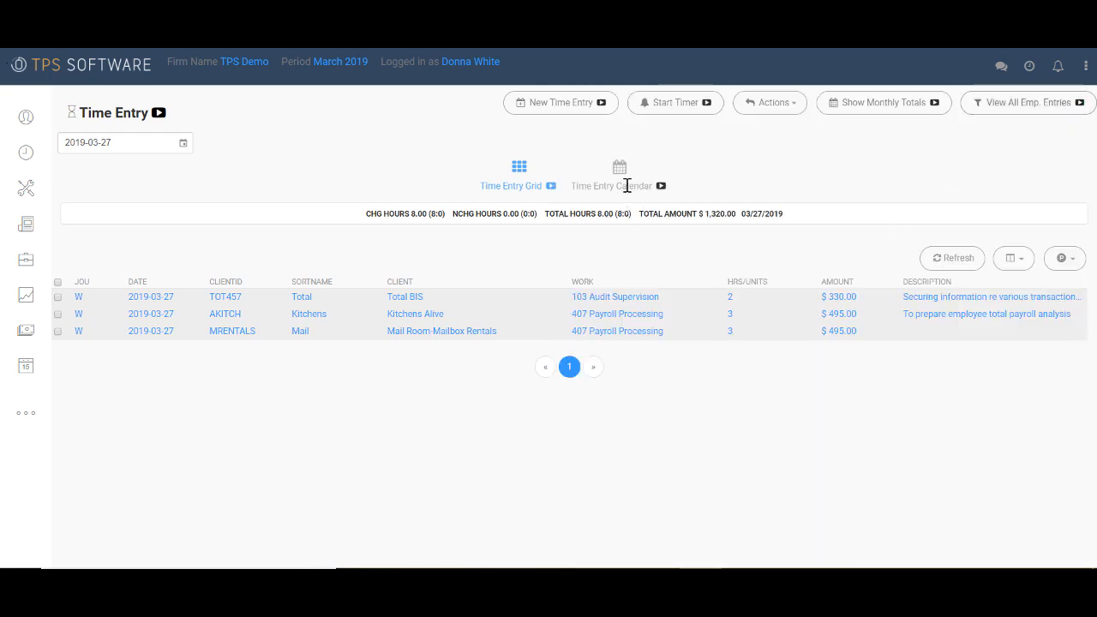
pyautogui.click(619, 172)
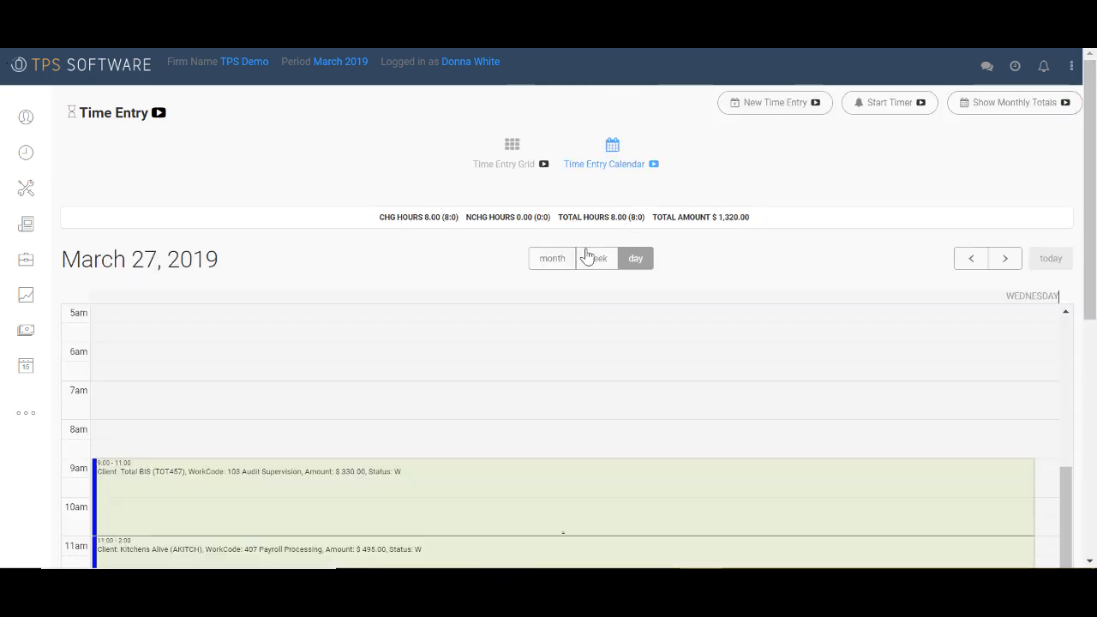
pyautogui.click(604, 257)
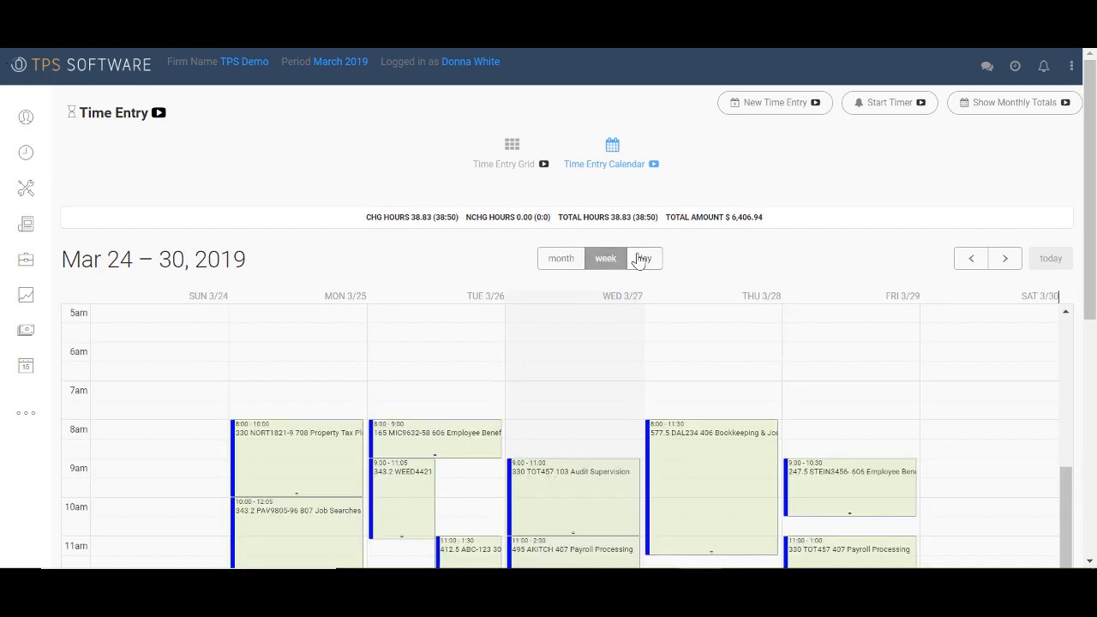
pyautogui.click(634, 257)
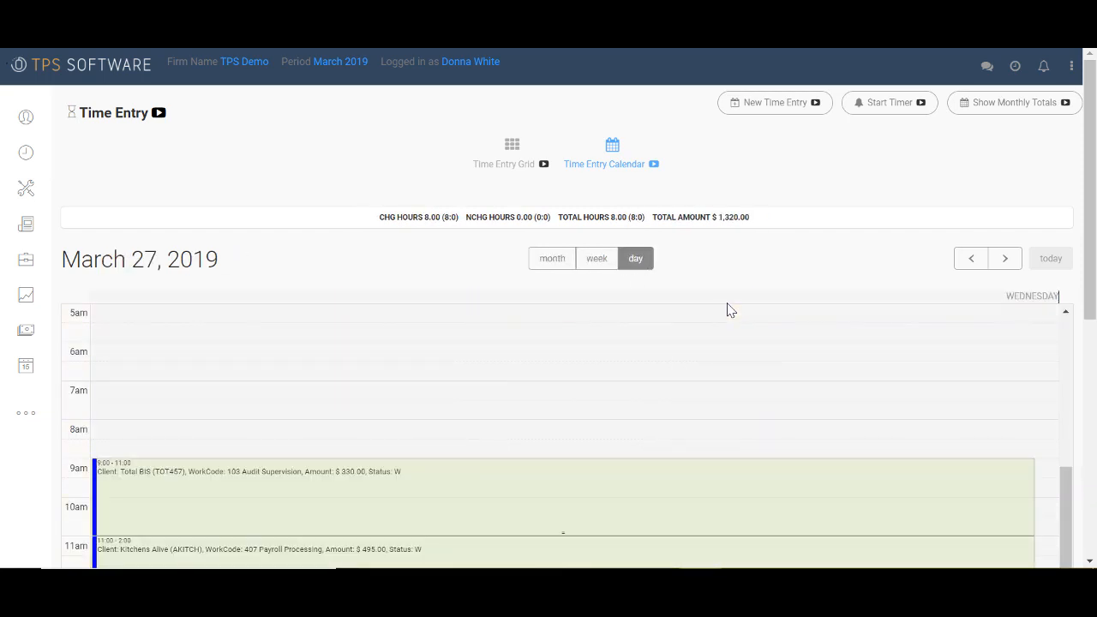
pyautogui.click(511, 164)
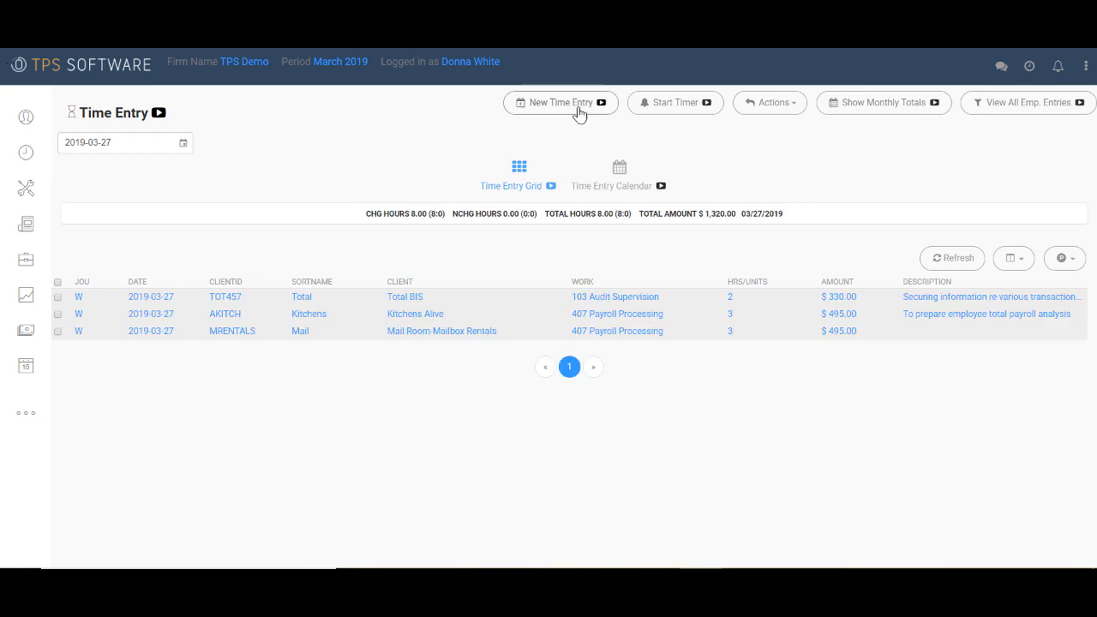
# Start a new time entry for client Bayside with work code 4060 Occupational Payroll.
pyautogui.click(561, 102)
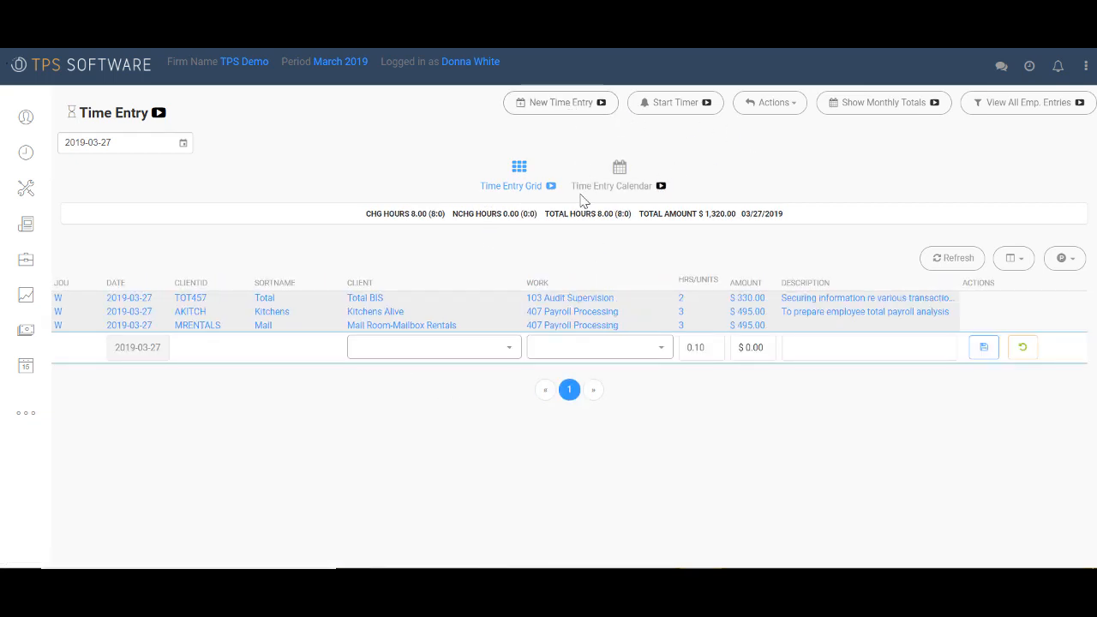
pyautogui.click(432, 346)
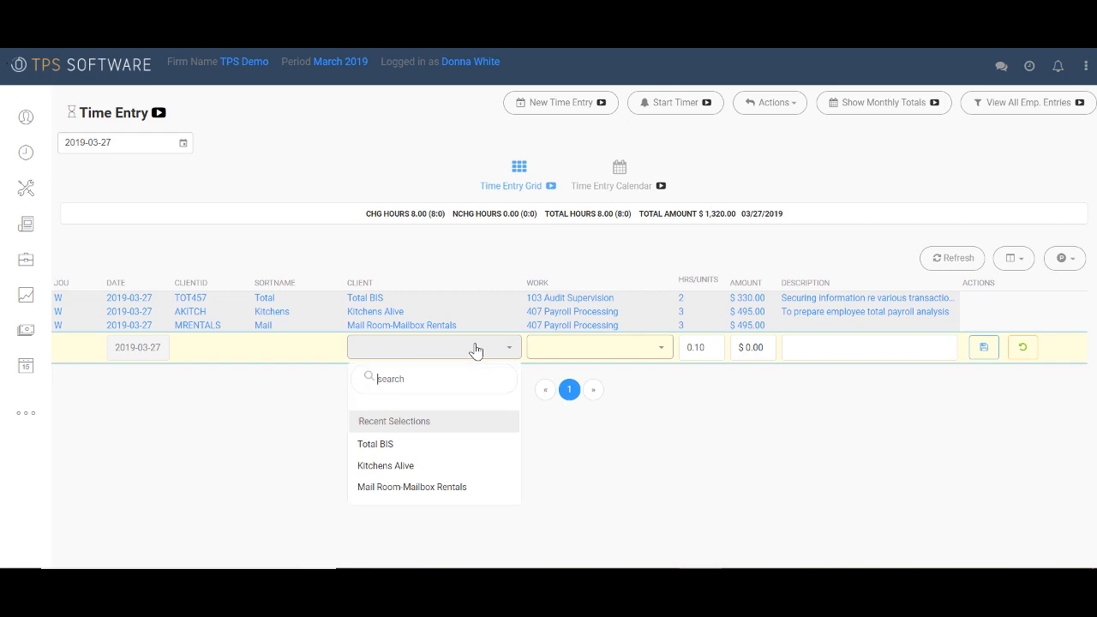
pyautogui.moveTo(459, 353)
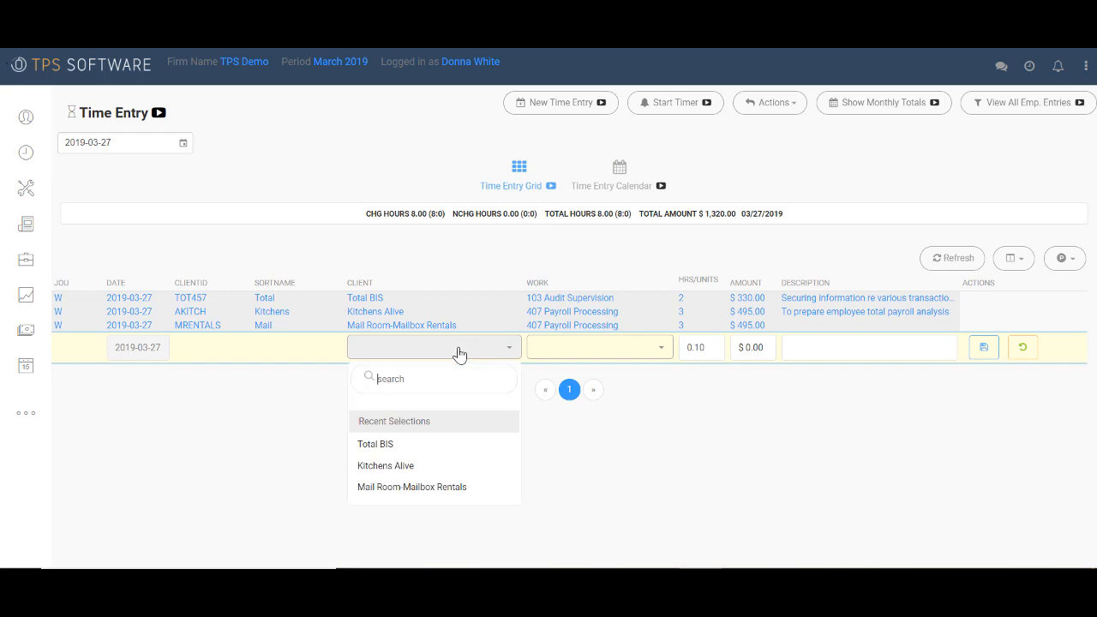
pyautogui.write('Bayside')
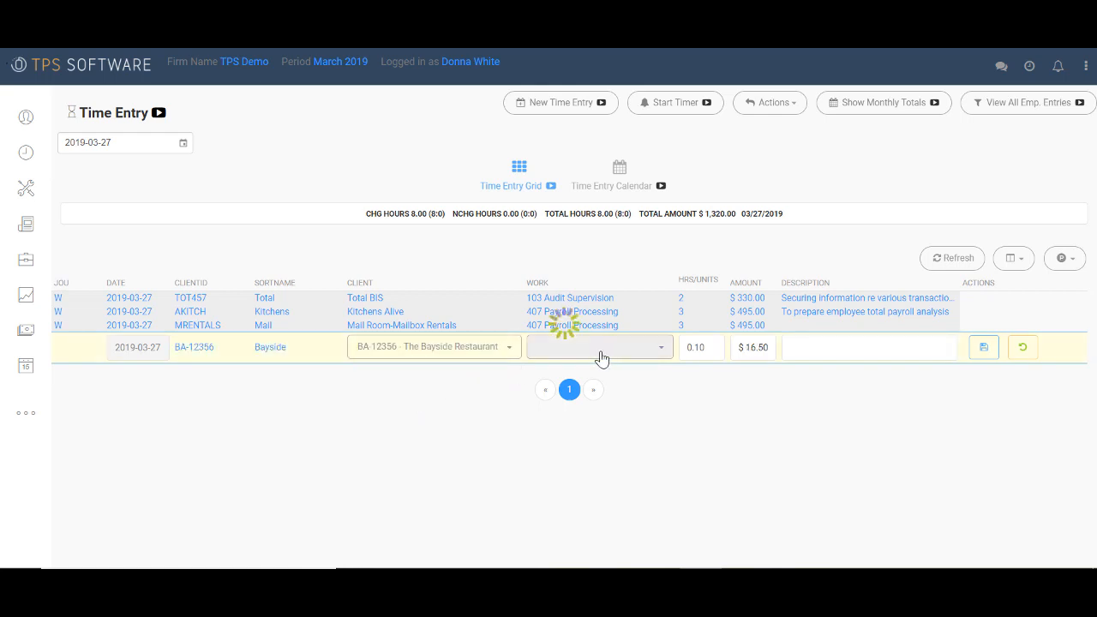
pyautogui.click(599, 346)
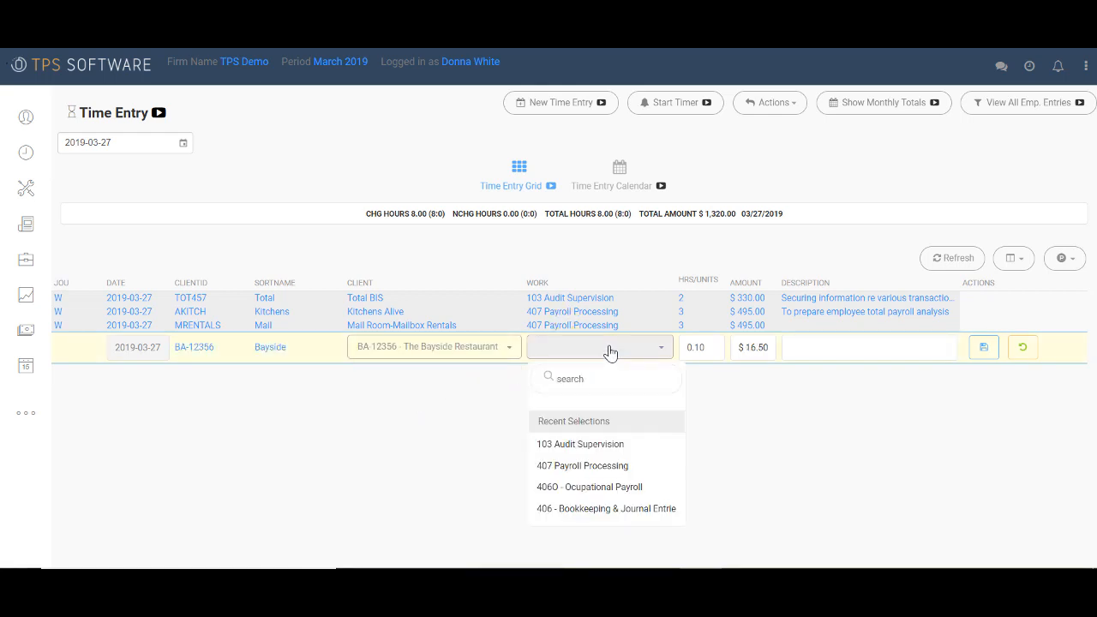
pyautogui.write('q')
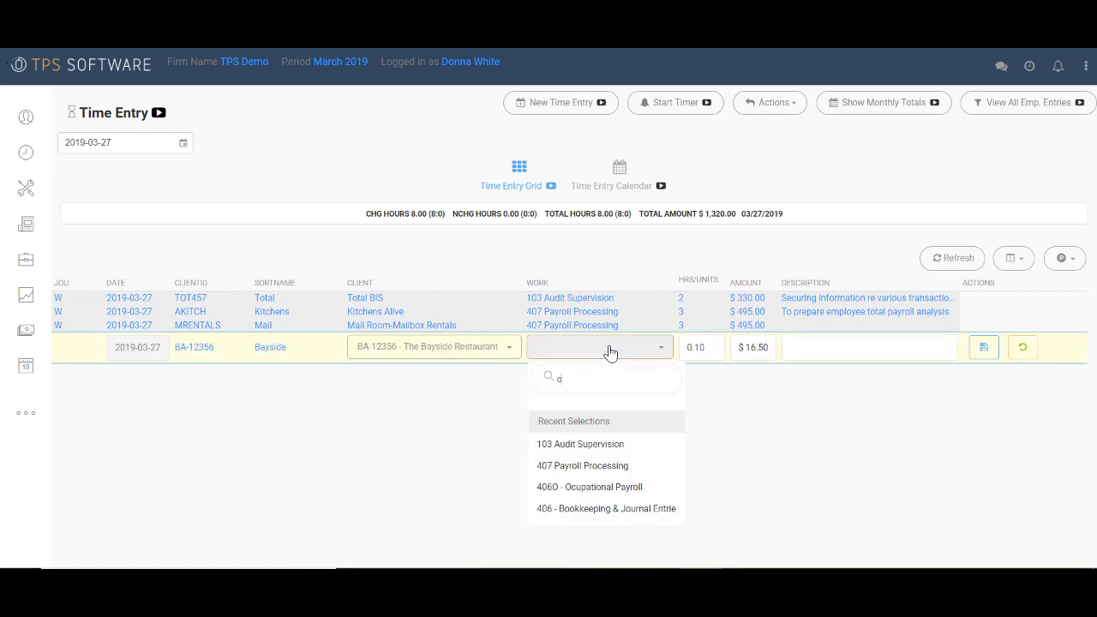
pyautogui.write('ocu')
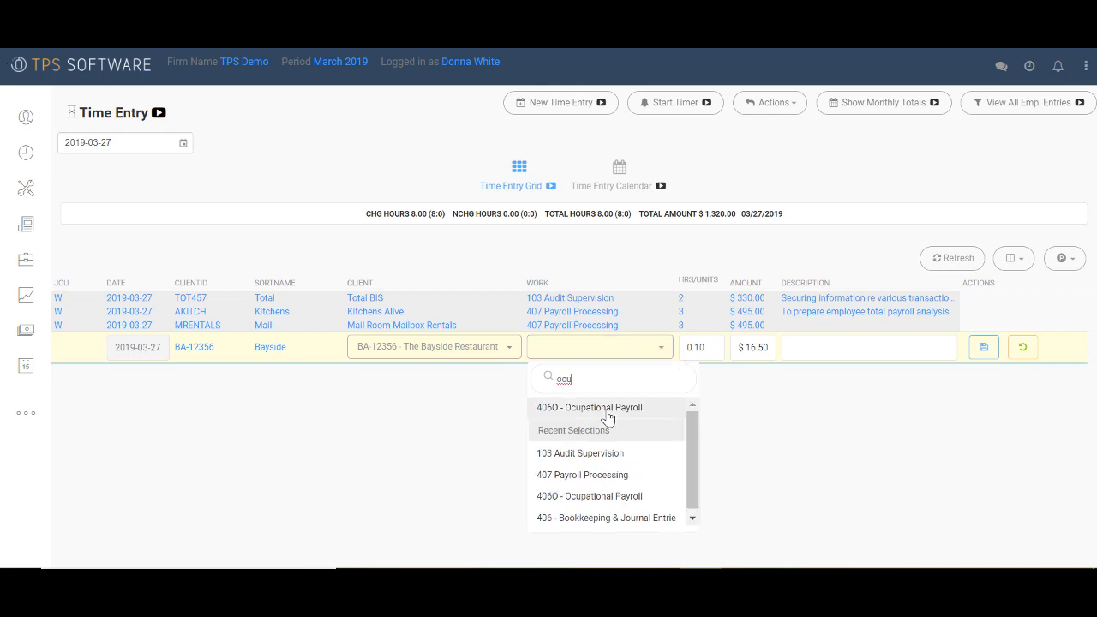
pyautogui.click(590, 407)
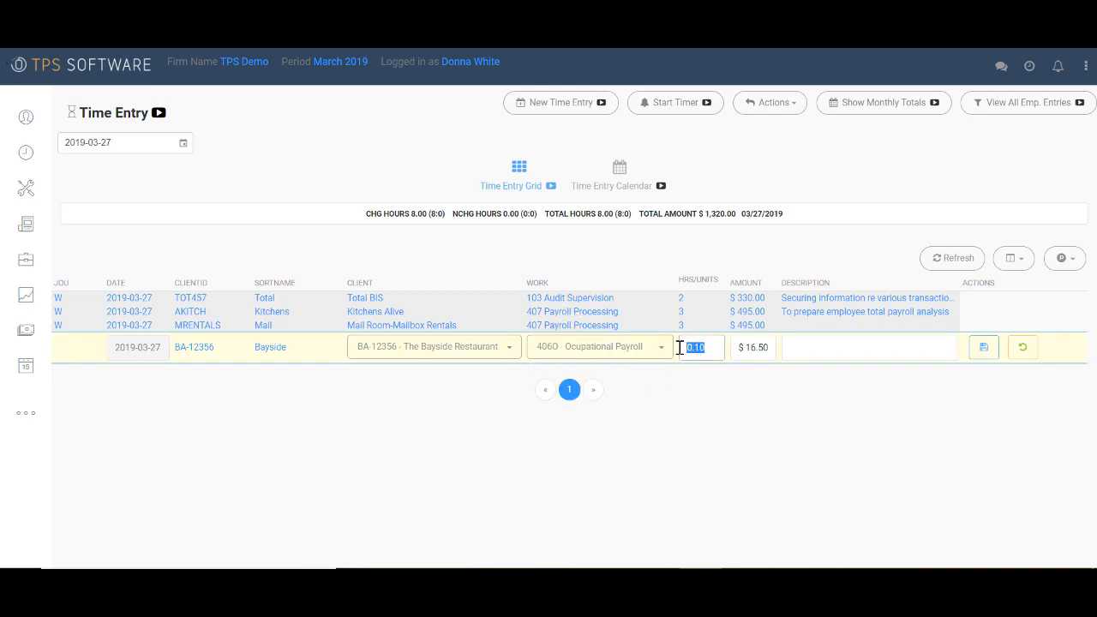
# Set the entry to 3 hours and save it as a $495.00 record.
pyautogui.write('3')
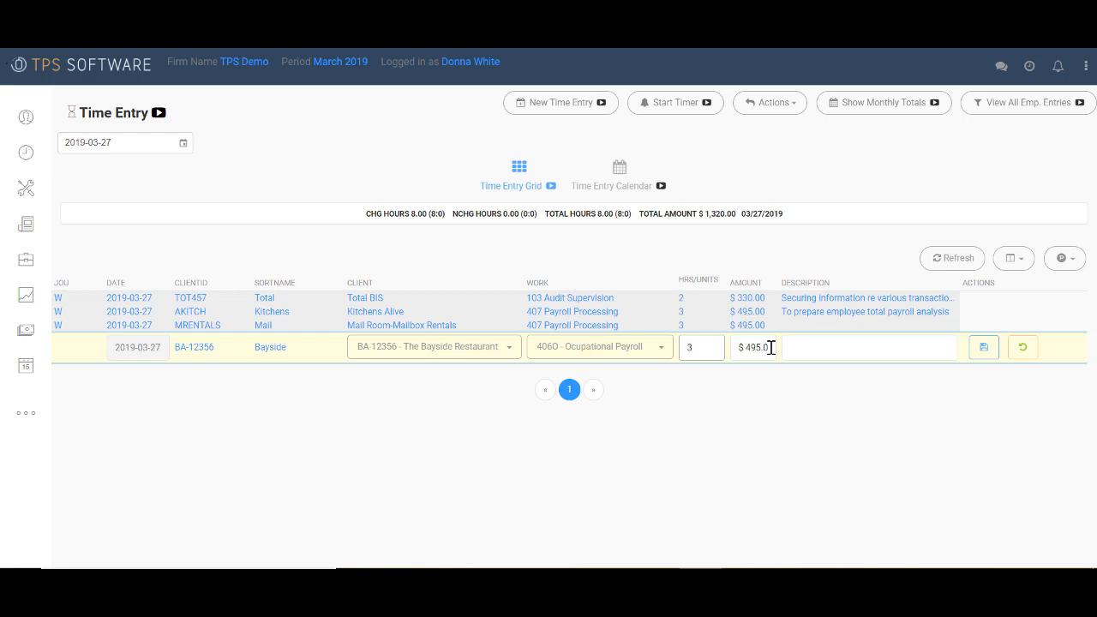
pyautogui.click(867, 346)
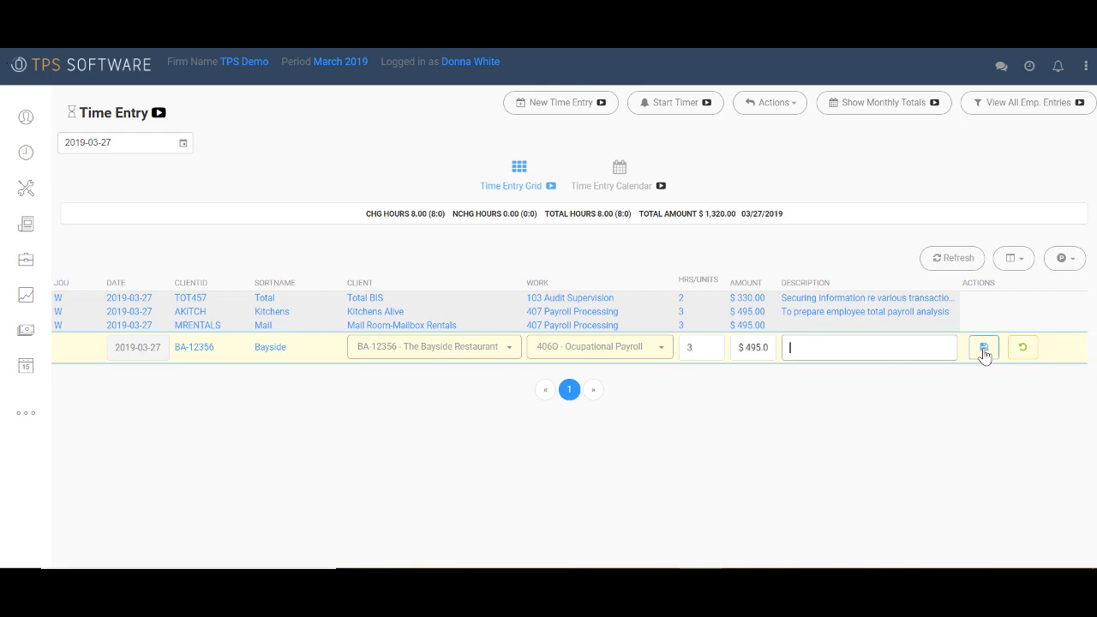
pyautogui.click(984, 346)
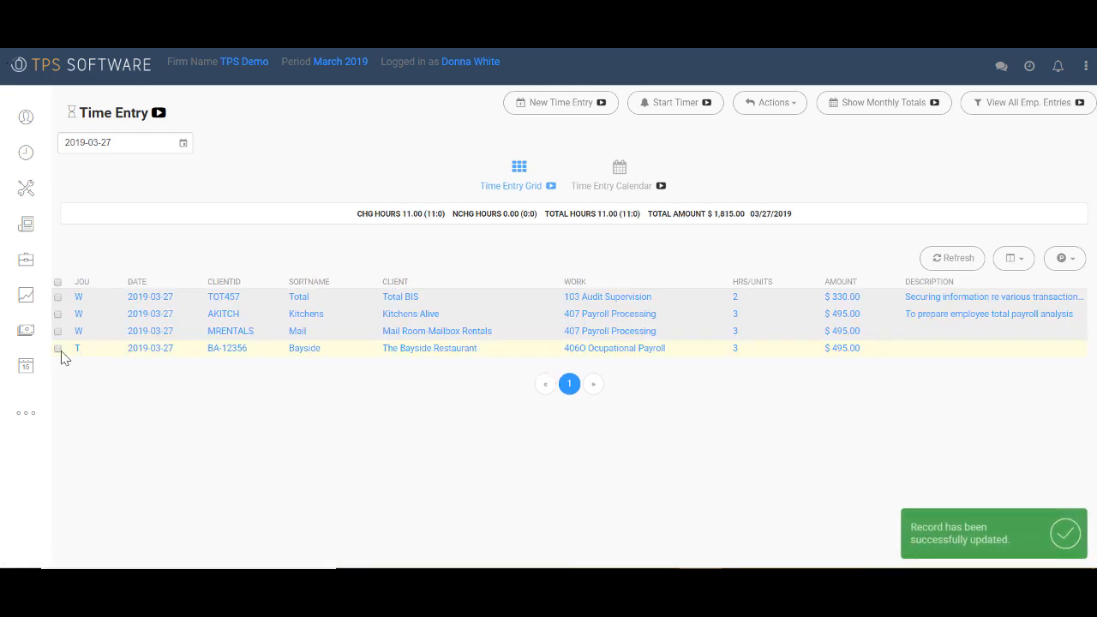
# Select the Bayside Restaurant entry and set it to WIP status via Actions.
pyautogui.click(58, 348)
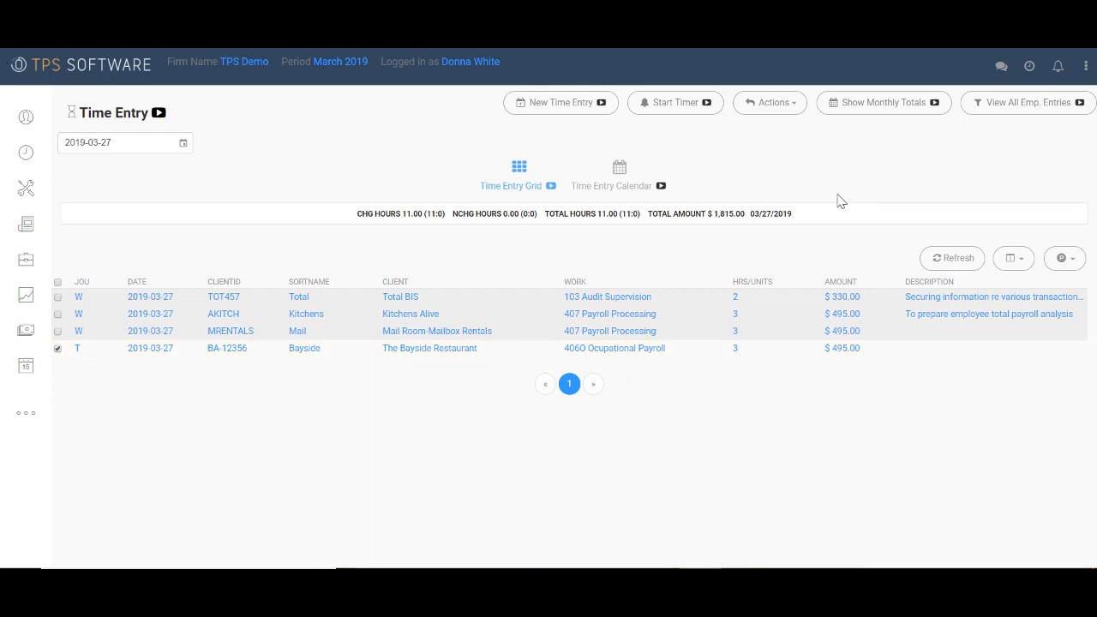
pyautogui.click(767, 103)
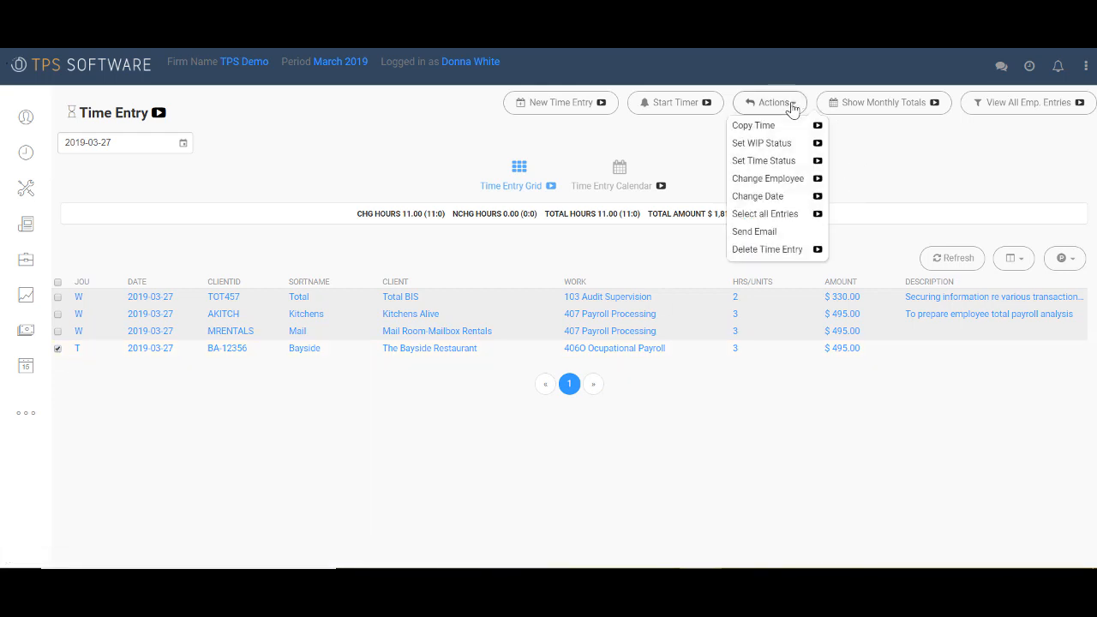
pyautogui.moveTo(792, 113)
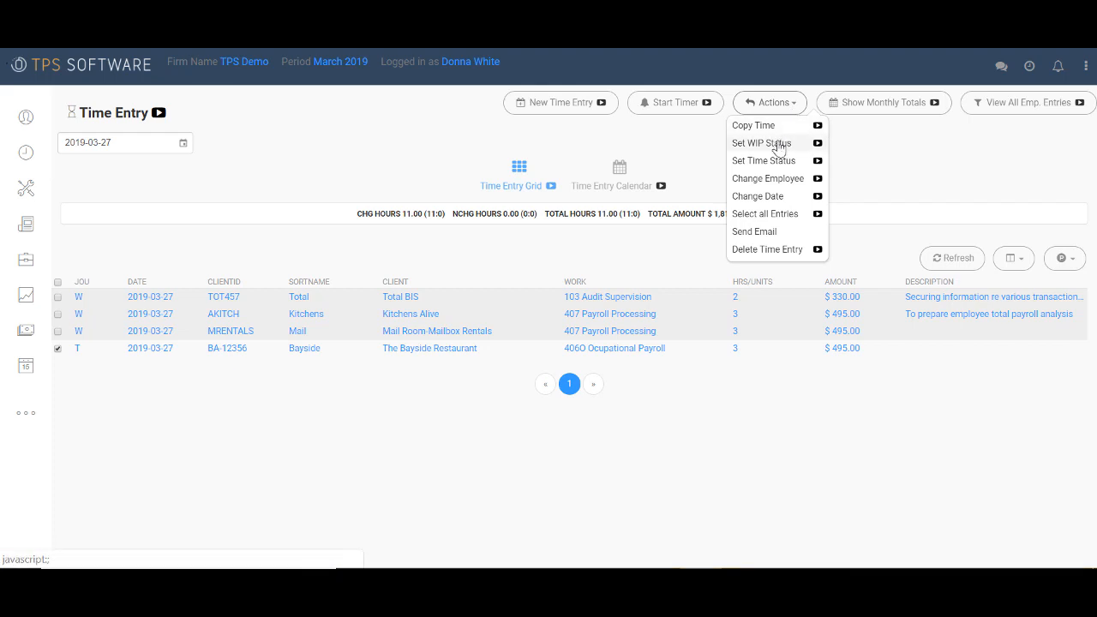
pyautogui.moveTo(793, 140)
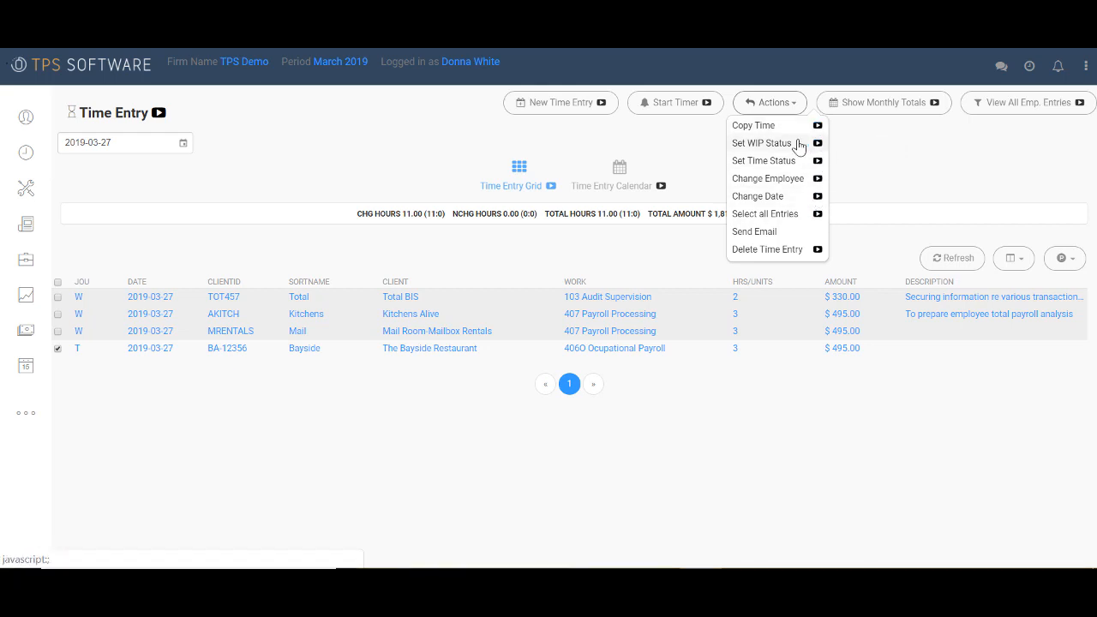
pyautogui.click(760, 144)
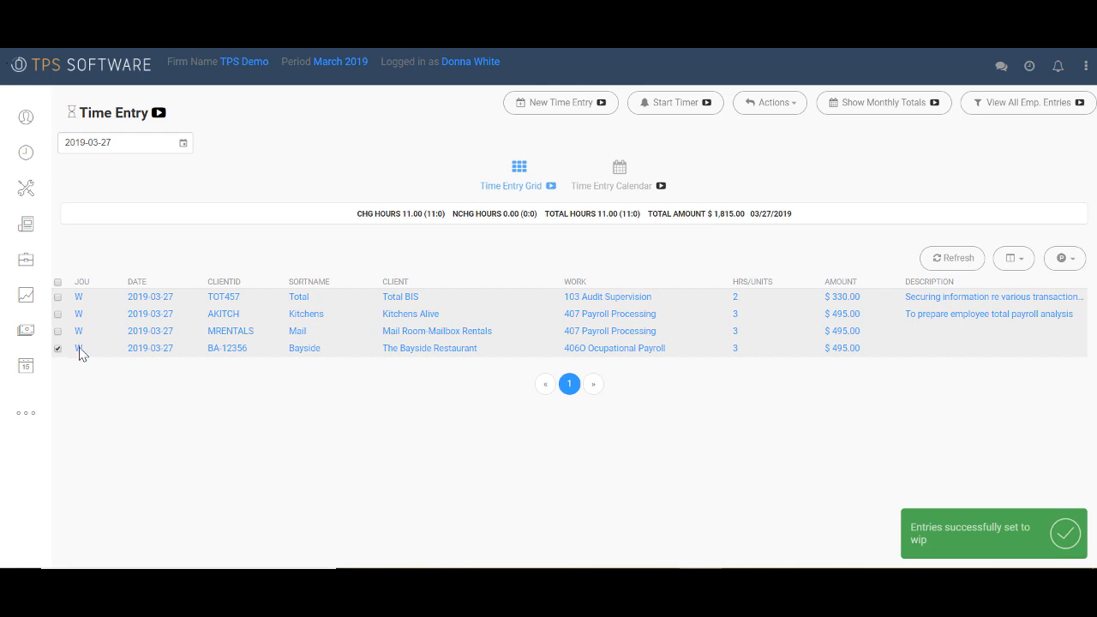
pyautogui.moveTo(617, 168)
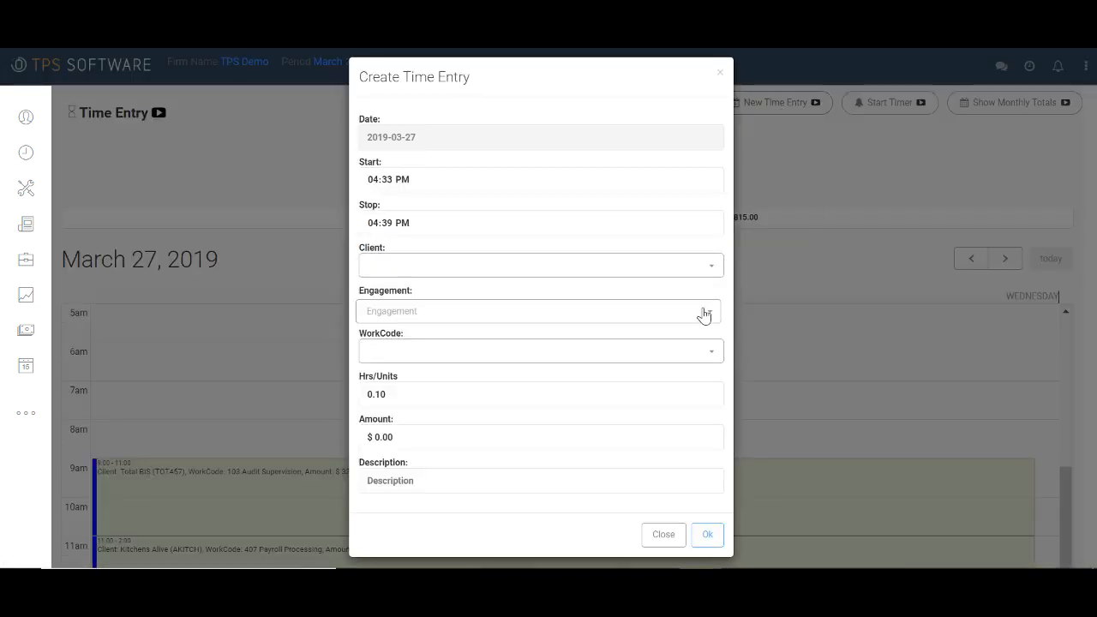
pyautogui.moveTo(462, 382)
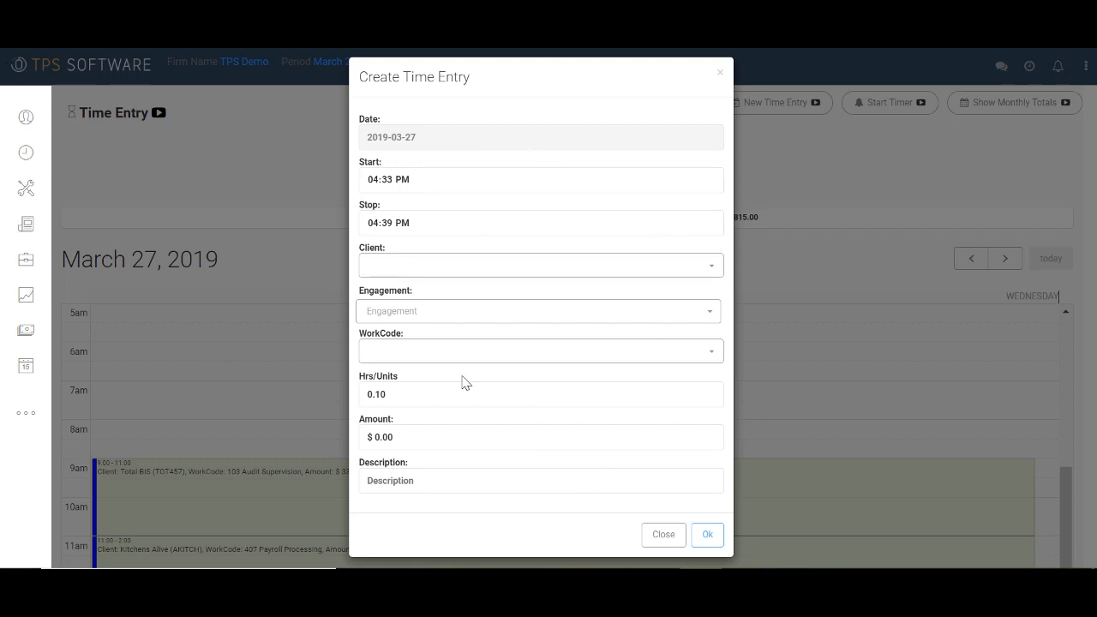
pyautogui.moveTo(663, 535)
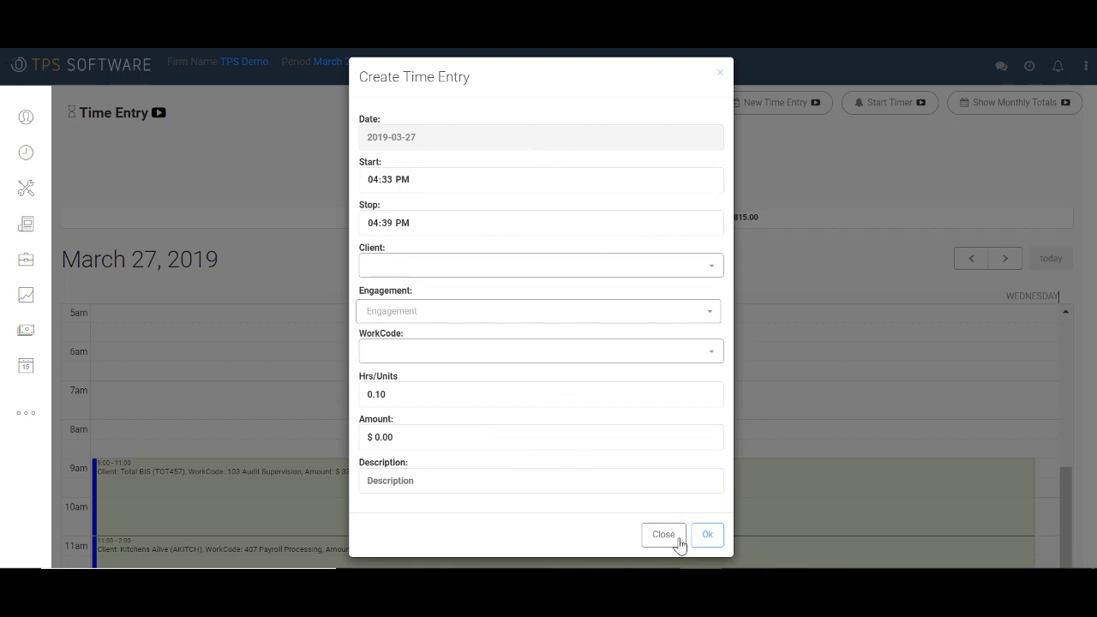
# Dismiss the Create Time Entry dialog and move on to the Billing screen.
pyautogui.click(663, 534)
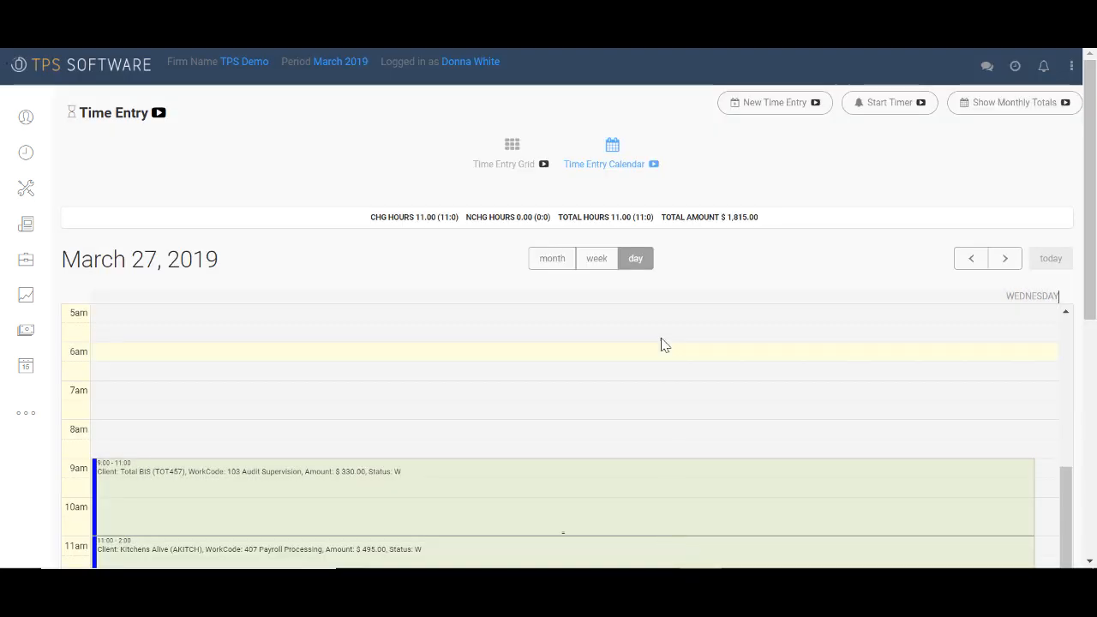
pyautogui.click(511, 164)
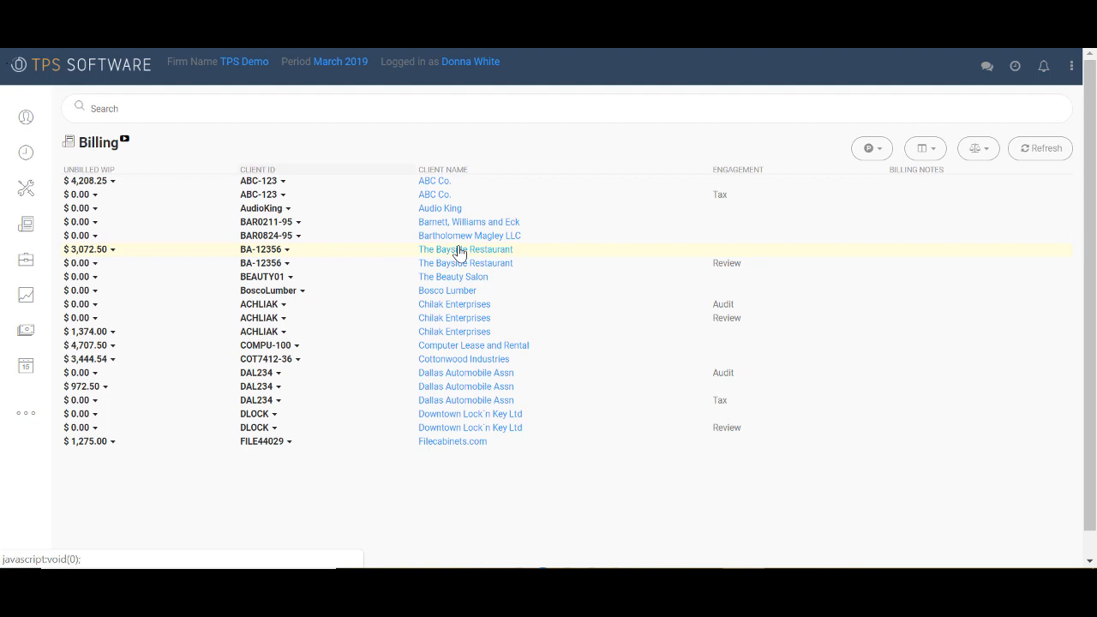
pyautogui.moveTo(316, 258)
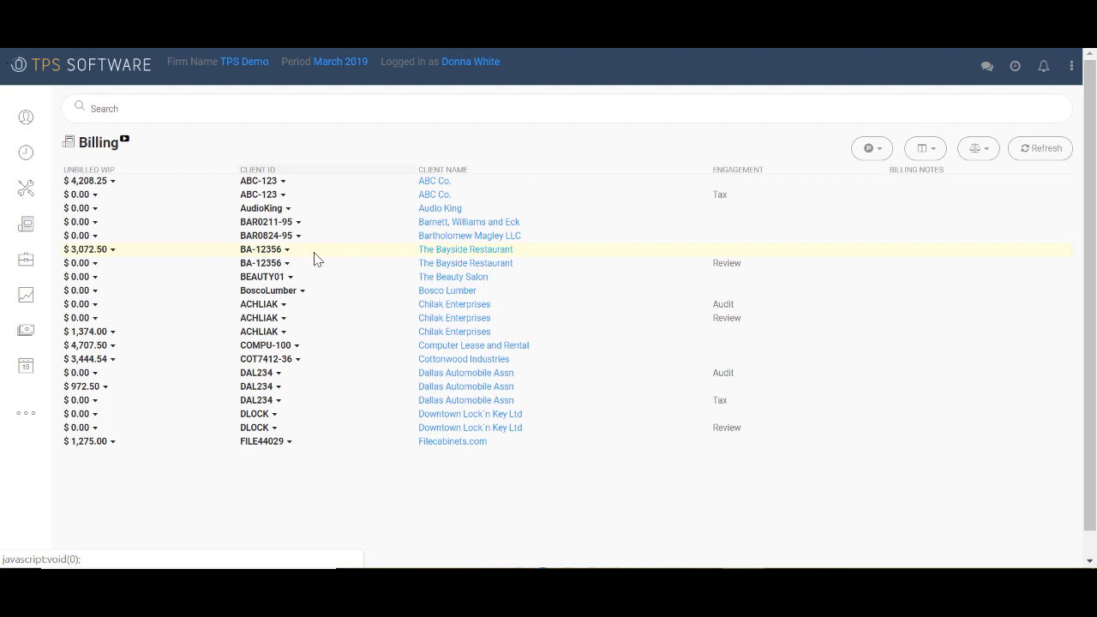
pyautogui.moveTo(404, 255)
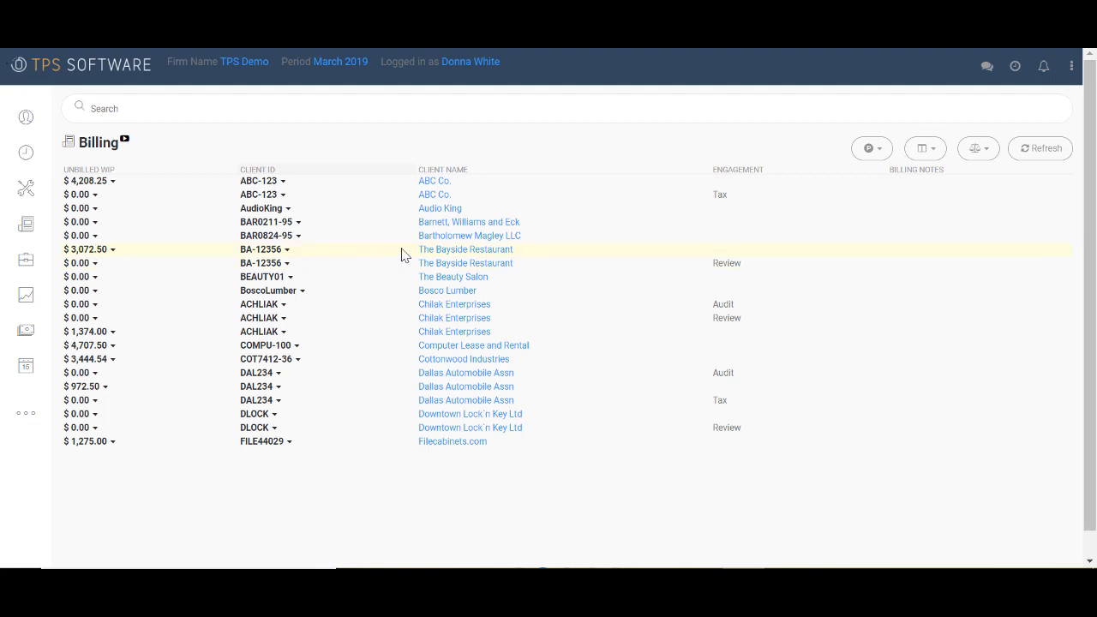
pyautogui.moveTo(717, 250)
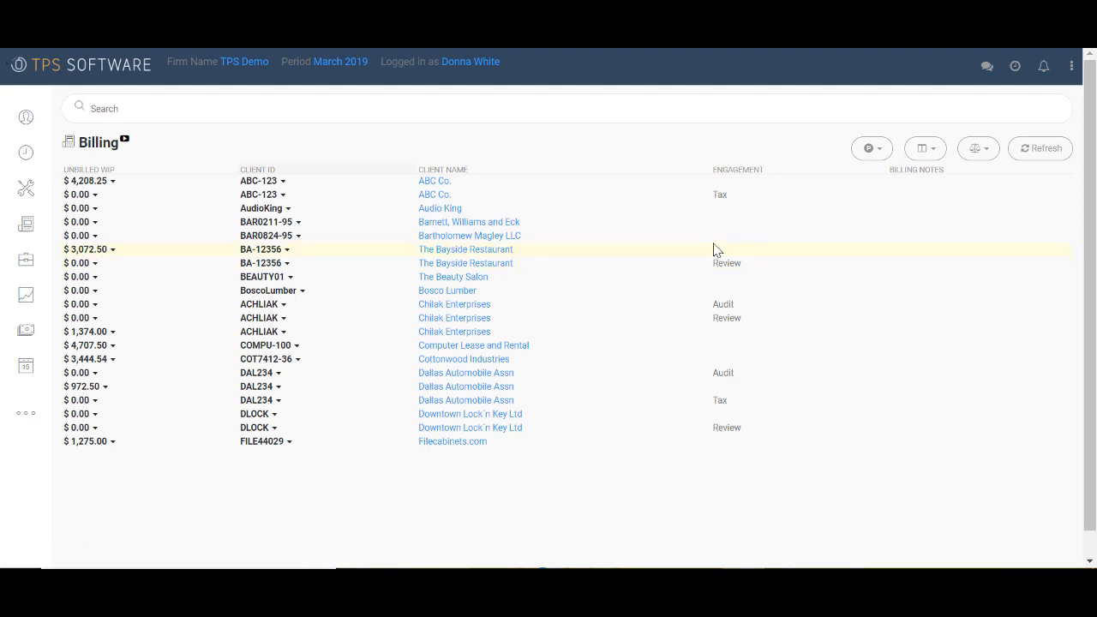
pyautogui.moveTo(905, 240)
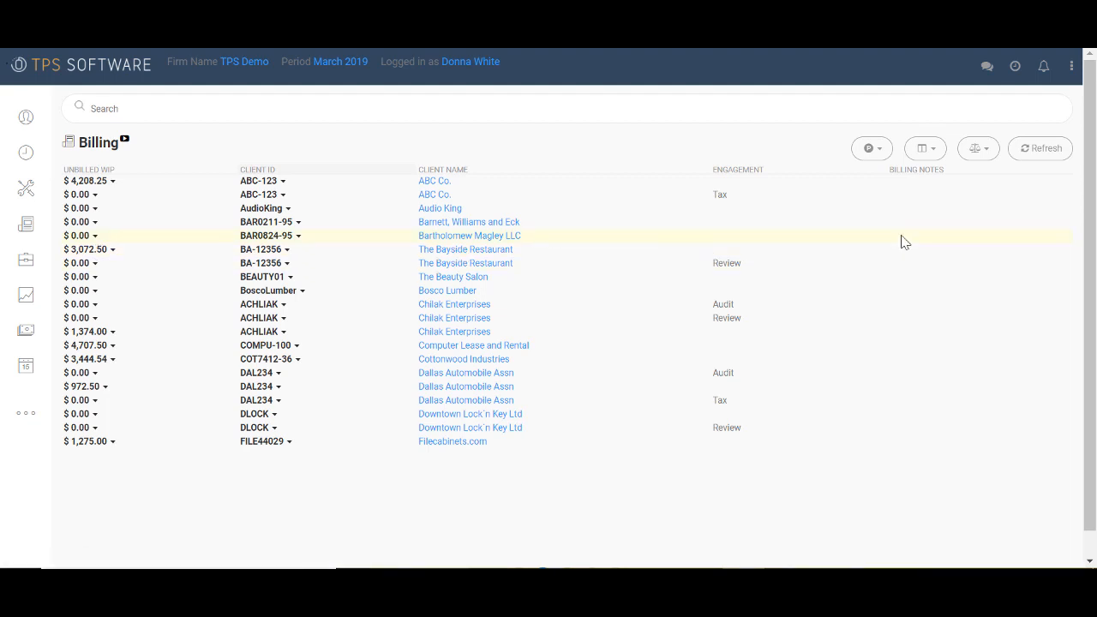
pyautogui.moveTo(926, 243)
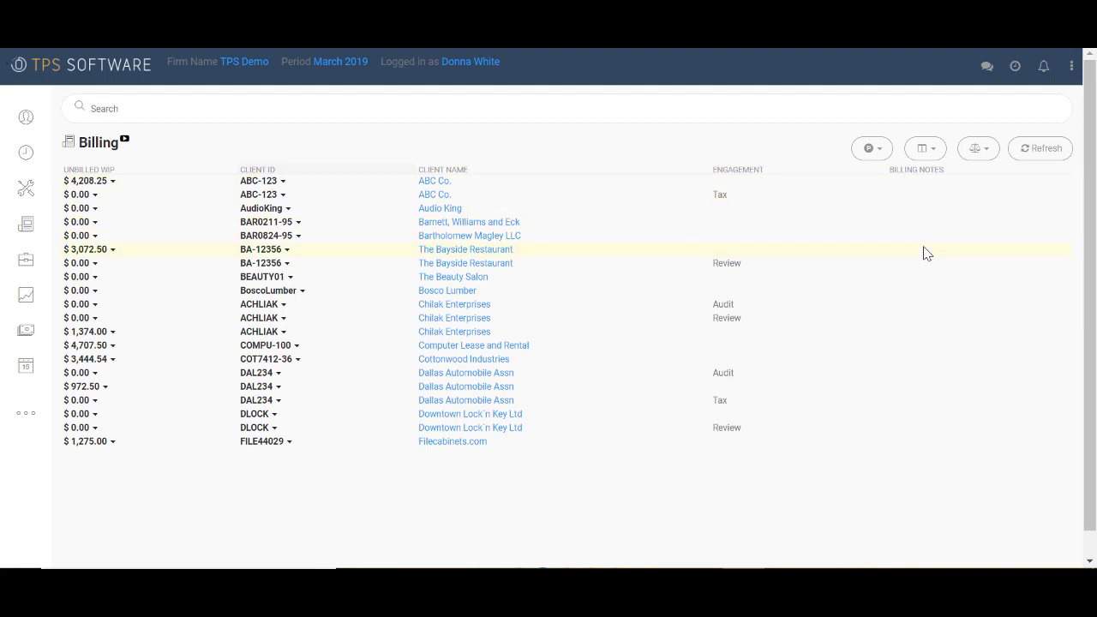
pyautogui.moveTo(500, 259)
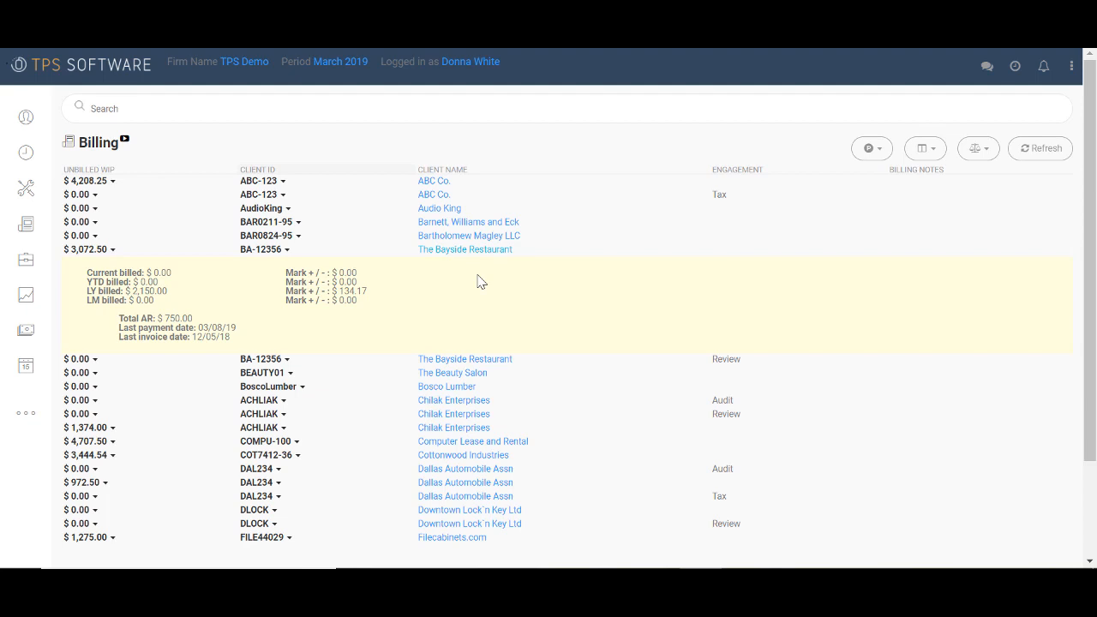
pyautogui.moveTo(495, 291)
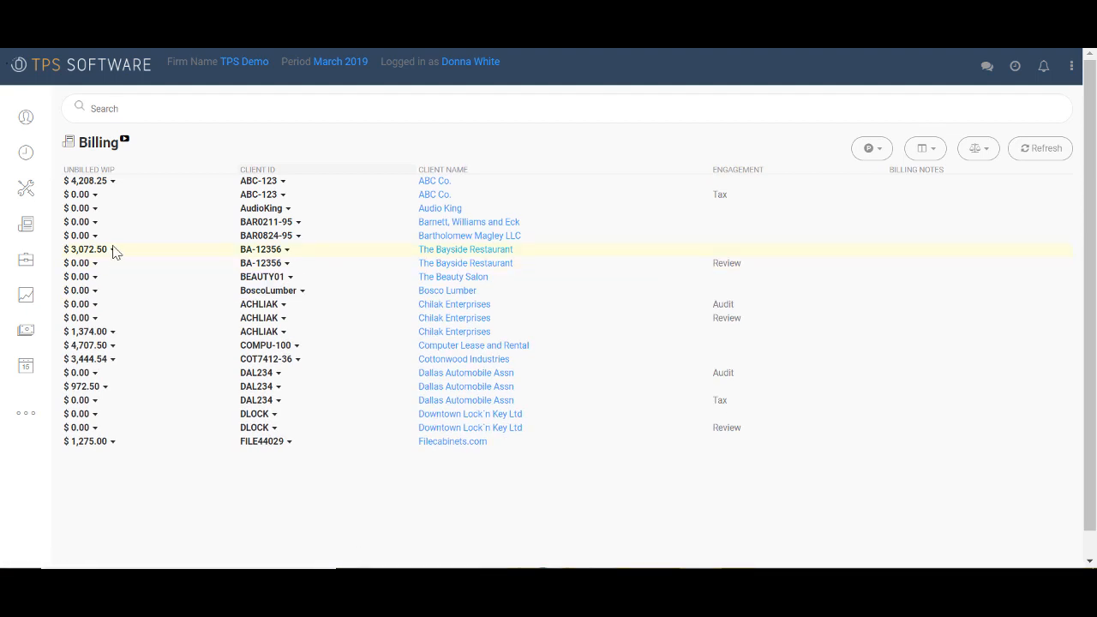
# Open The Bayside Restaurant's Detail Bill and sort its entries by date.
pyautogui.click(113, 250)
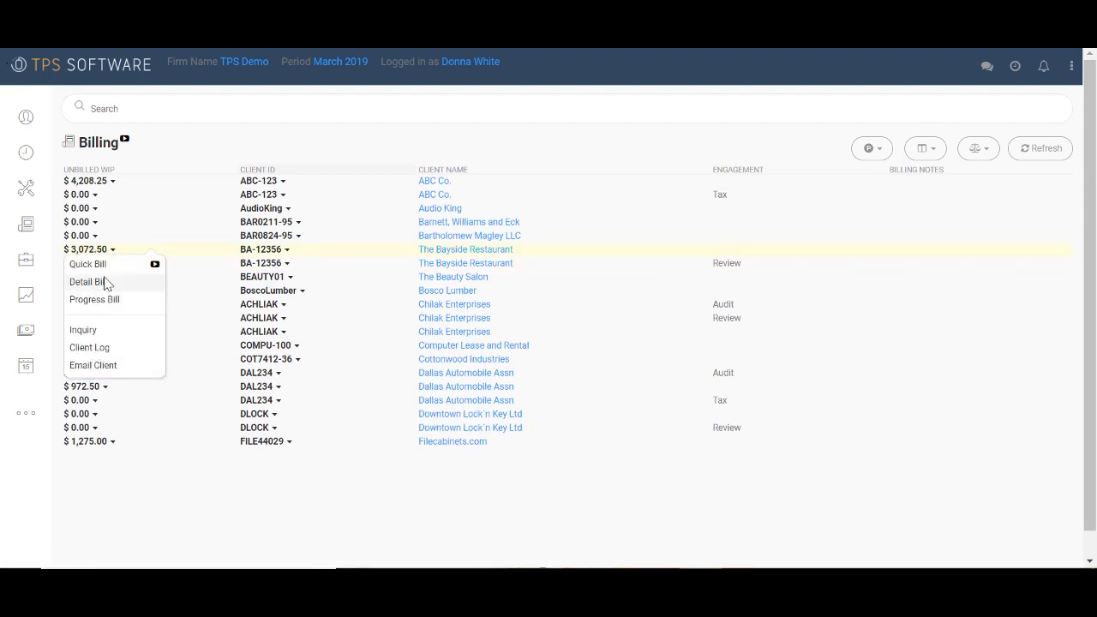
pyautogui.click(91, 281)
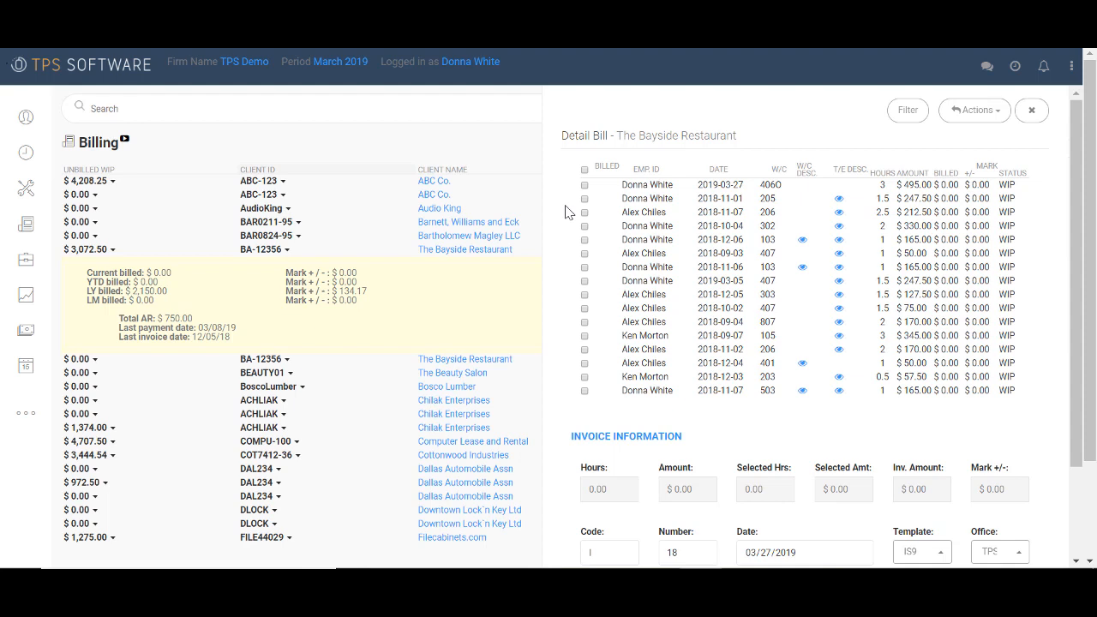
pyautogui.click(717, 170)
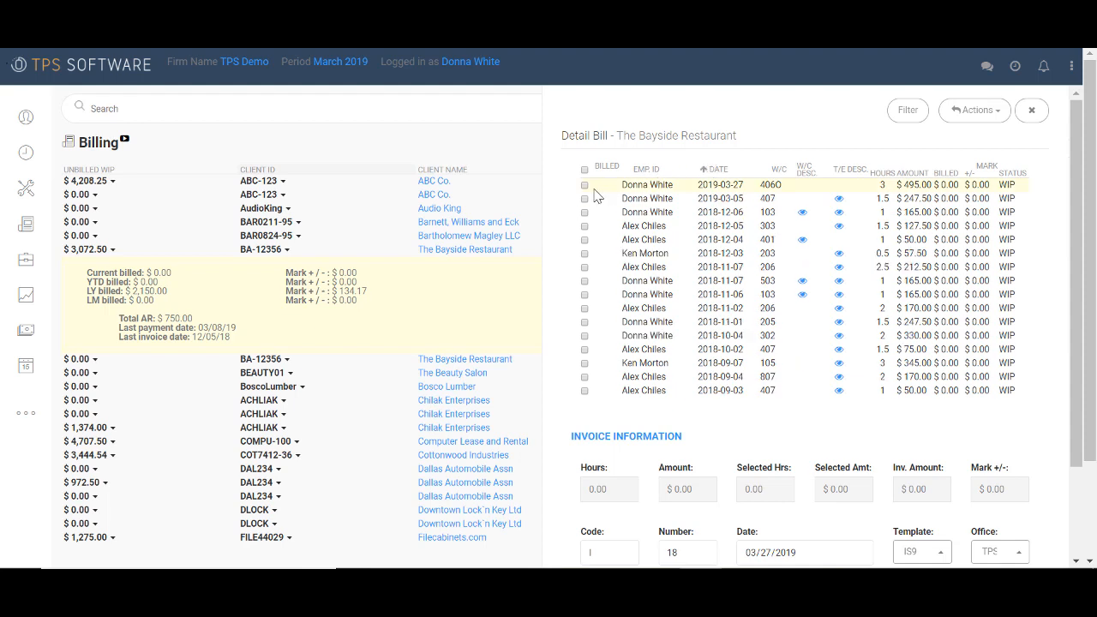
# Tick the 2019-03-27, 2019-03-05 and early December 2018 entries for billing.
pyautogui.click(584, 185)
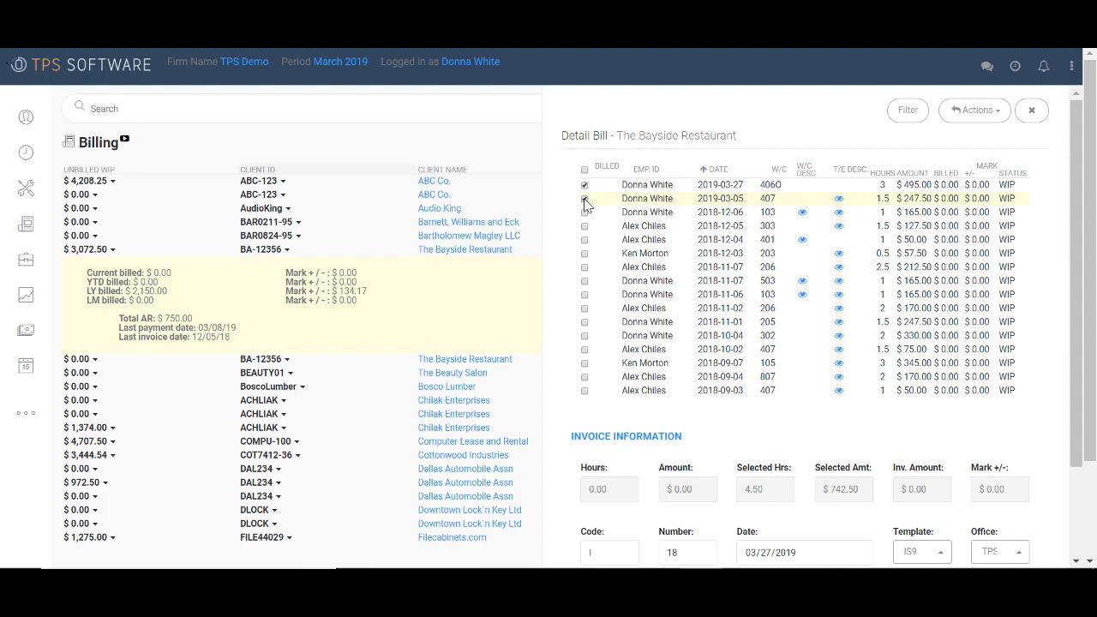
pyautogui.click(583, 199)
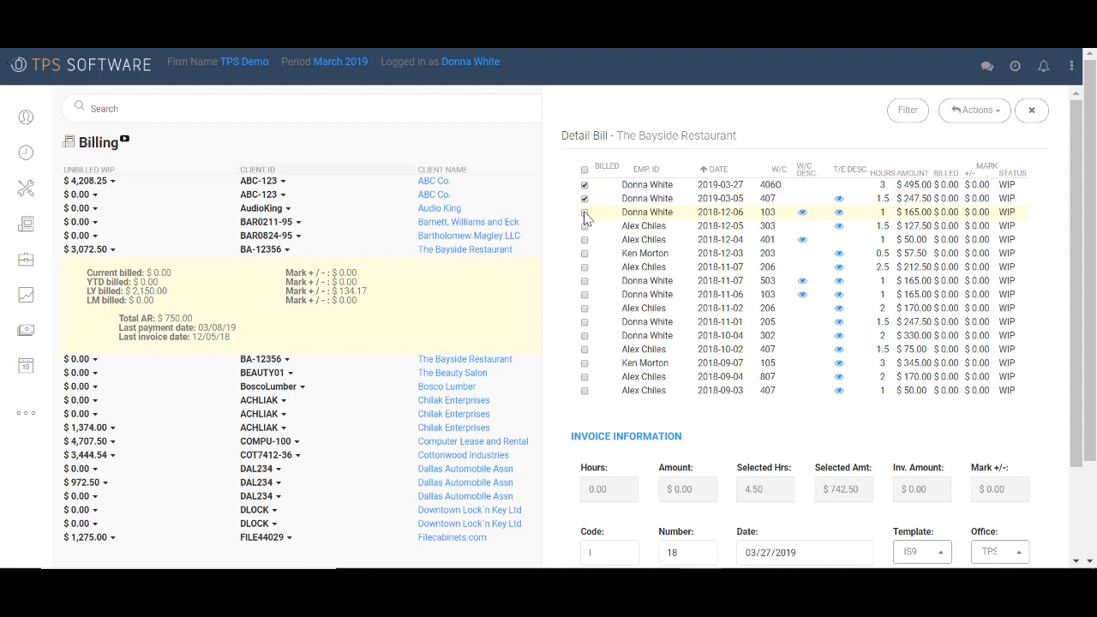
pyautogui.click(584, 253)
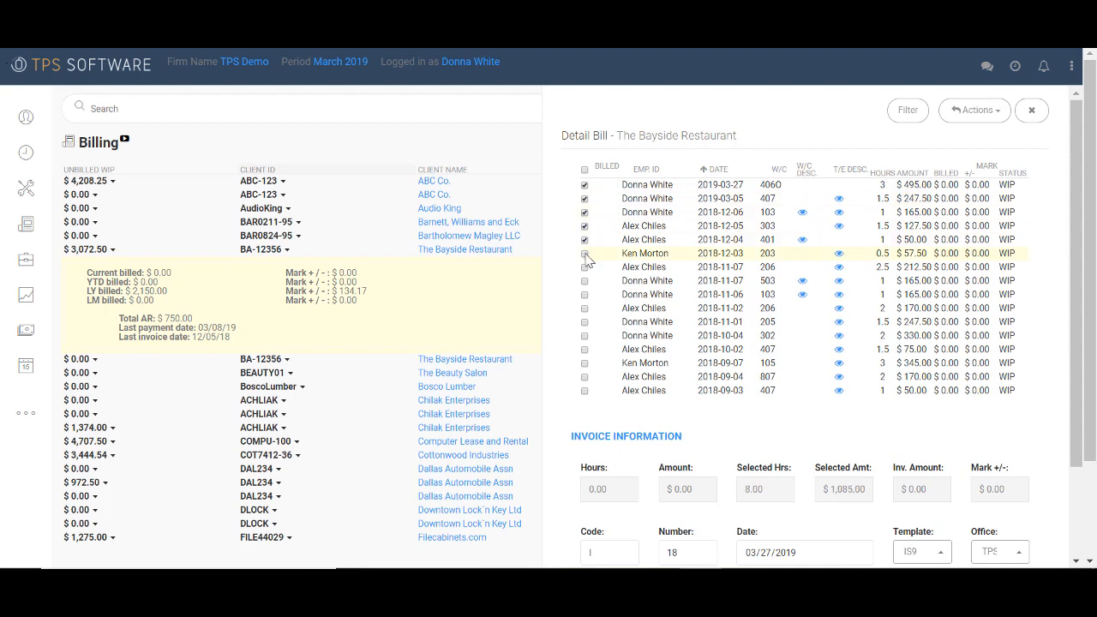
pyautogui.click(584, 253)
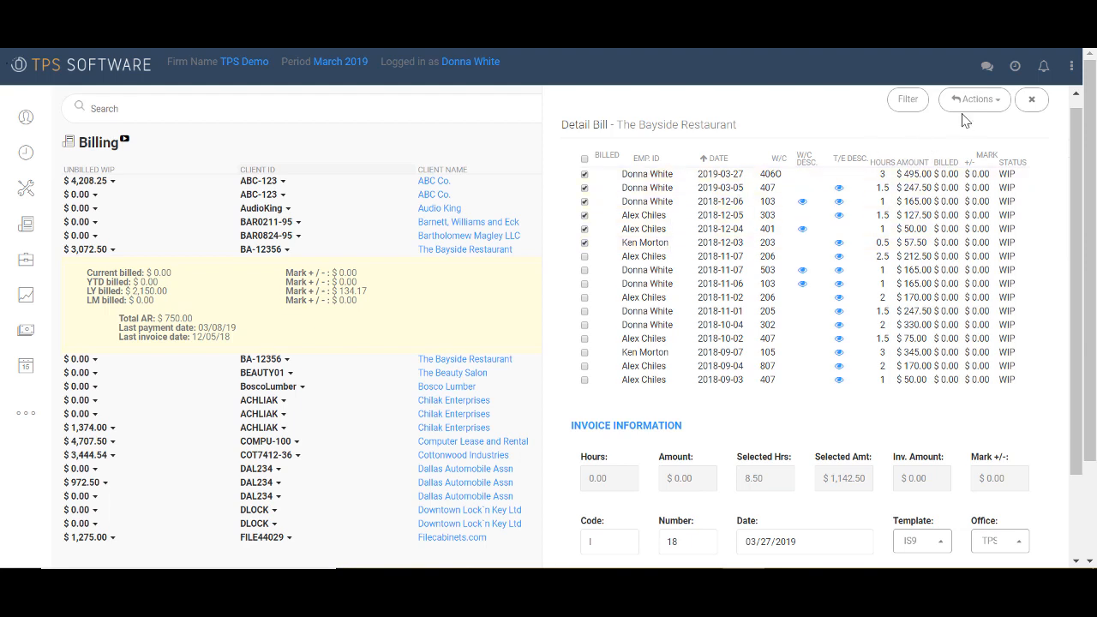
# Use Final Bill At to set the bill amount to $1,200.00 and apply it.
pyautogui.click(973, 97)
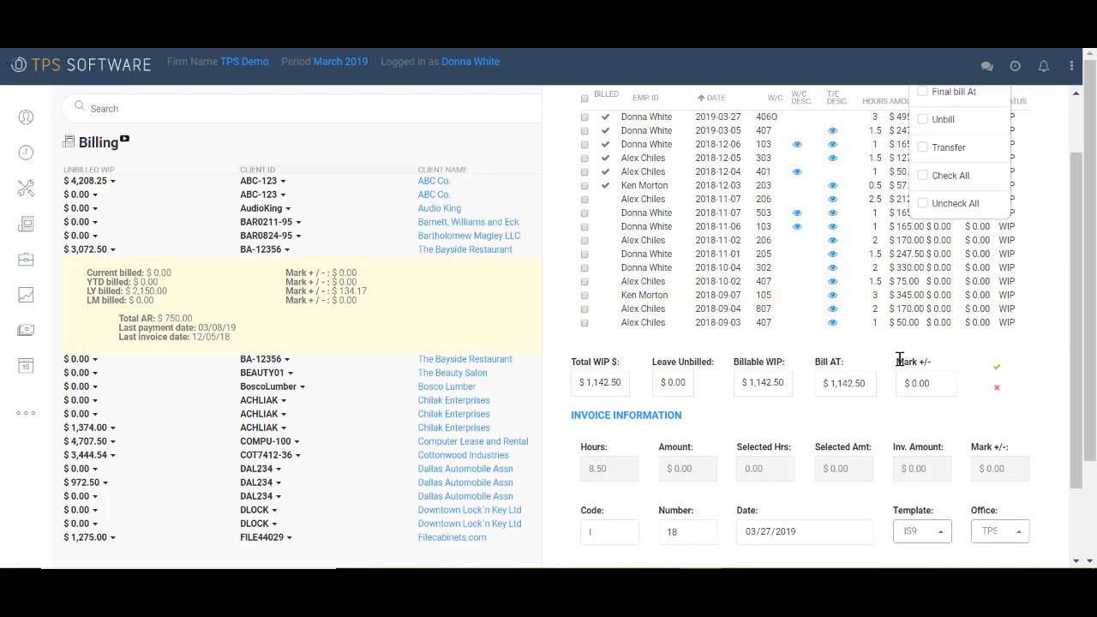
pyautogui.moveTo(671, 377)
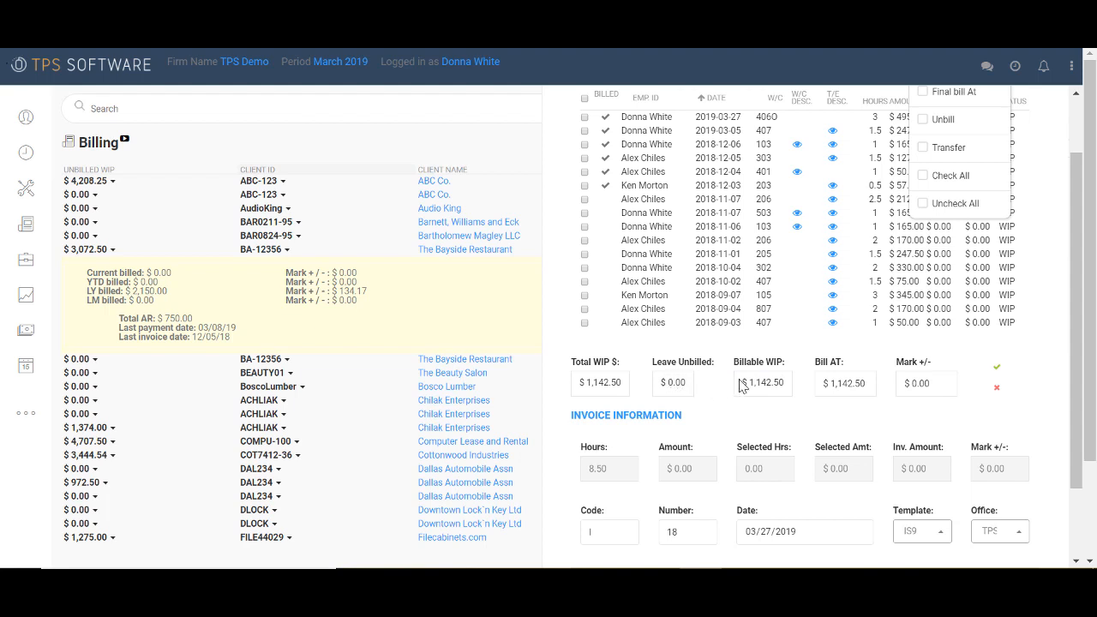
pyautogui.moveTo(815, 384)
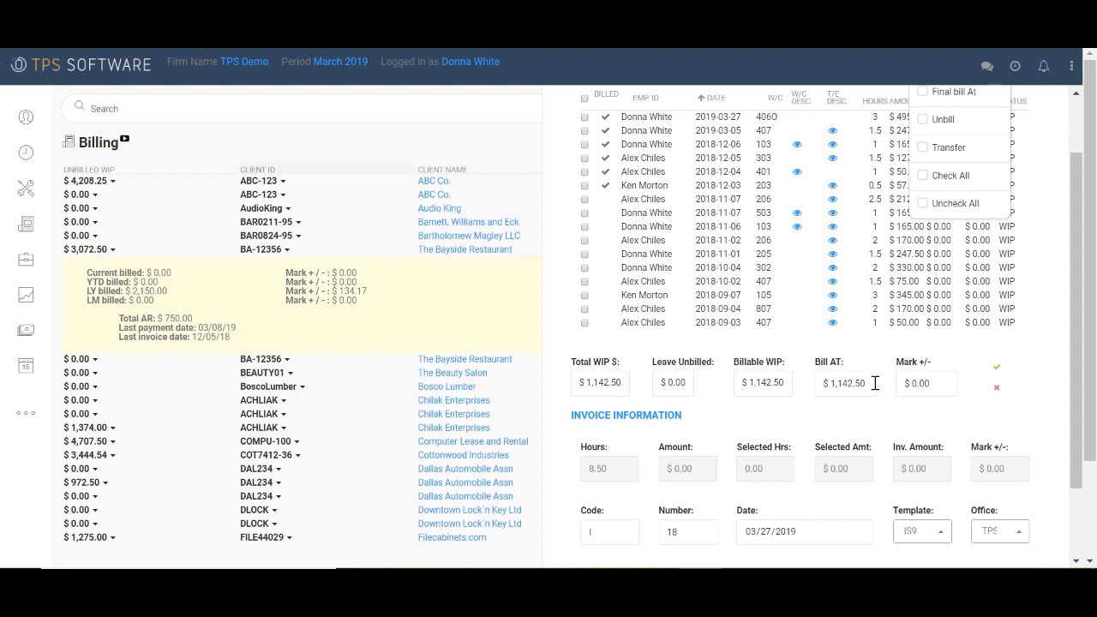
pyautogui.tripleClick(845, 384)
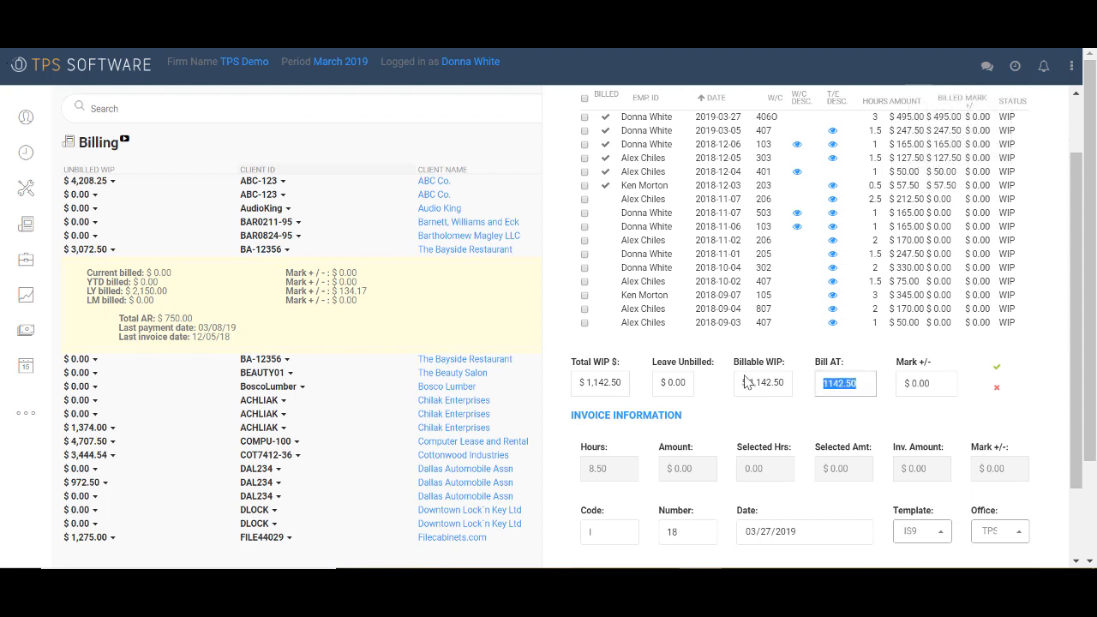
pyautogui.write('1200')
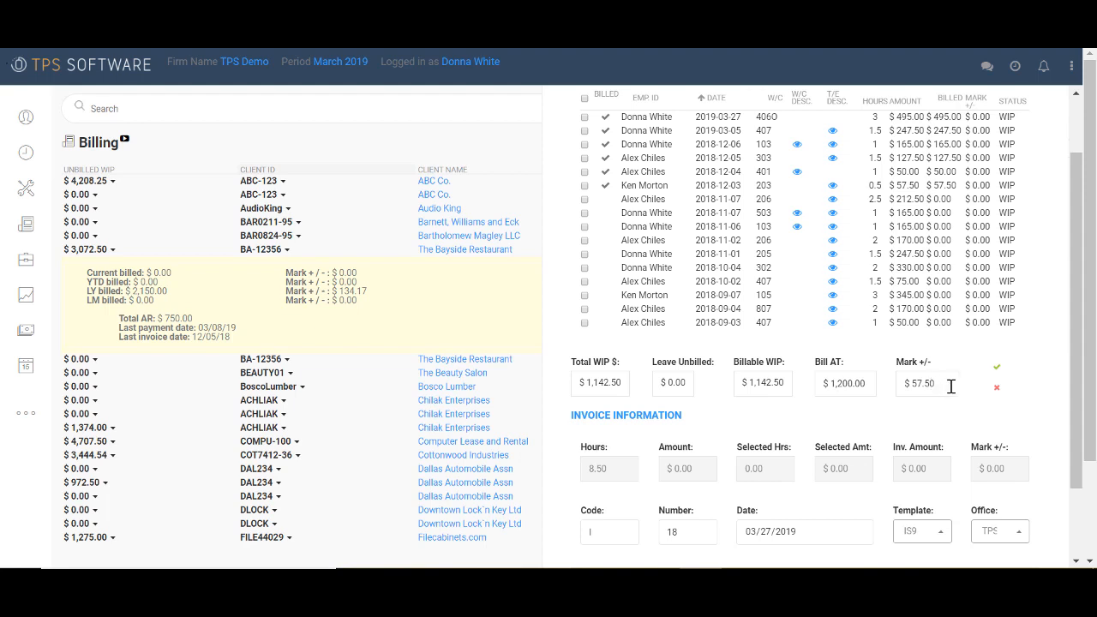
pyautogui.click(996, 366)
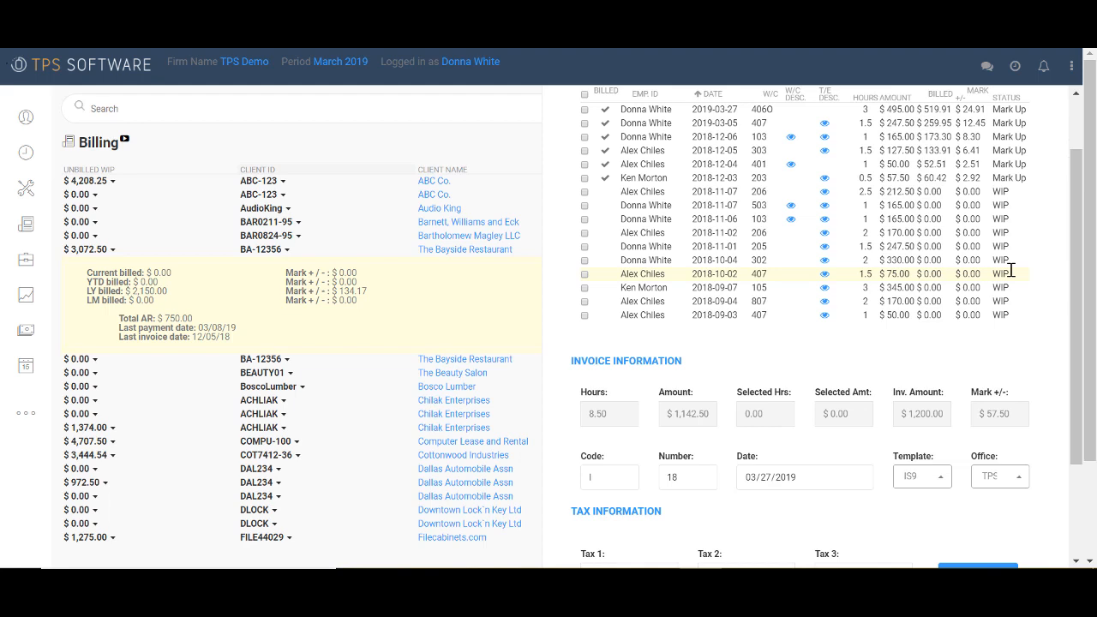
# Review the invoice taxes and proceed to Billing Paragraphs with $1,200.00 to describe.
pyautogui.scroll(-3)
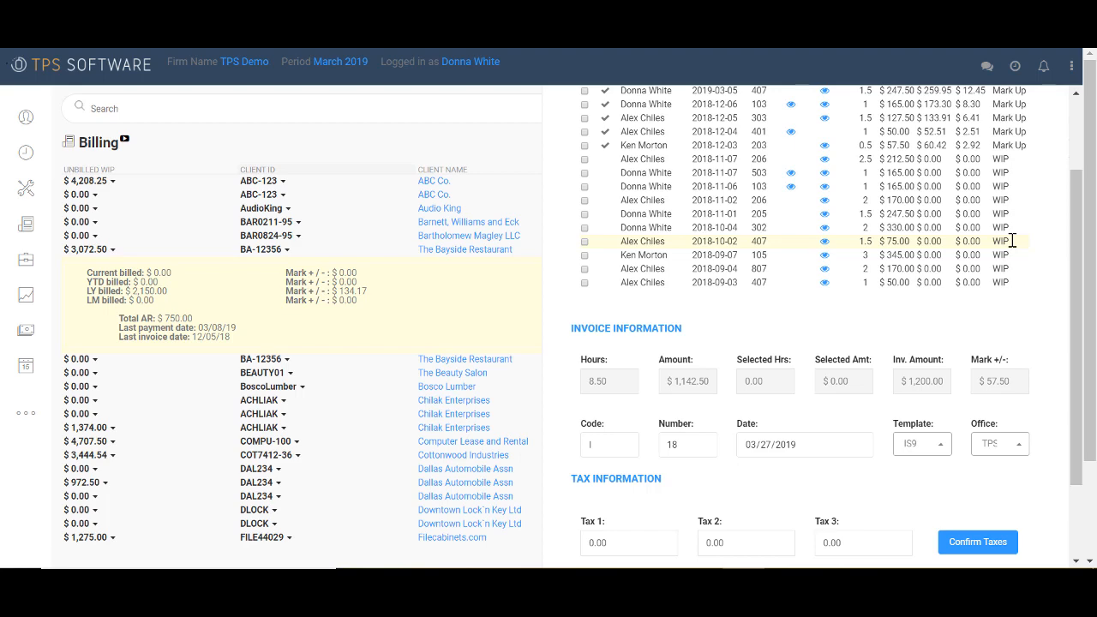
pyautogui.scroll(3)
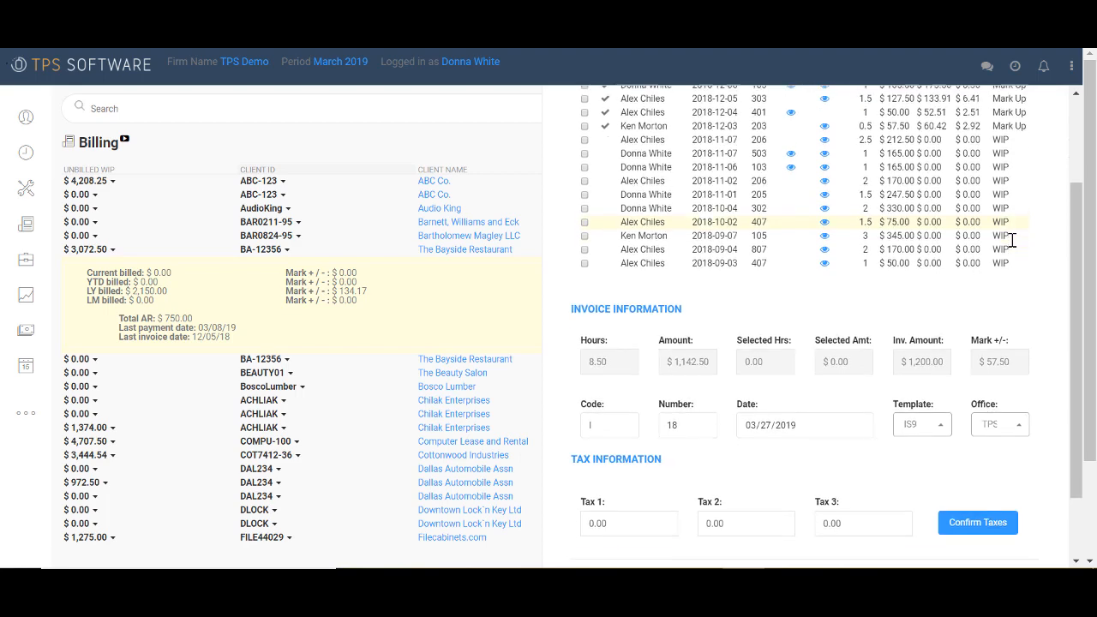
pyautogui.scroll(3)
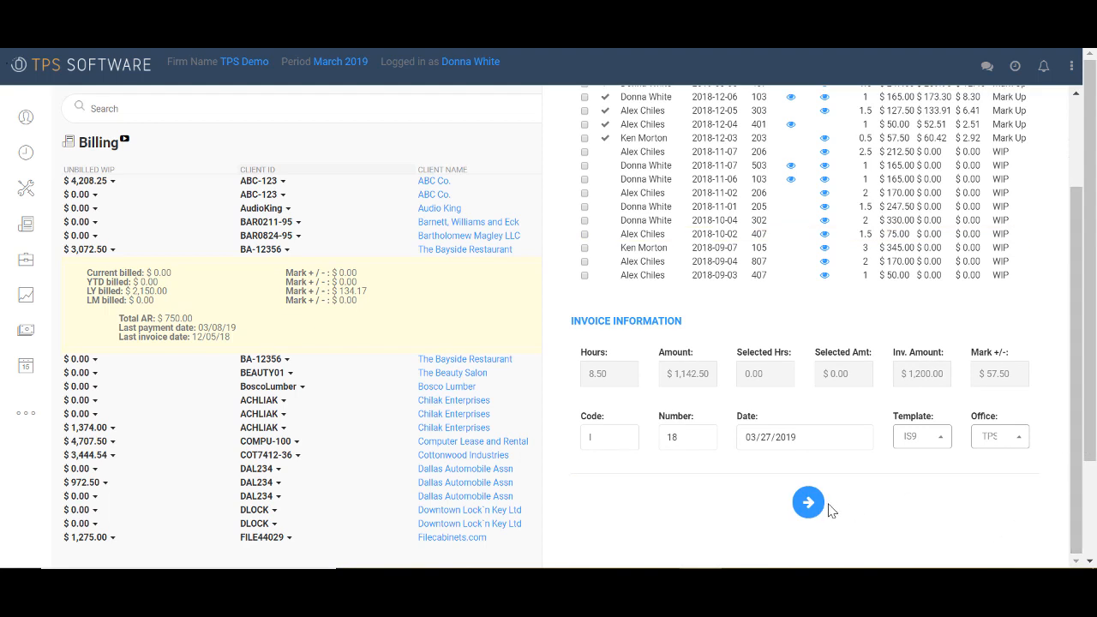
pyautogui.click(809, 502)
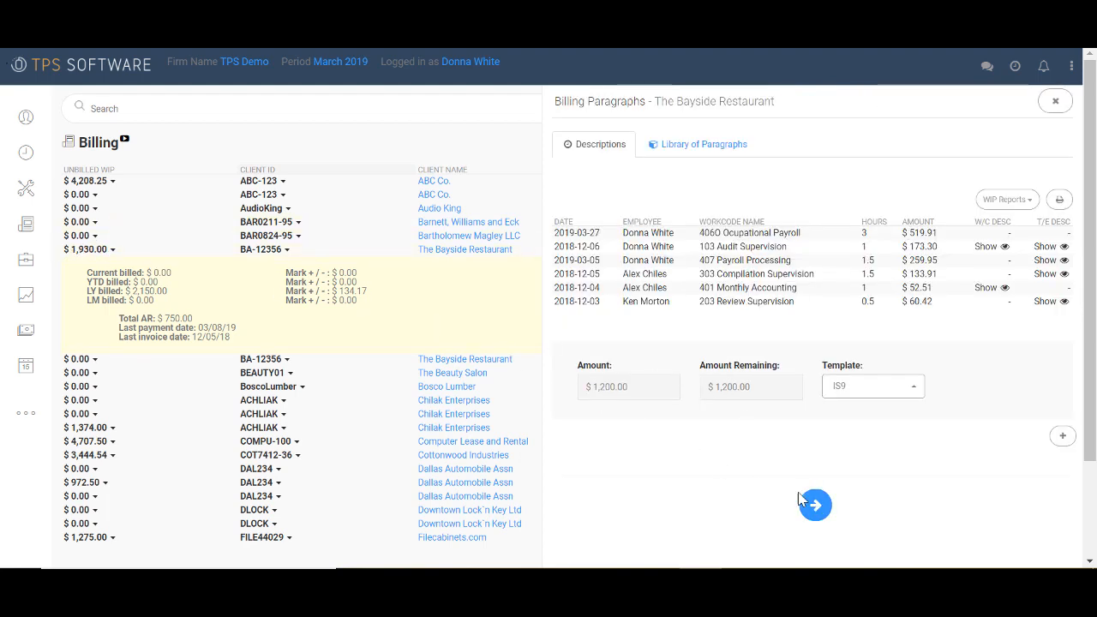
pyautogui.moveTo(814, 504)
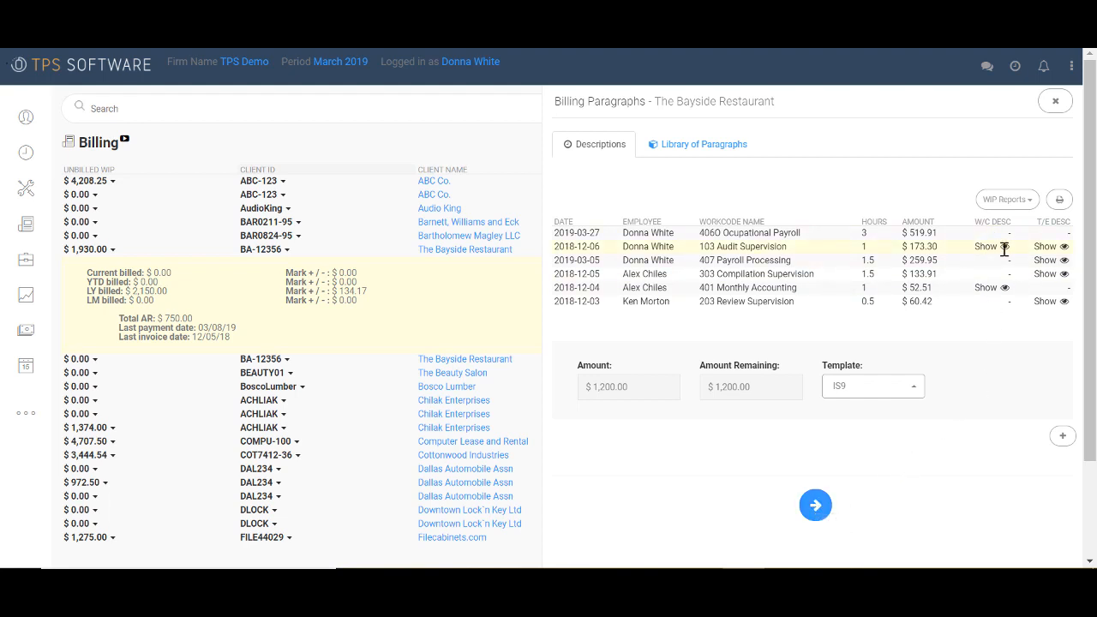
# Insert the income reclassification and bimonthly checks descriptions as billing paragraphs.
pyautogui.click(975, 247)
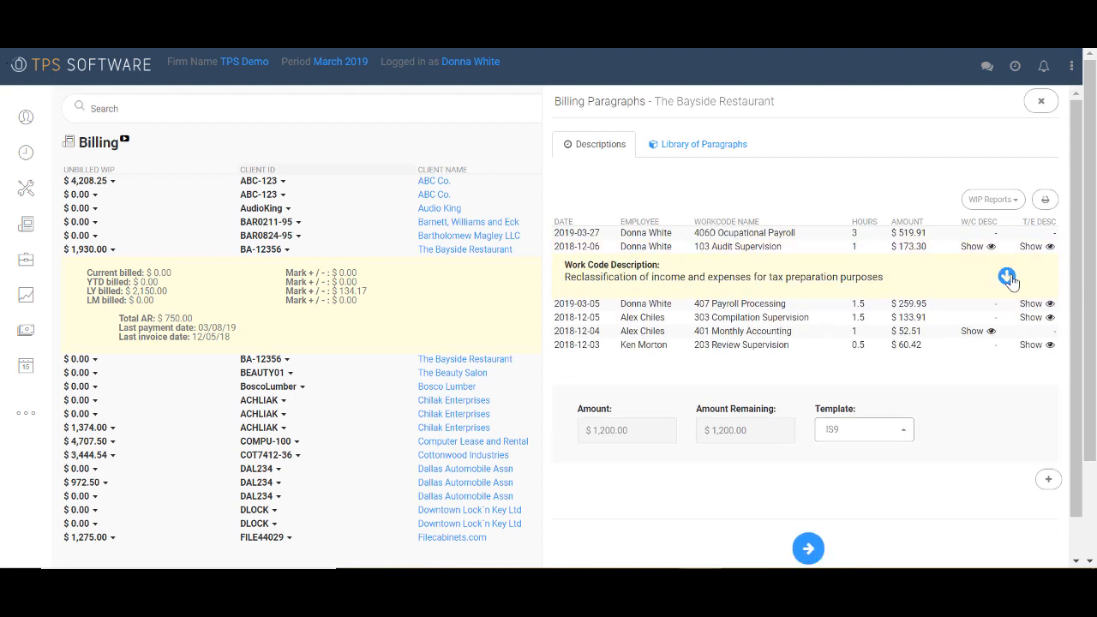
pyautogui.click(1007, 276)
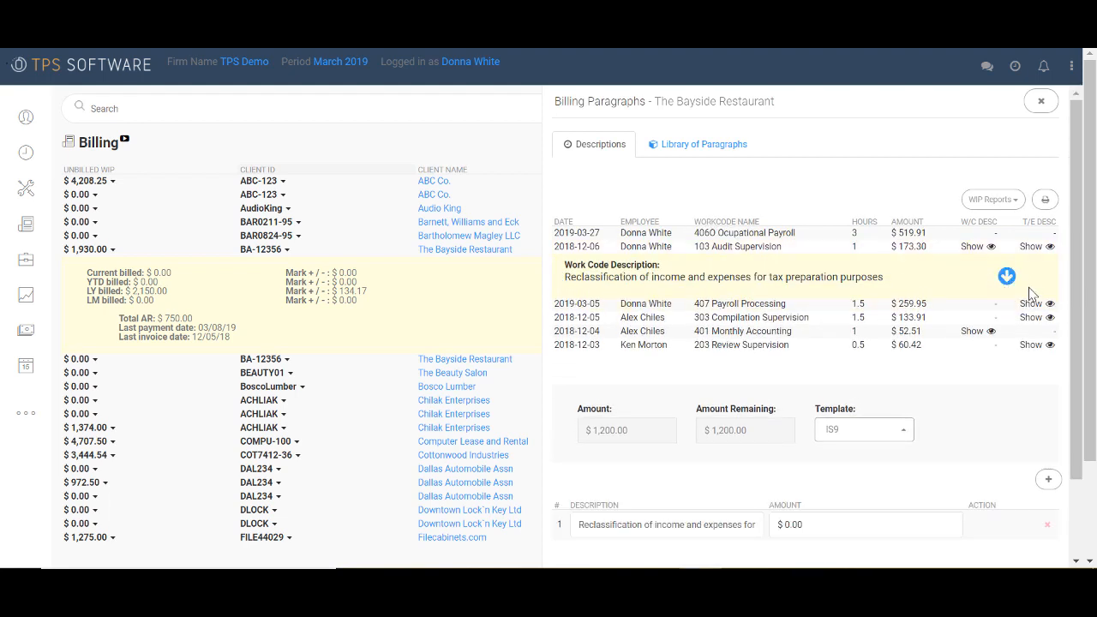
pyautogui.scroll(3)
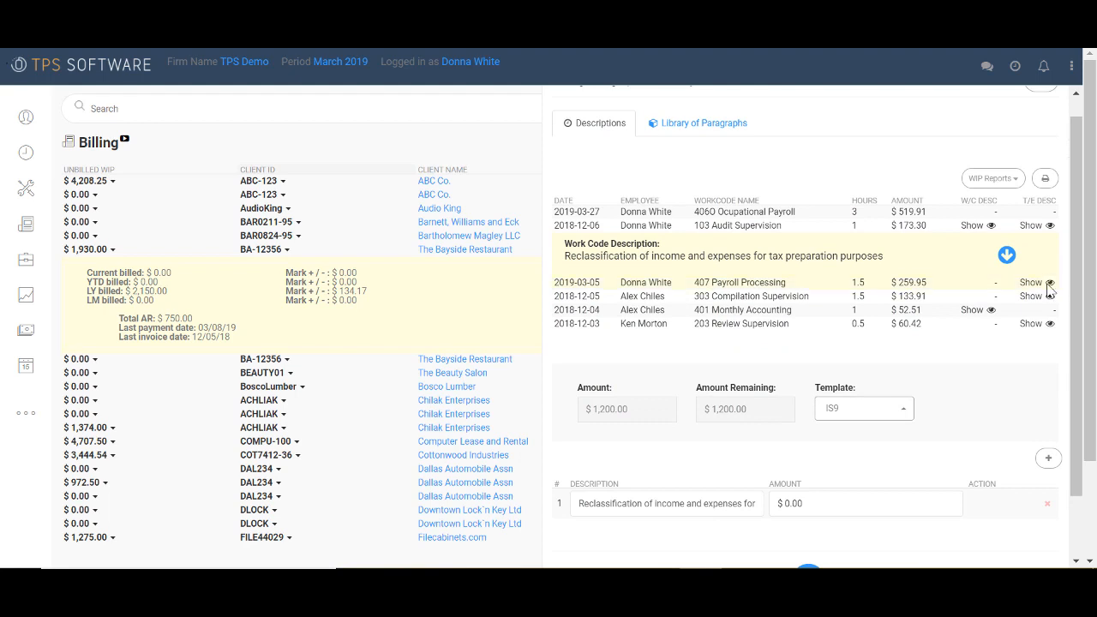
pyautogui.click(1035, 281)
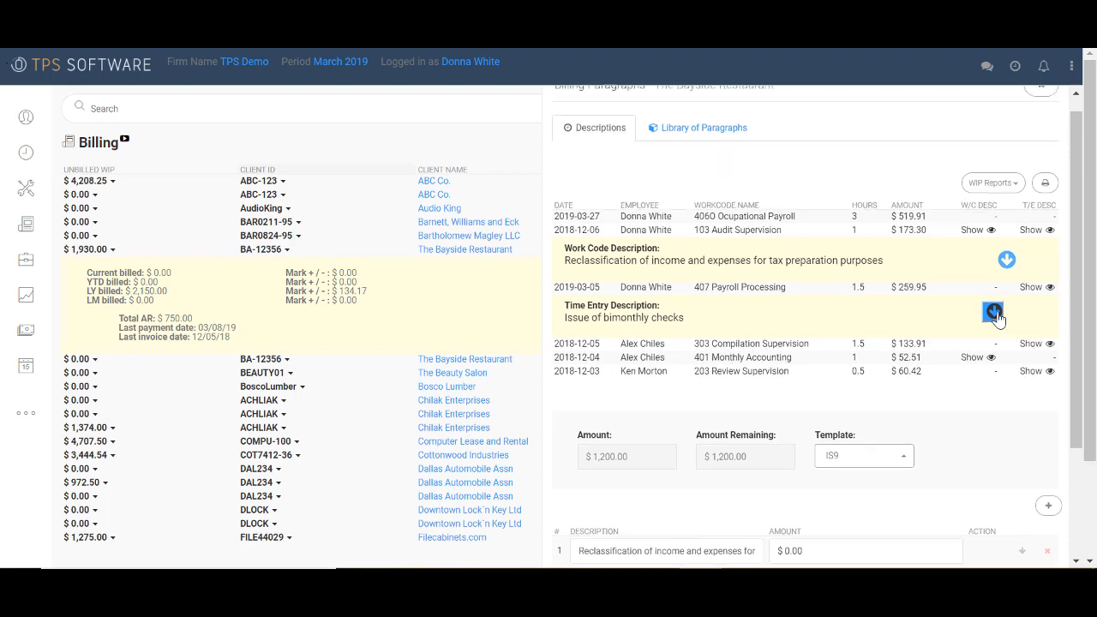
pyautogui.click(696, 127)
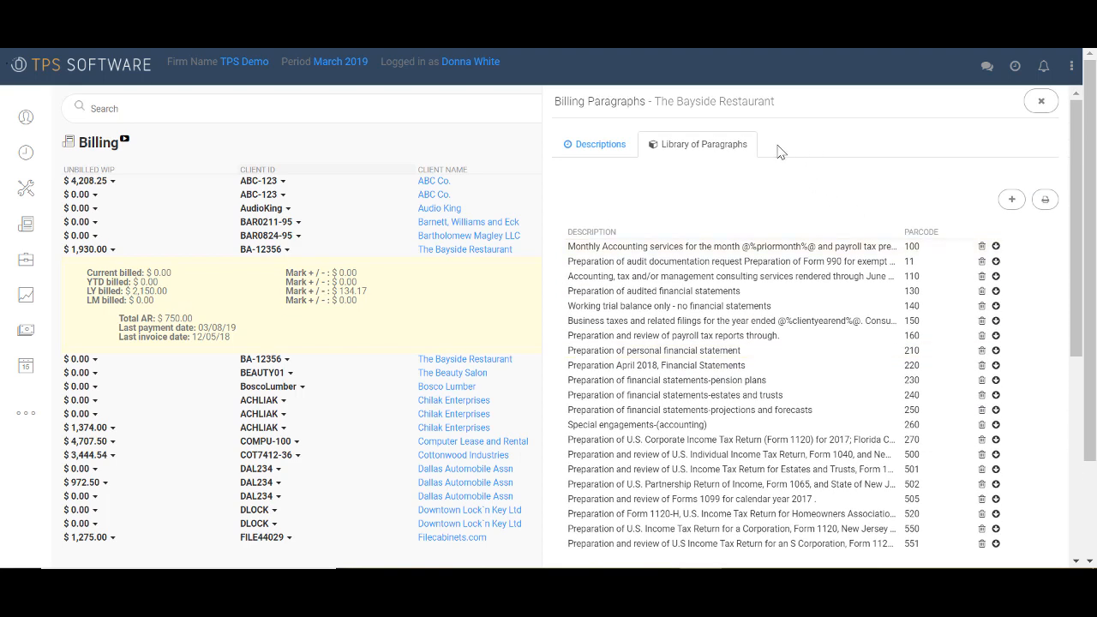
pyautogui.moveTo(836, 151)
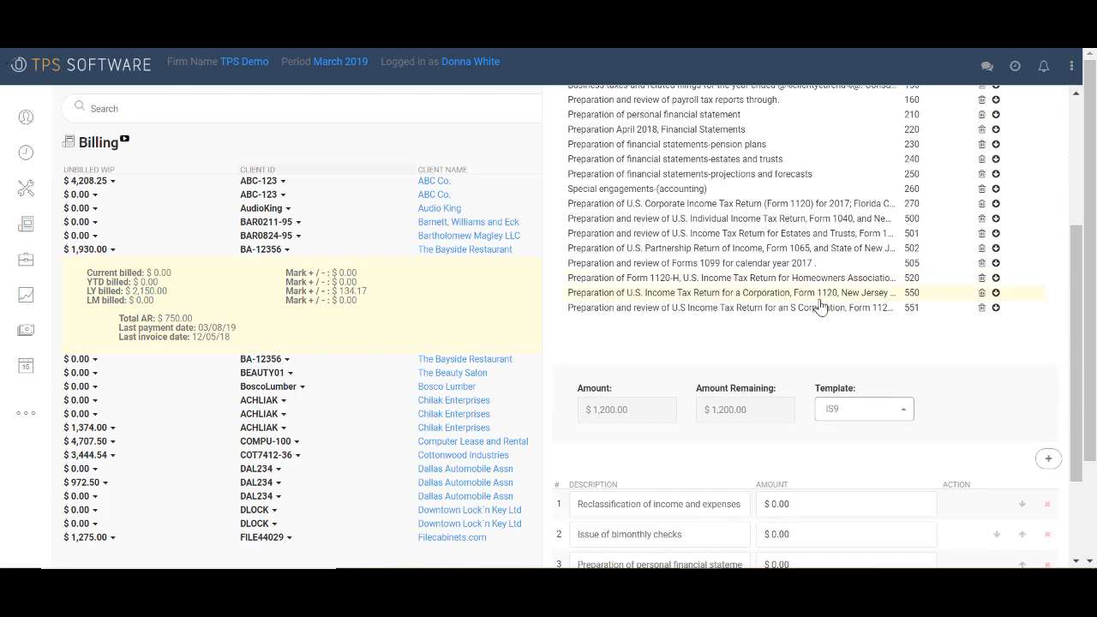
pyautogui.moveTo(812, 340)
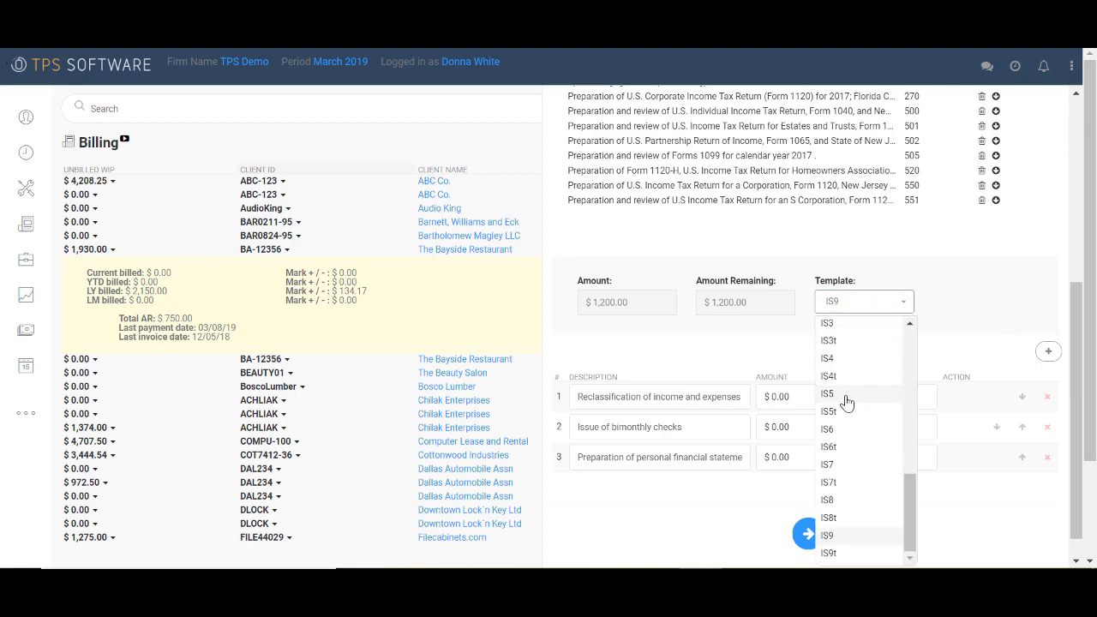
# Choose IS5 as the invoice template.
pyautogui.click(826, 393)
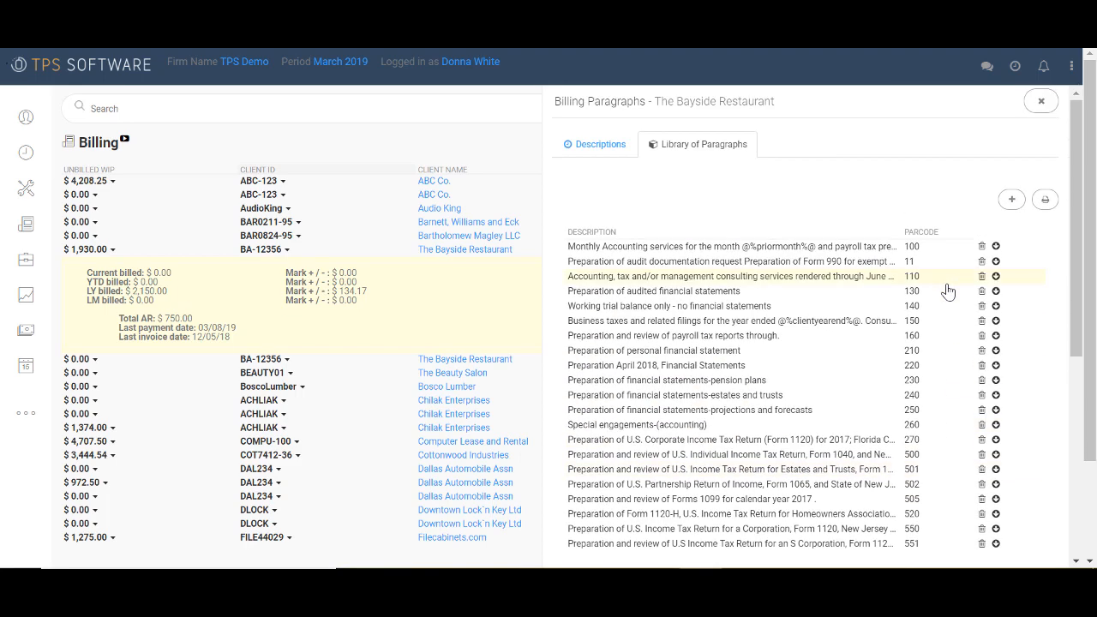
pyautogui.moveTo(1045, 198)
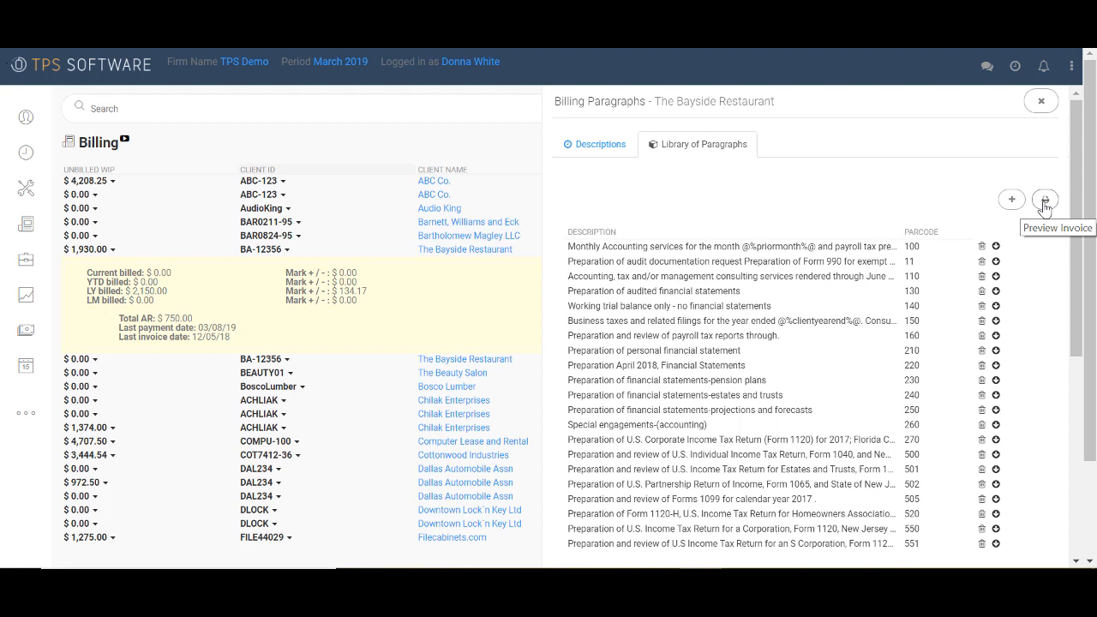
# Generate the Word invoice preview and open the downloaded .docx file.
pyautogui.click(1045, 199)
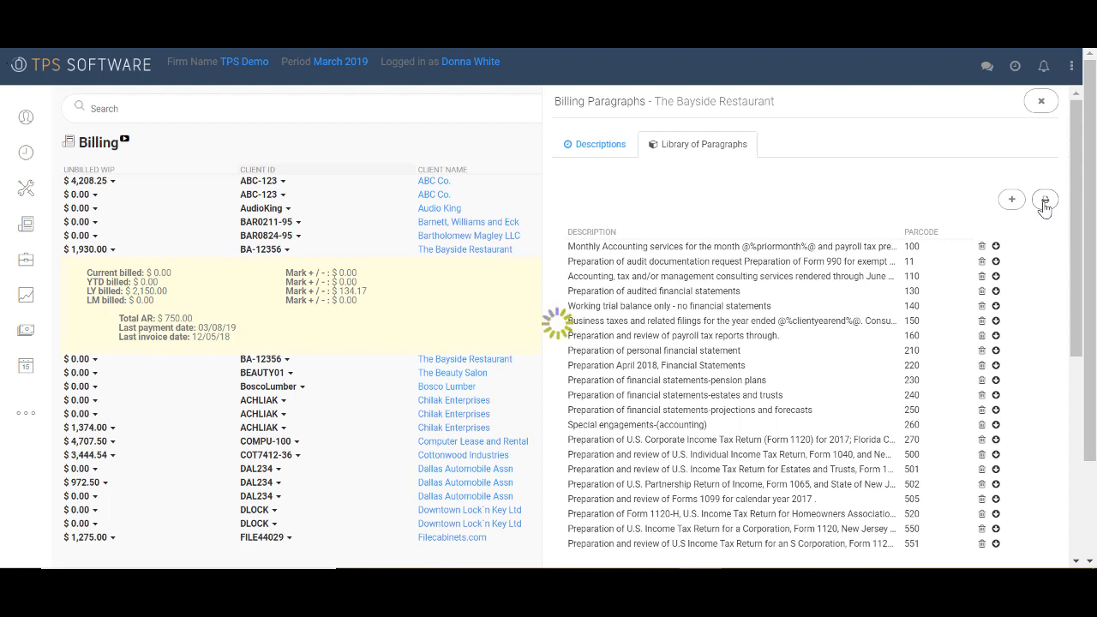
pyautogui.click(1045, 199)
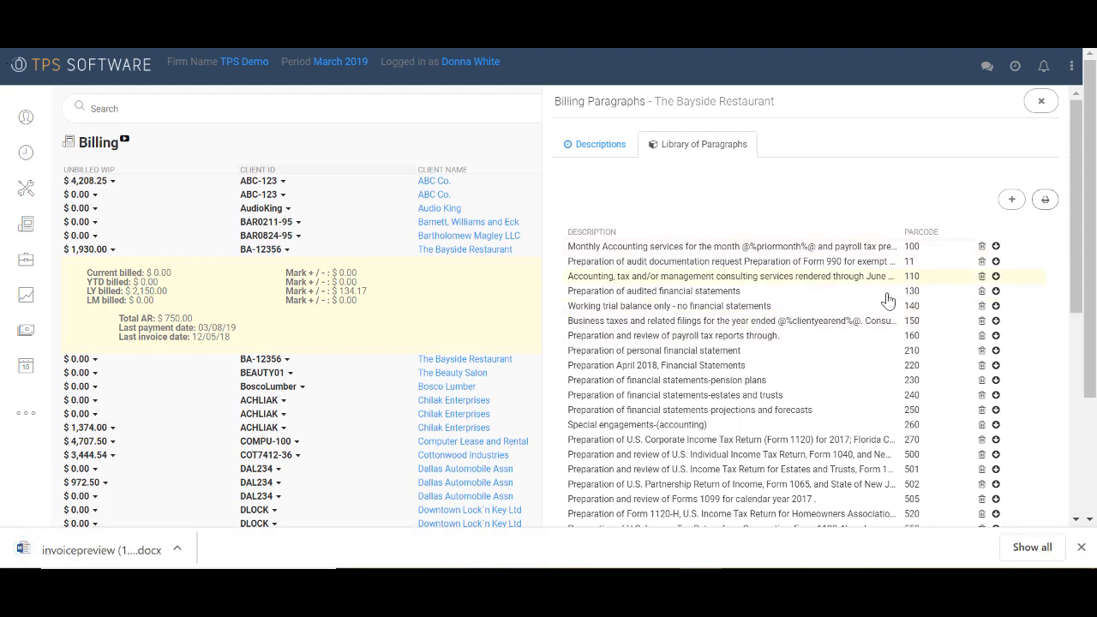
pyautogui.moveTo(1002, 323)
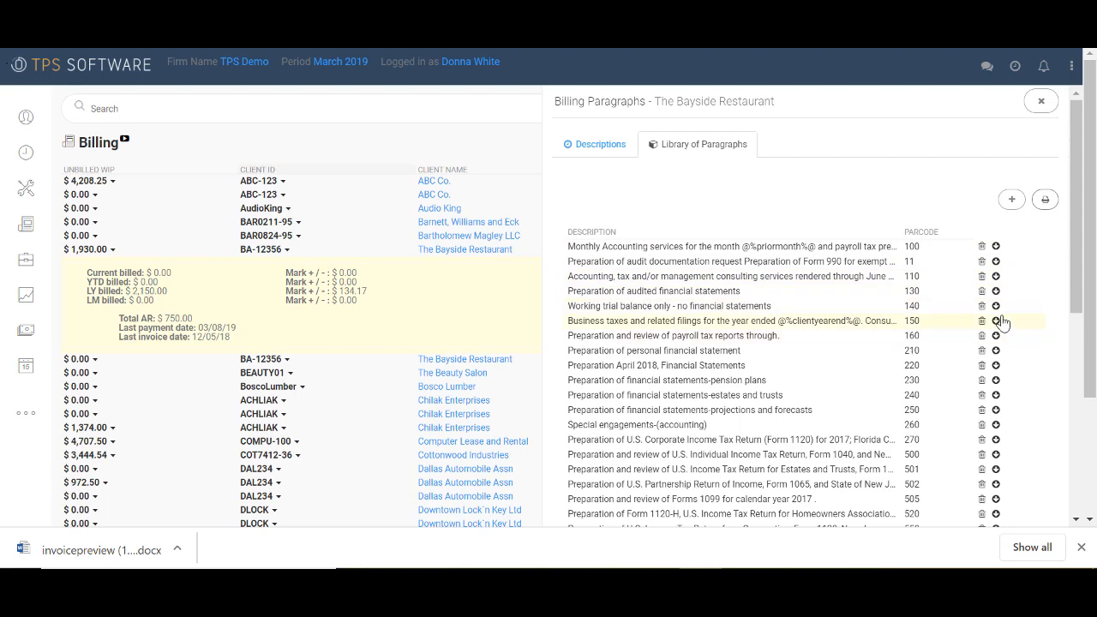
pyautogui.click(102, 548)
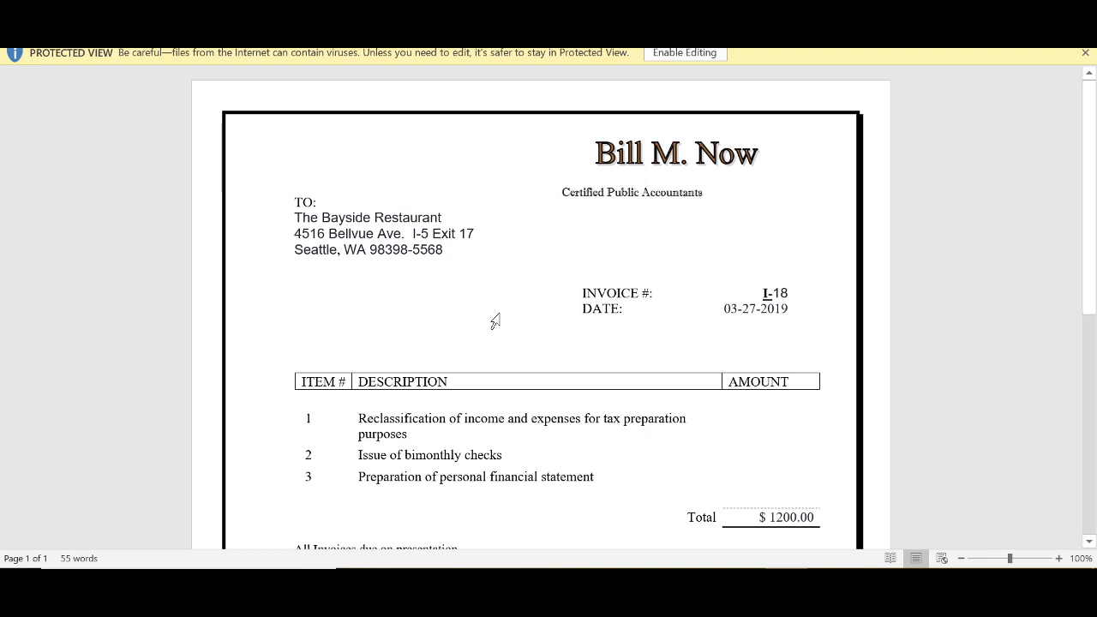
pyautogui.moveTo(380, 288)
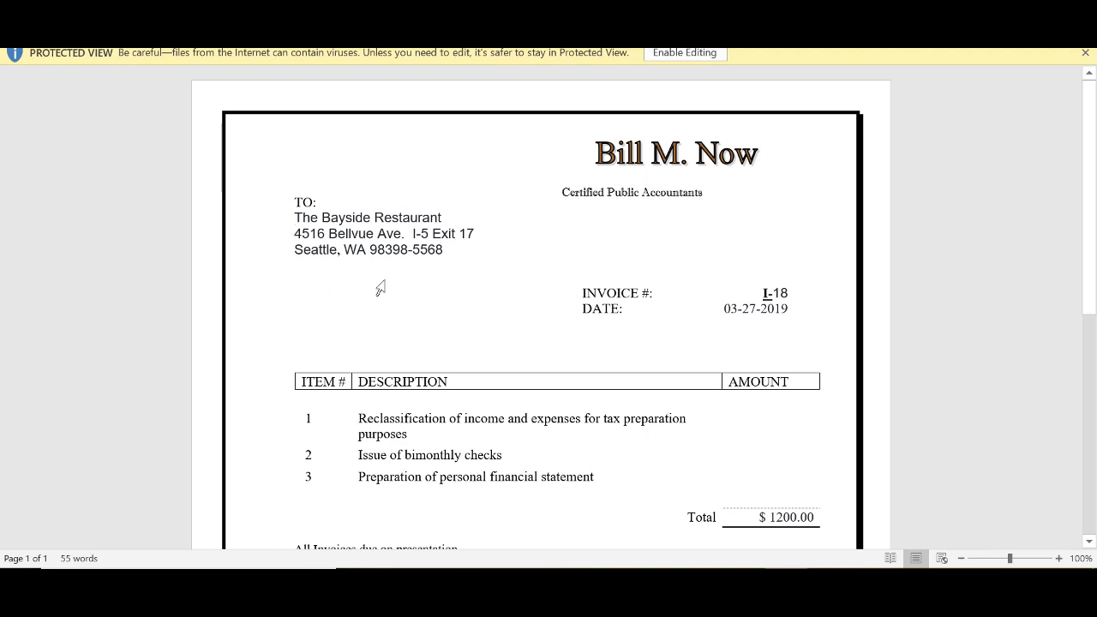
pyautogui.moveTo(558, 293)
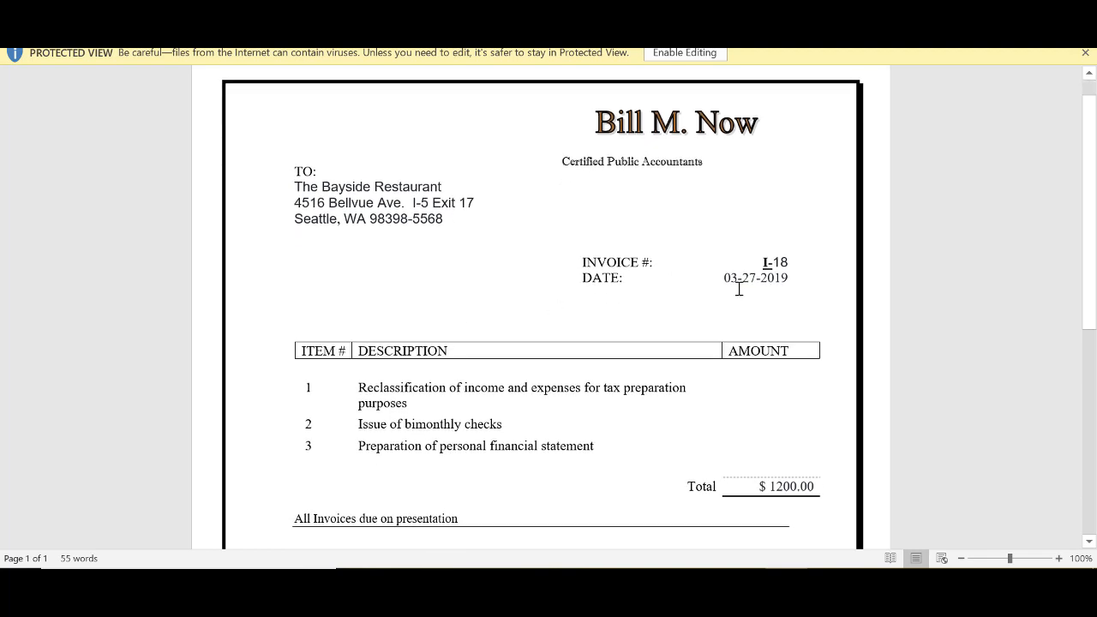
pyautogui.scroll(-3)
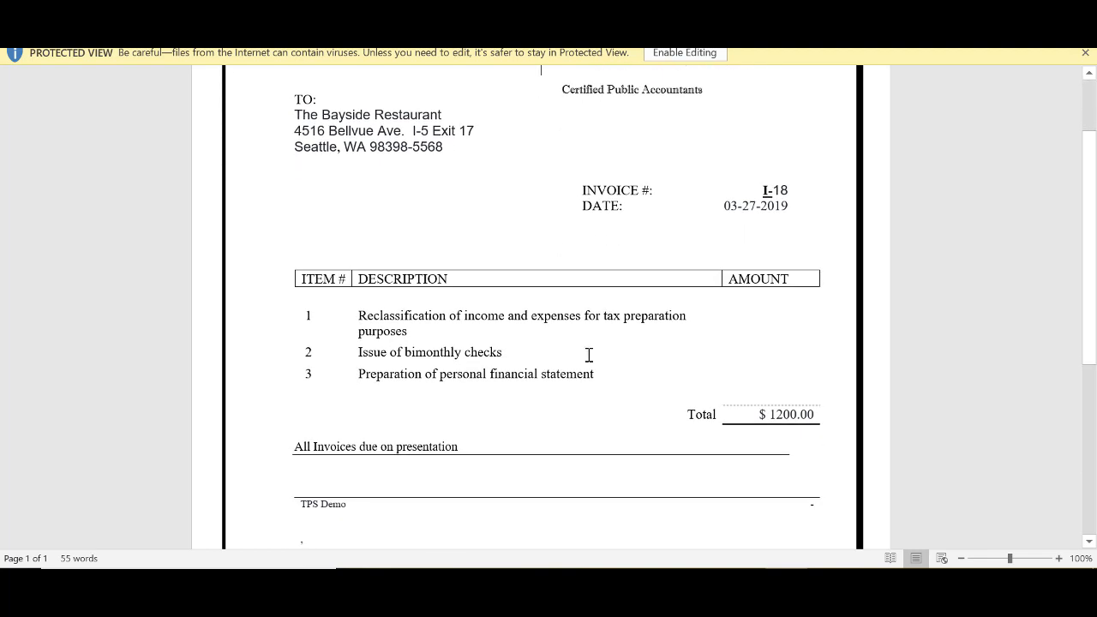
pyautogui.moveTo(597, 470)
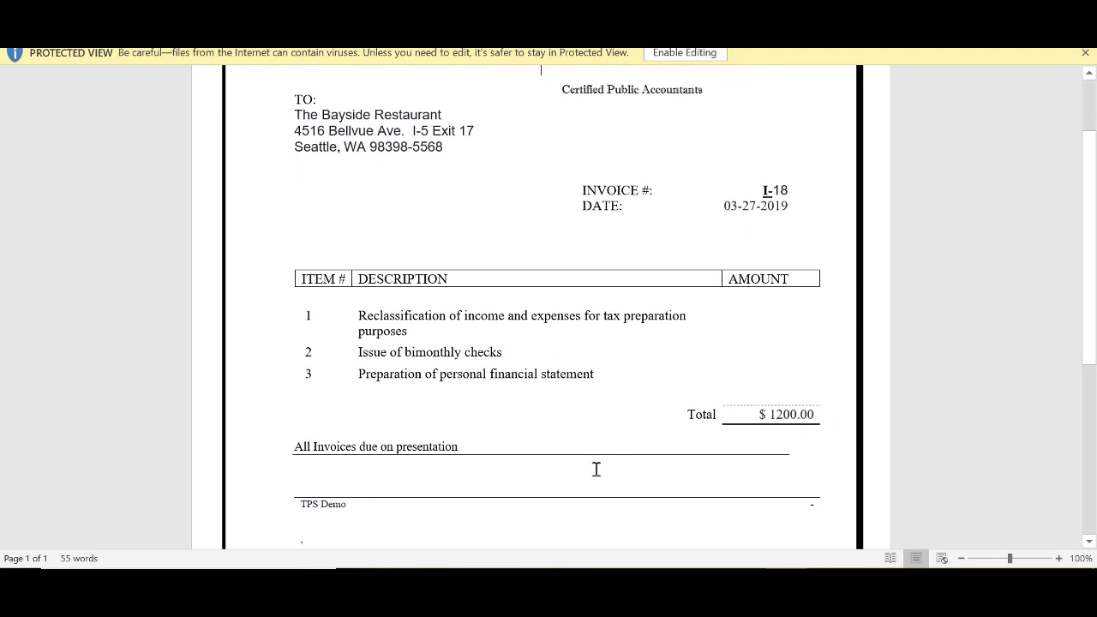
pyautogui.scroll(-3)
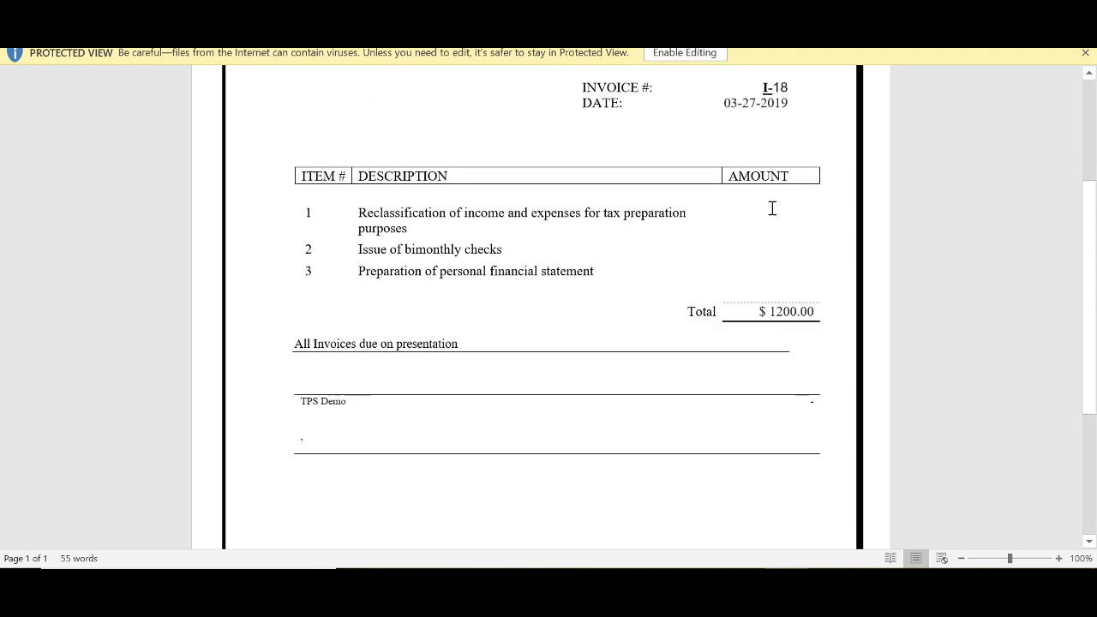
pyautogui.moveTo(752, 227)
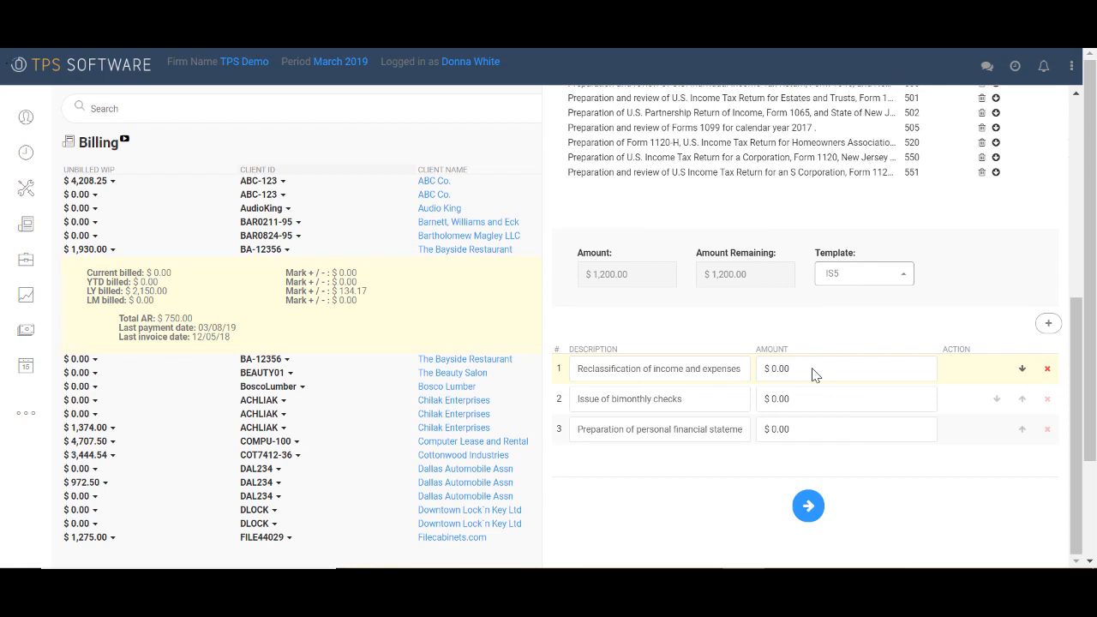
pyautogui.moveTo(826, 359)
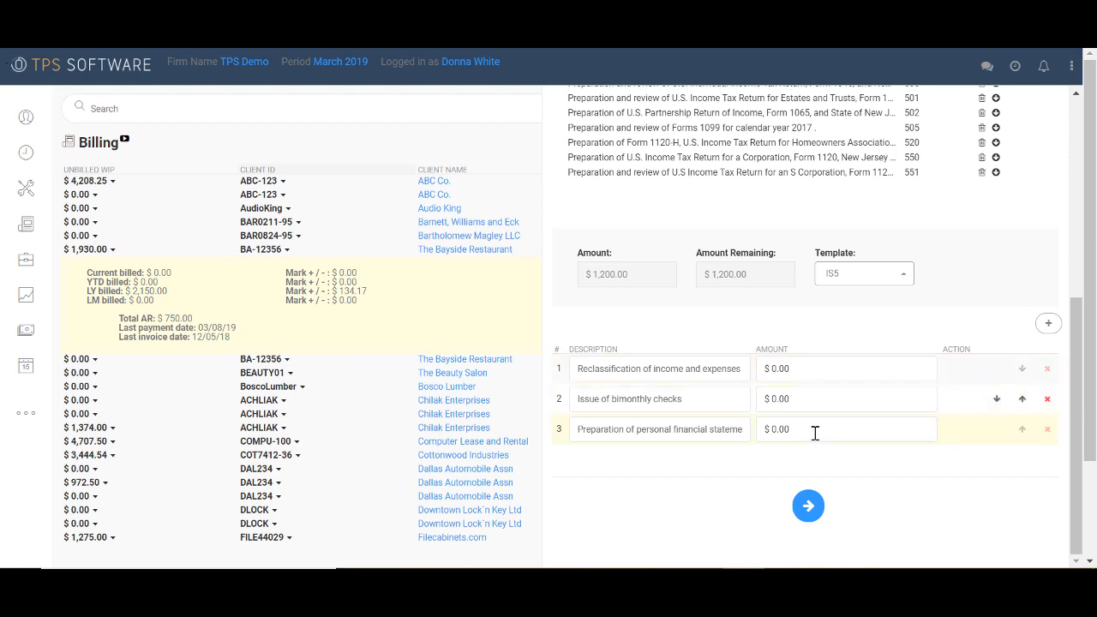
pyautogui.moveTo(676, 317)
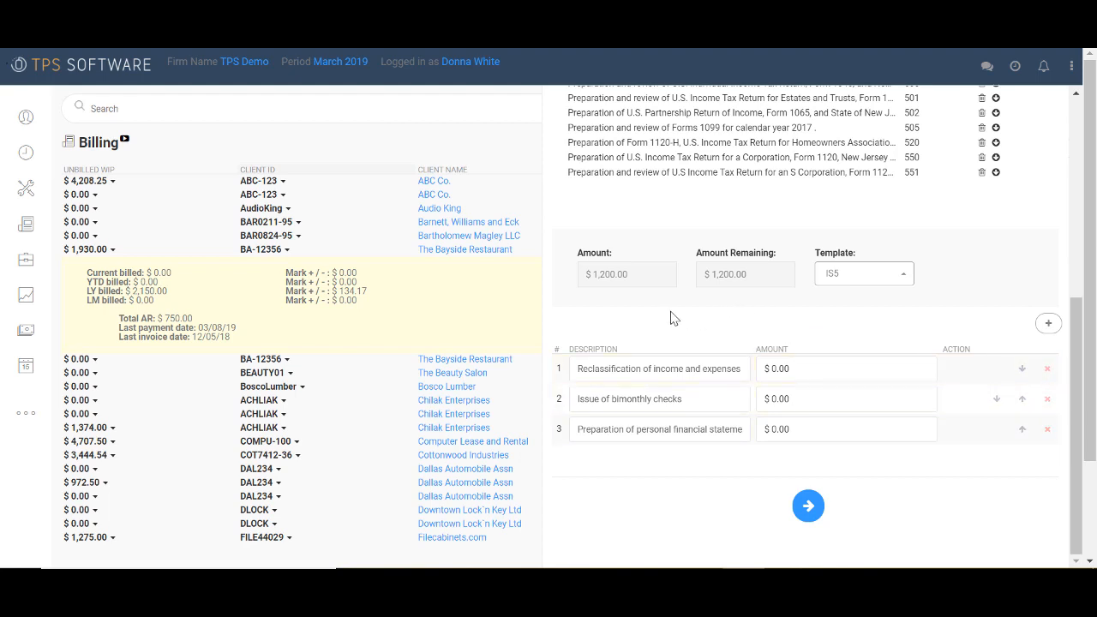
pyautogui.moveTo(654, 332)
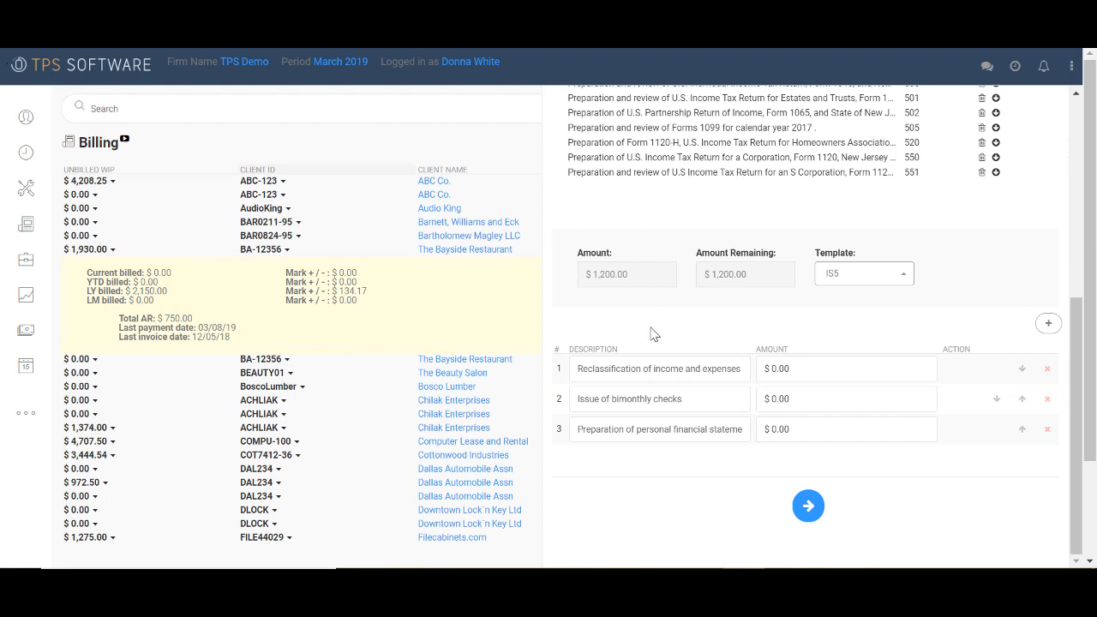
pyautogui.moveTo(801, 319)
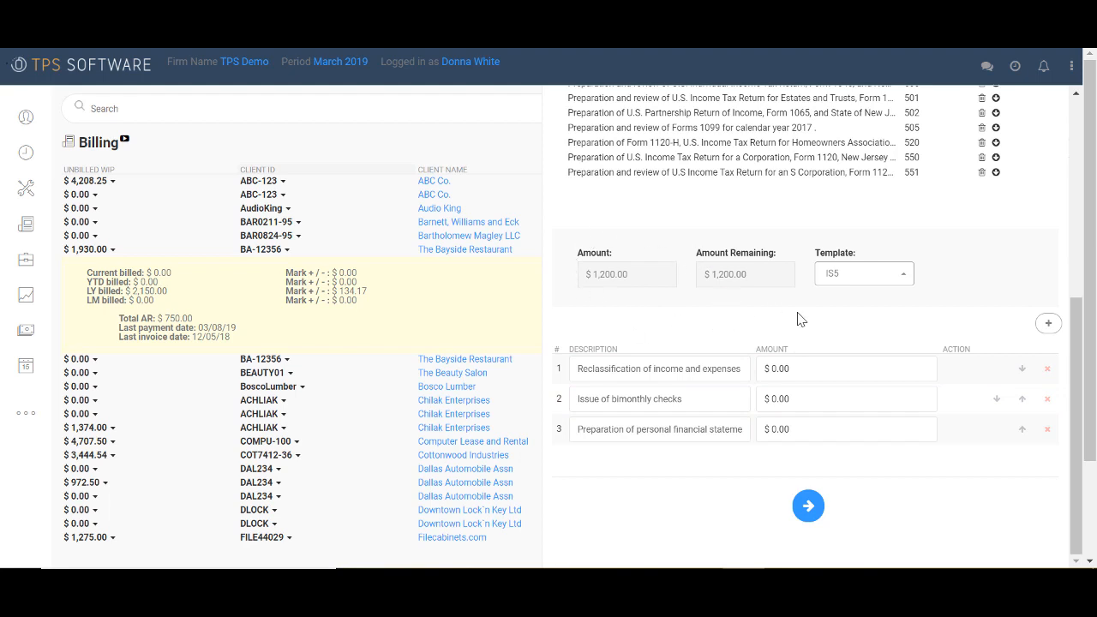
pyautogui.moveTo(812, 321)
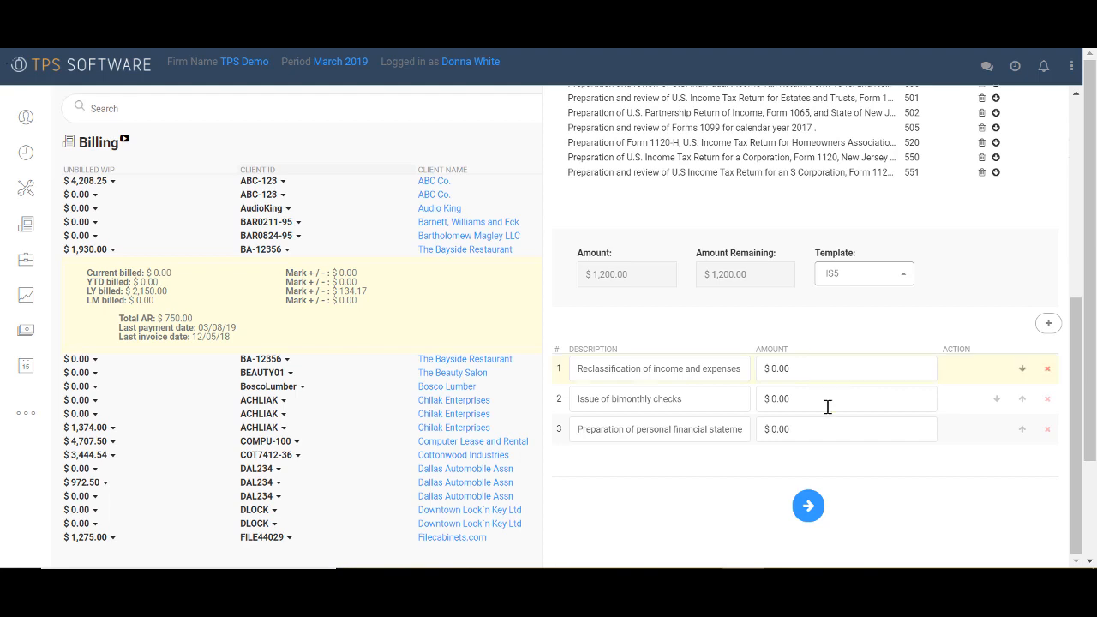
pyautogui.moveTo(807, 506)
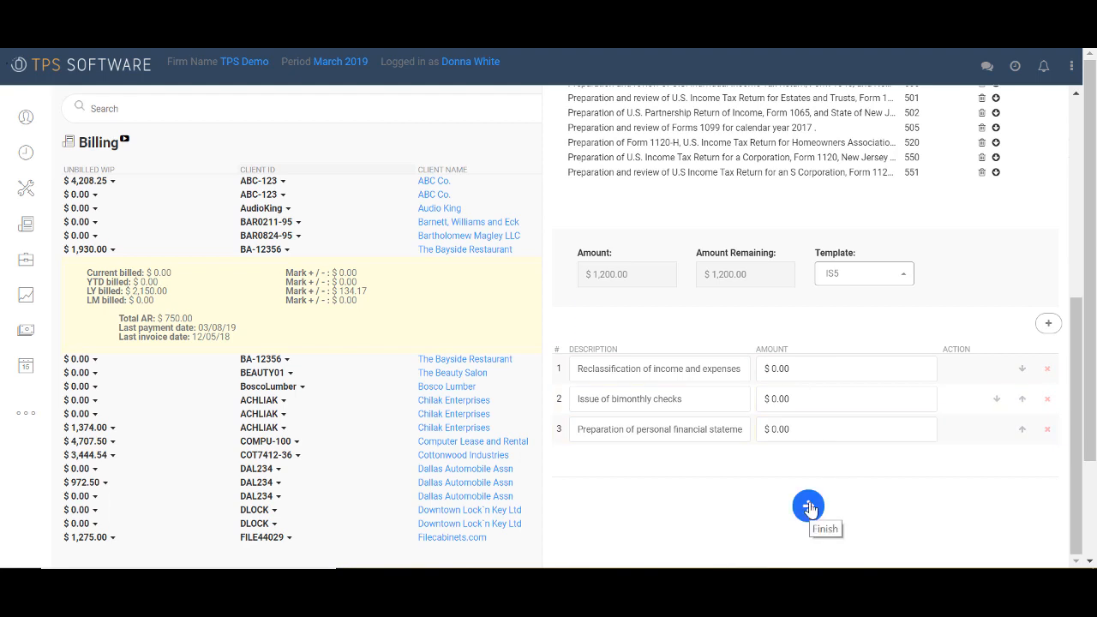
# Finish the Bayside Restaurant invoice and return to the Billing client list.
pyautogui.click(807, 506)
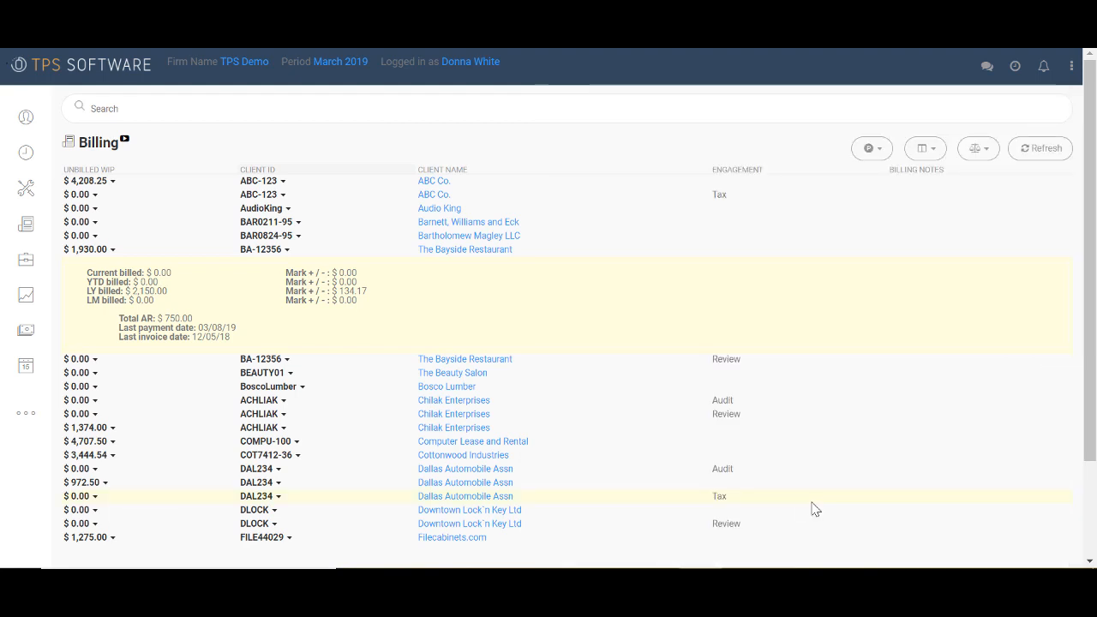